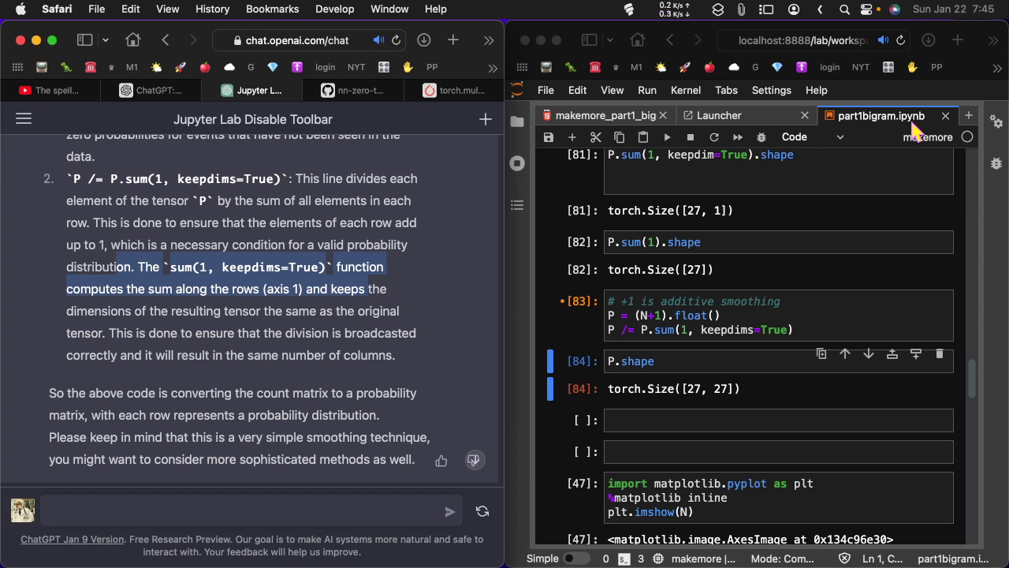
{"action": "mouse_move", "coordinate": [50, 90]}
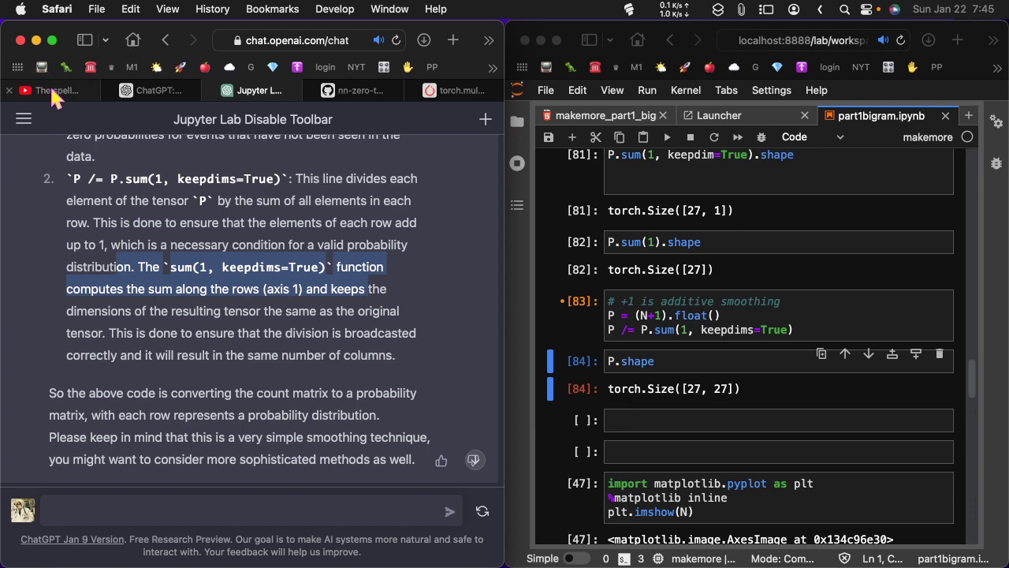
Switch Safari's left window to the makemore lecture video on YouTube.
{"action": "left_click", "coordinate": [51, 90]}
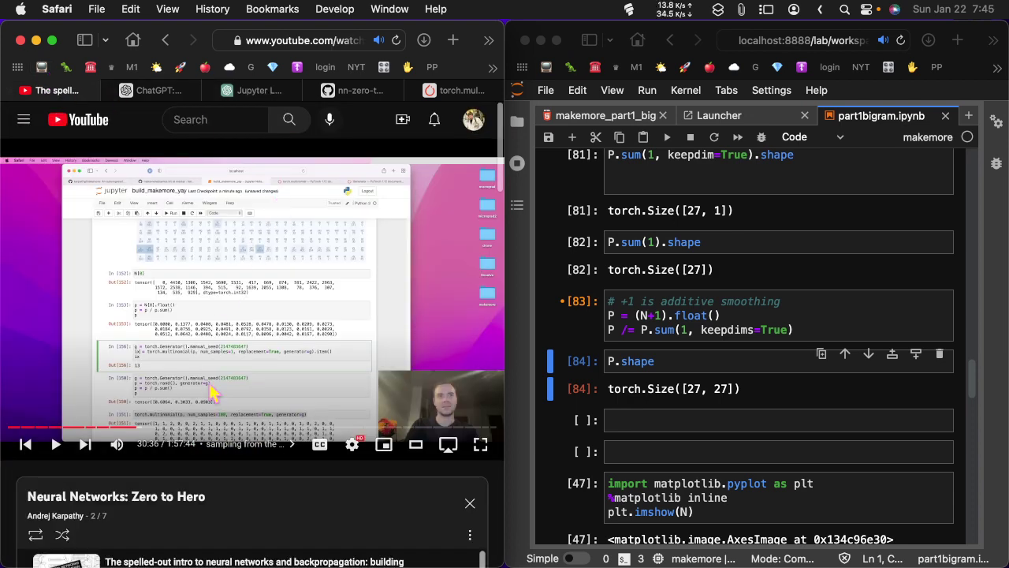
{"action": "mouse_move", "coordinate": [211, 501]}
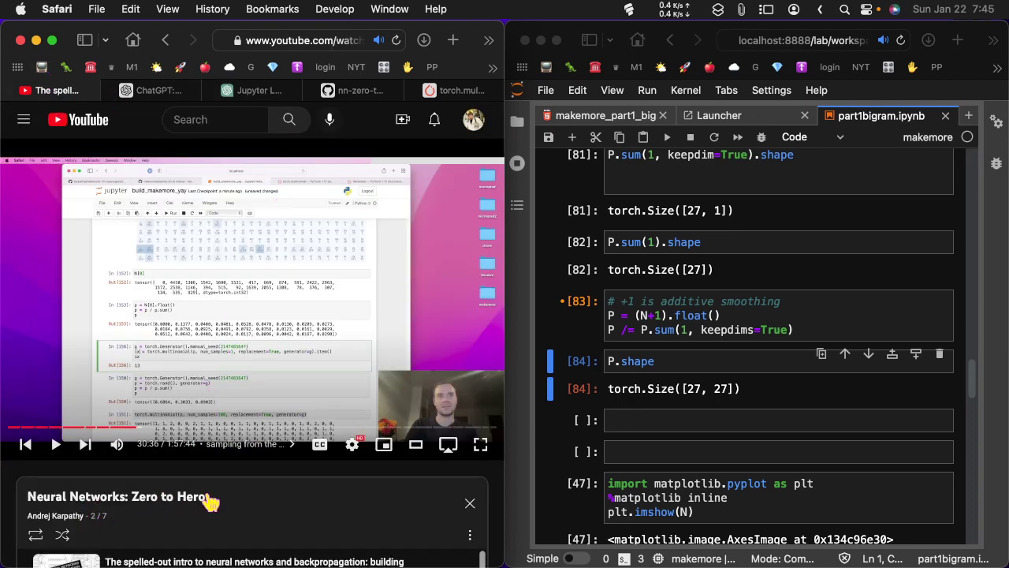
{"action": "mouse_move", "coordinate": [245, 483]}
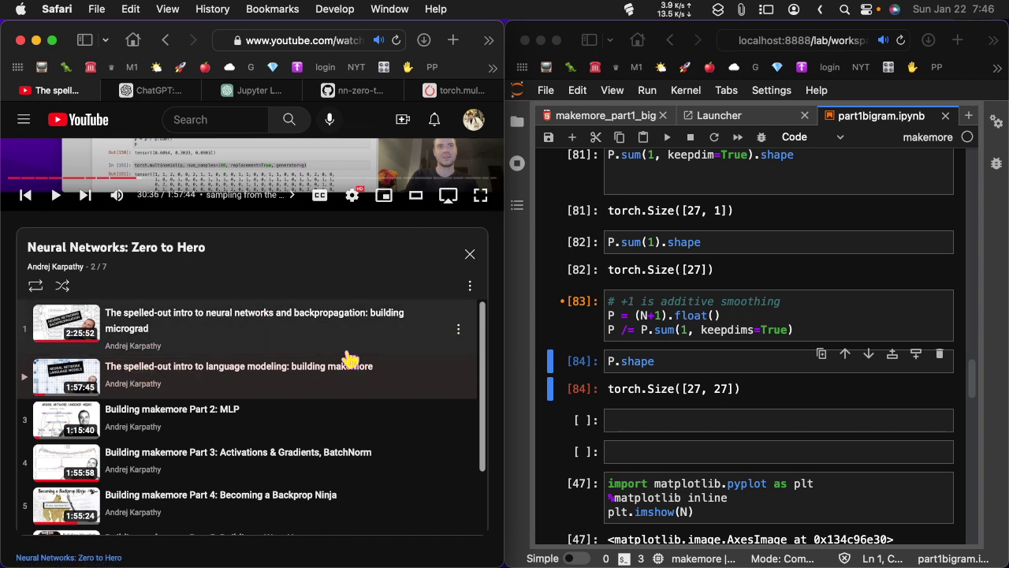
{"action": "mouse_move", "coordinate": [250, 361]}
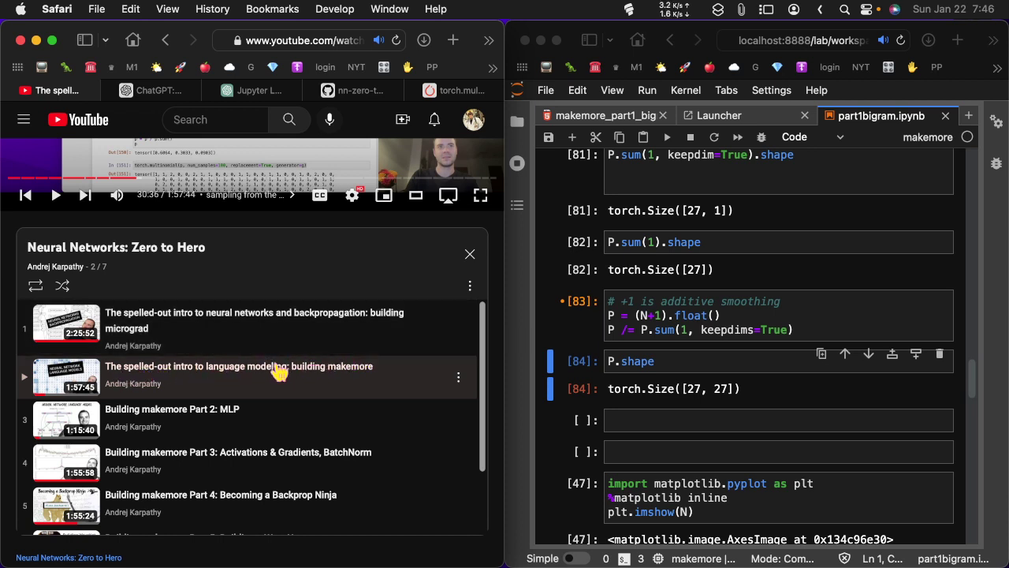
{"action": "mouse_move", "coordinate": [282, 385]}
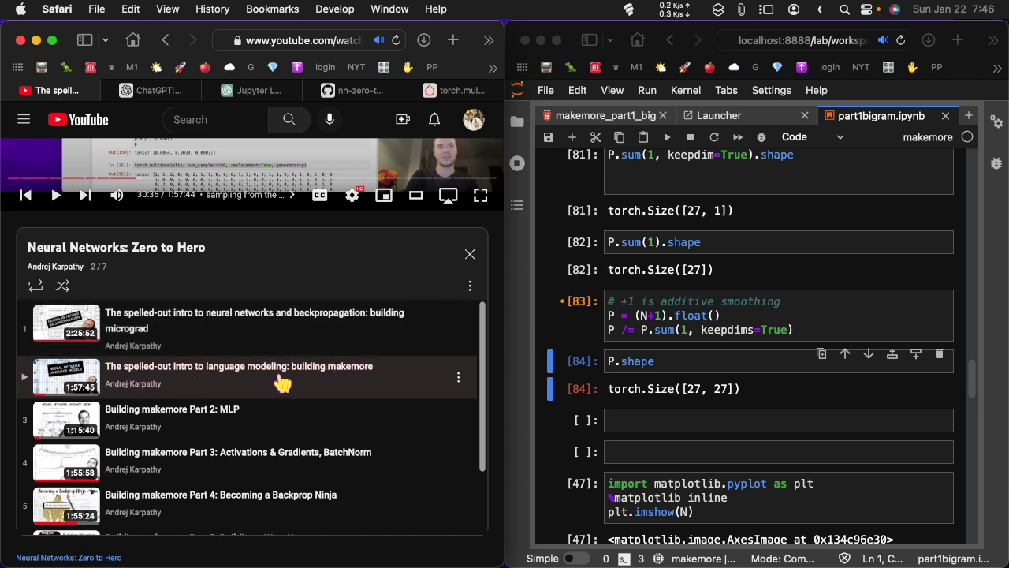
{"action": "mouse_move", "coordinate": [408, 376]}
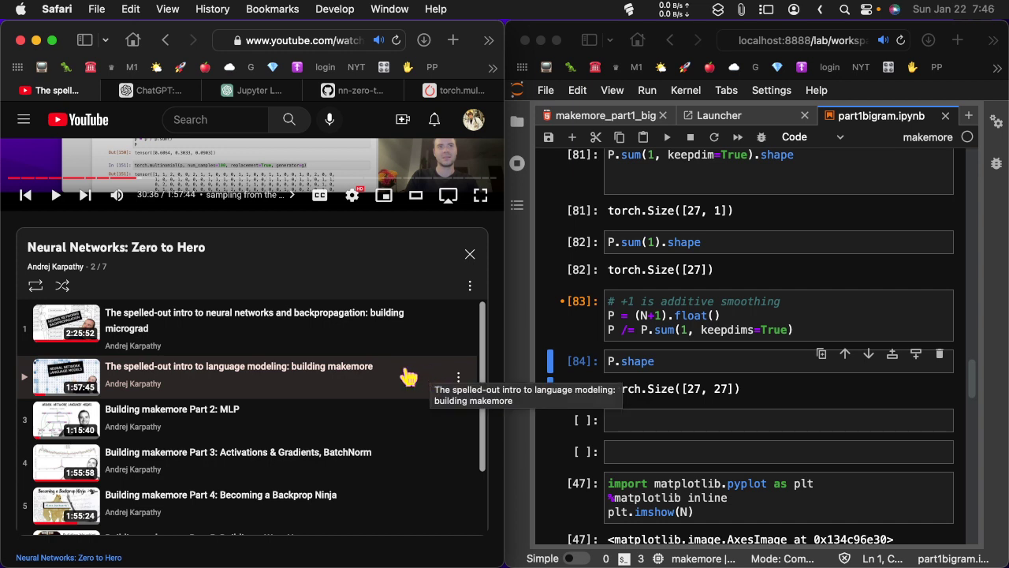
{"action": "mouse_move", "coordinate": [369, 376]}
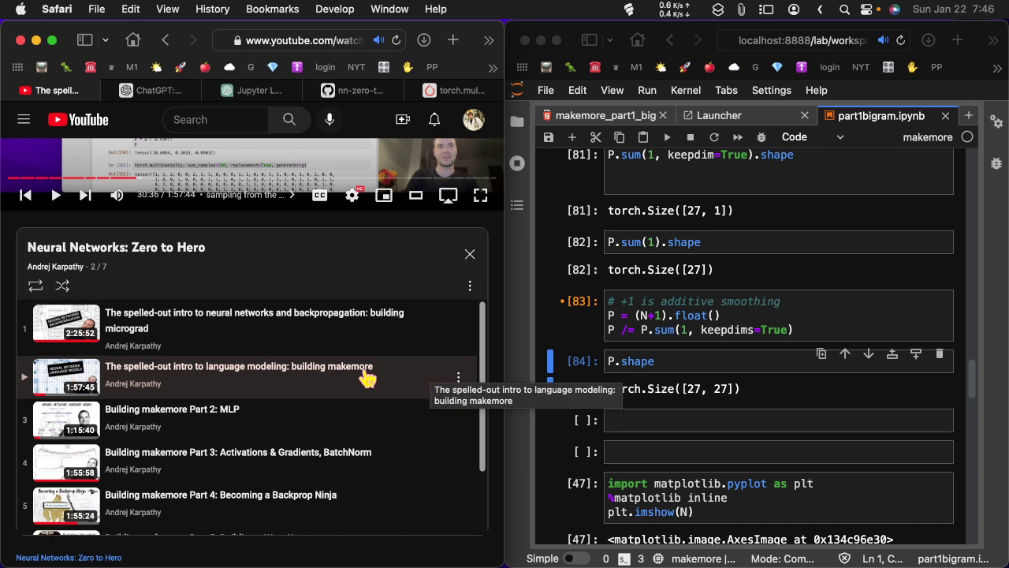
{"action": "mouse_move", "coordinate": [331, 163]}
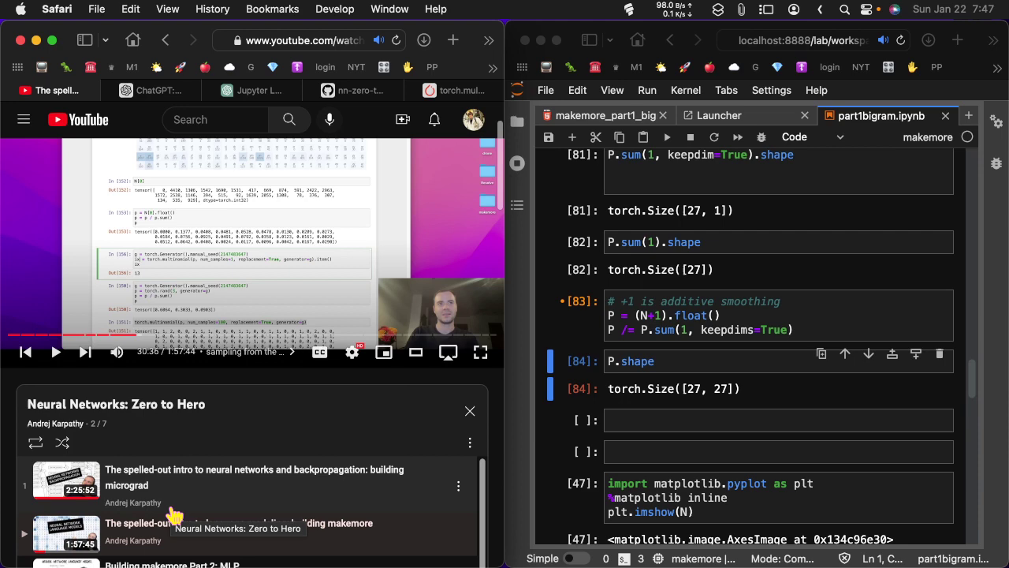
{"action": "mouse_move", "coordinate": [56, 438]}
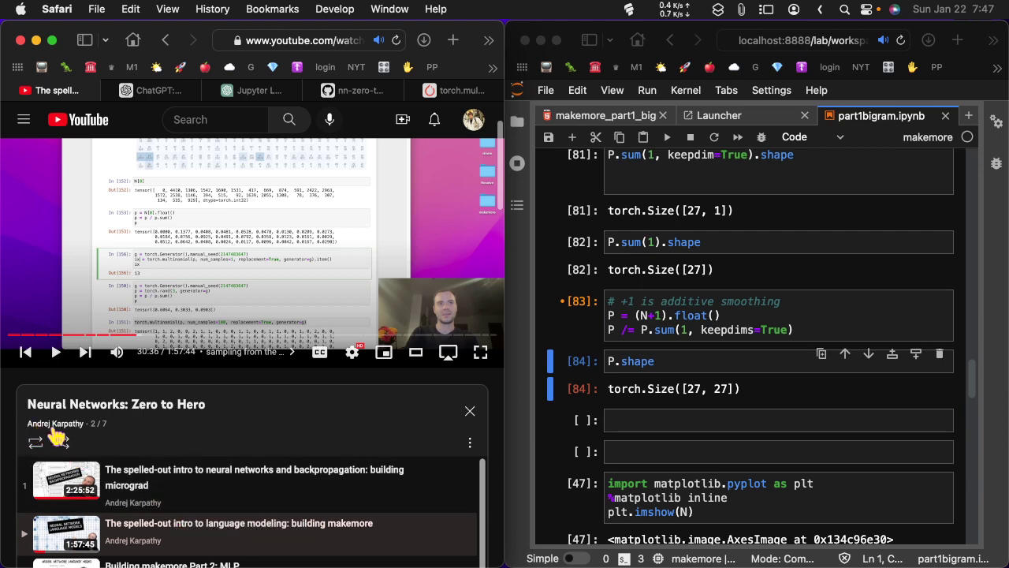
{"action": "mouse_move", "coordinate": [409, 38]}
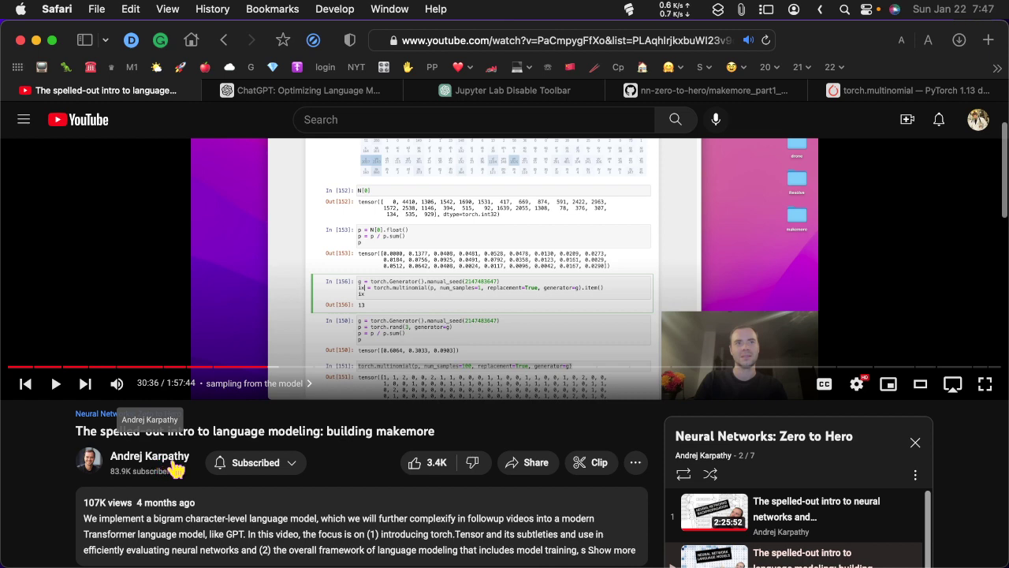
{"action": "mouse_move", "coordinate": [321, 425]}
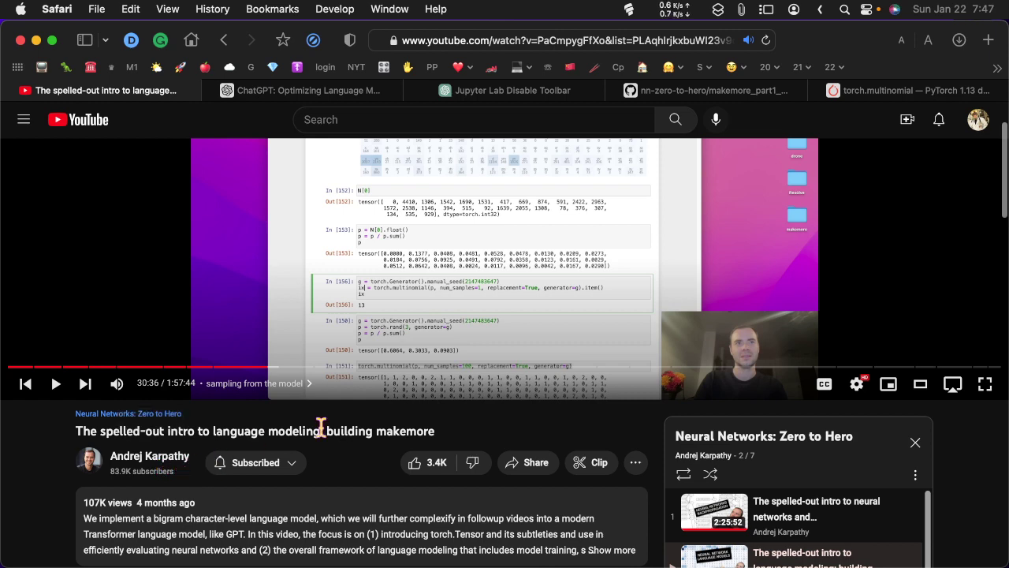
Expand the makemore video's full description showing its GitHub, notebook and PyTorch links.
{"action": "scroll", "scroll_direction": "down", "scroll_amount": 3}
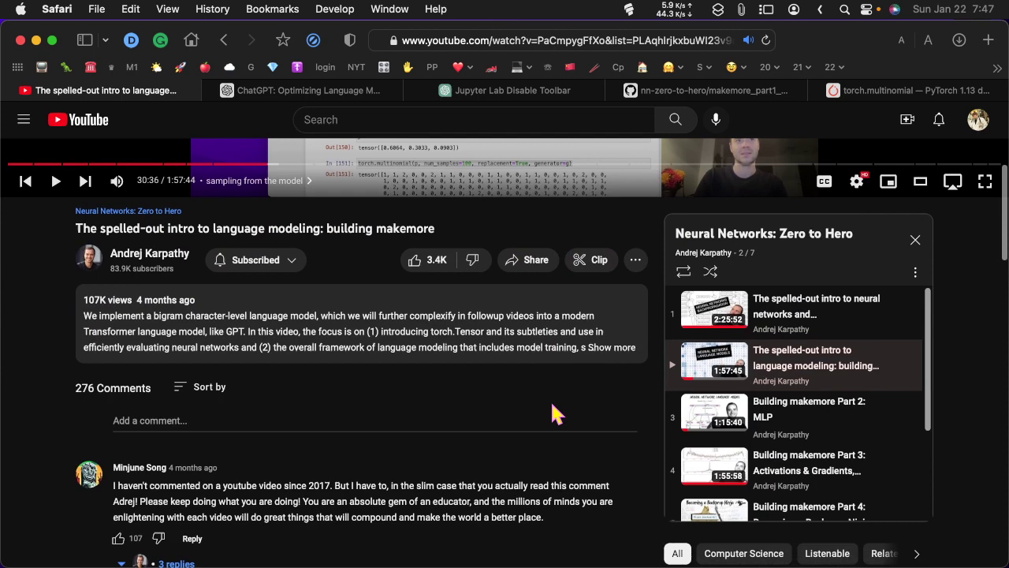
{"action": "mouse_move", "coordinate": [328, 378]}
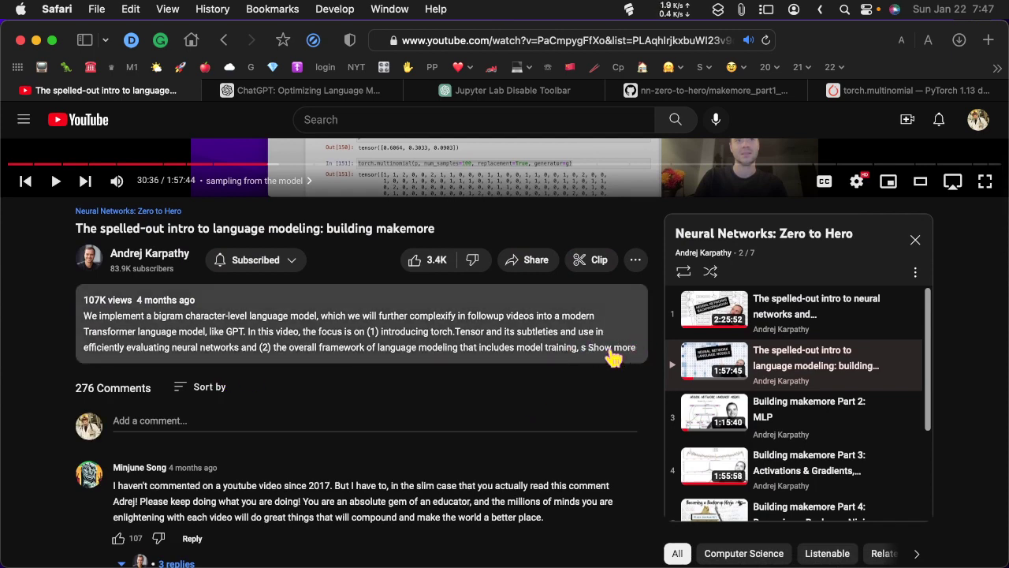
{"action": "left_click", "coordinate": [615, 347]}
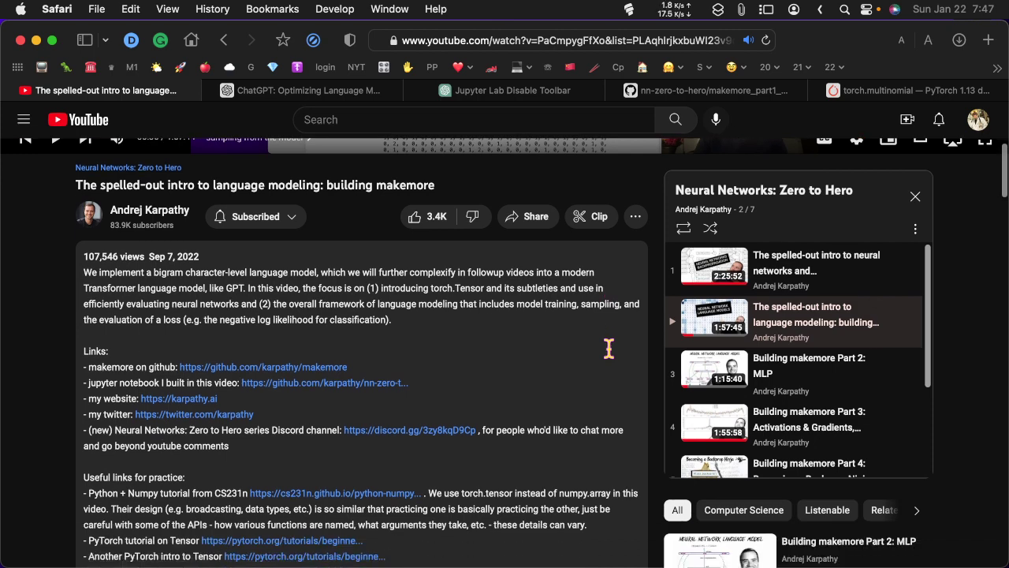
{"action": "mouse_move", "coordinate": [224, 375]}
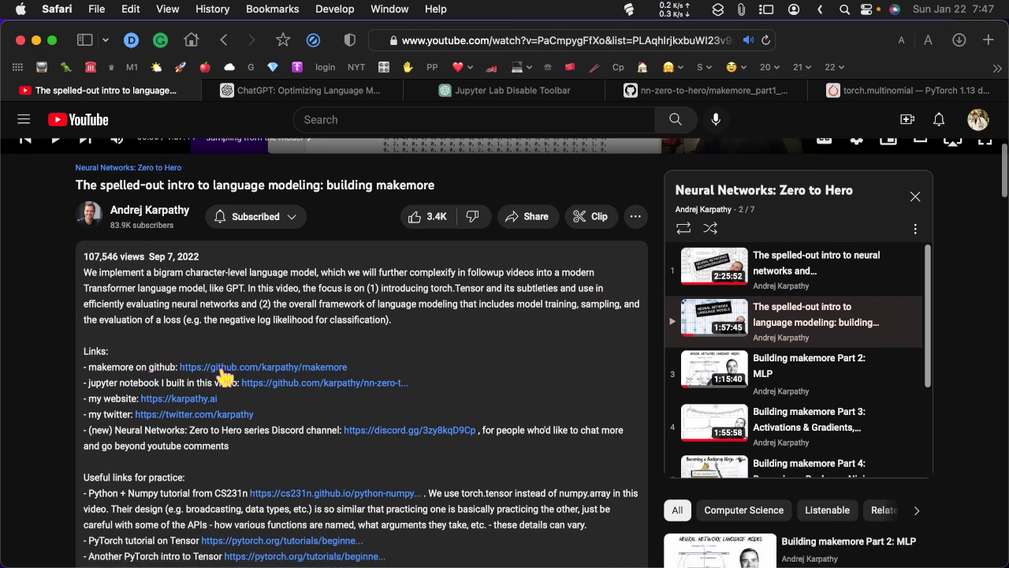
{"action": "mouse_move", "coordinate": [334, 370]}
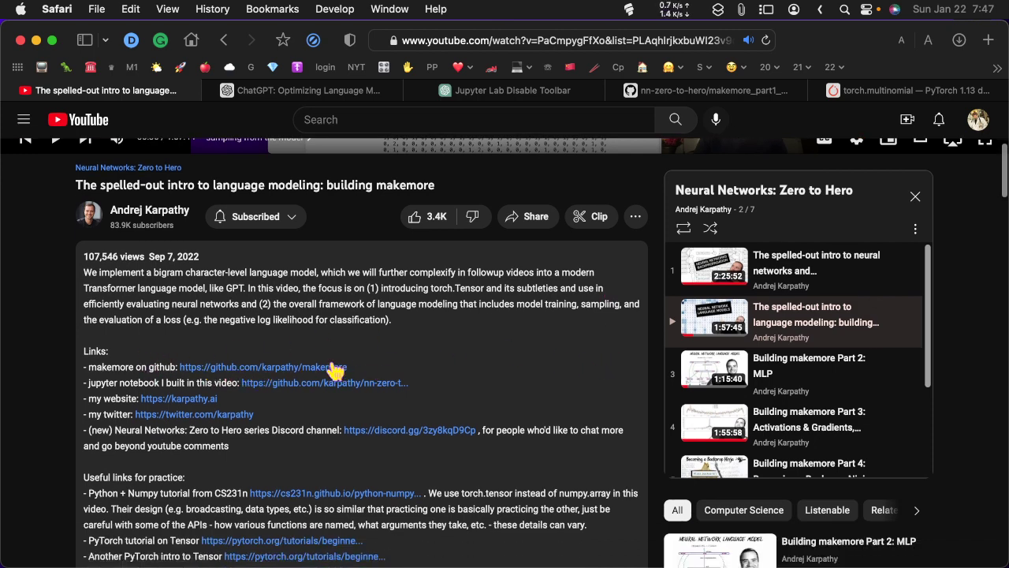
{"action": "mouse_move", "coordinate": [347, 370]}
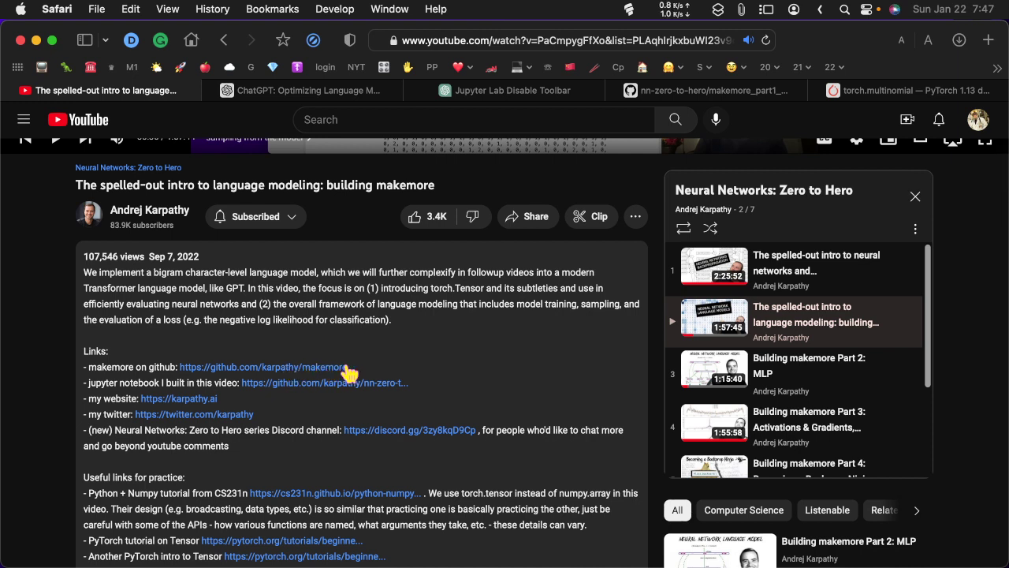
{"action": "mouse_move", "coordinate": [429, 366]}
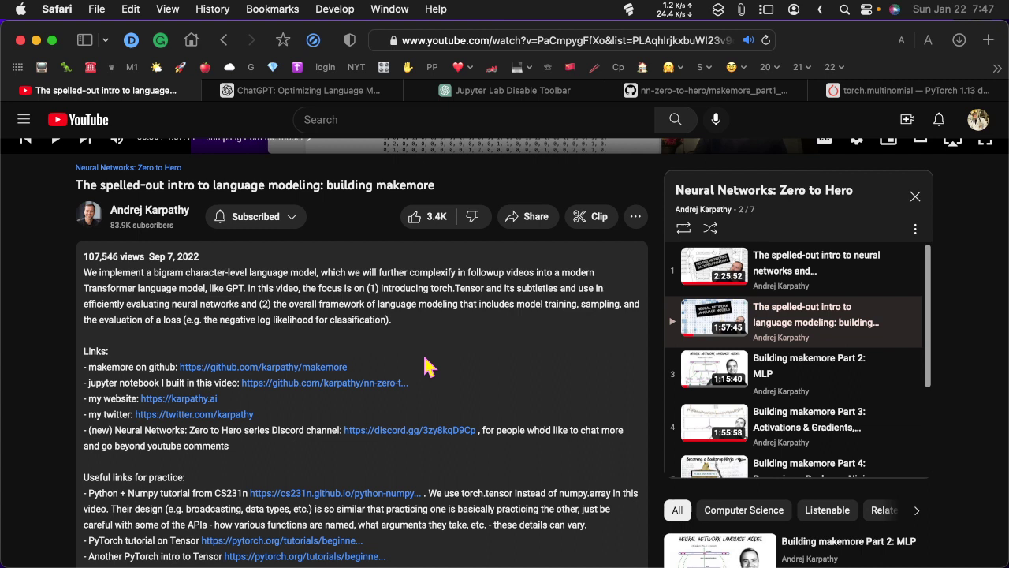
{"action": "mouse_move", "coordinate": [208, 380]}
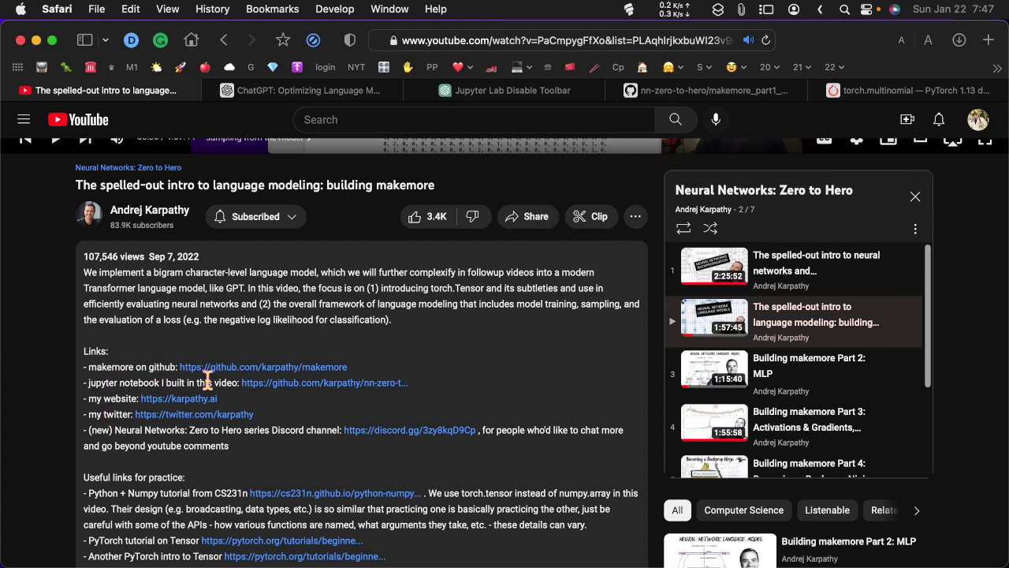
{"action": "mouse_move", "coordinate": [363, 391]}
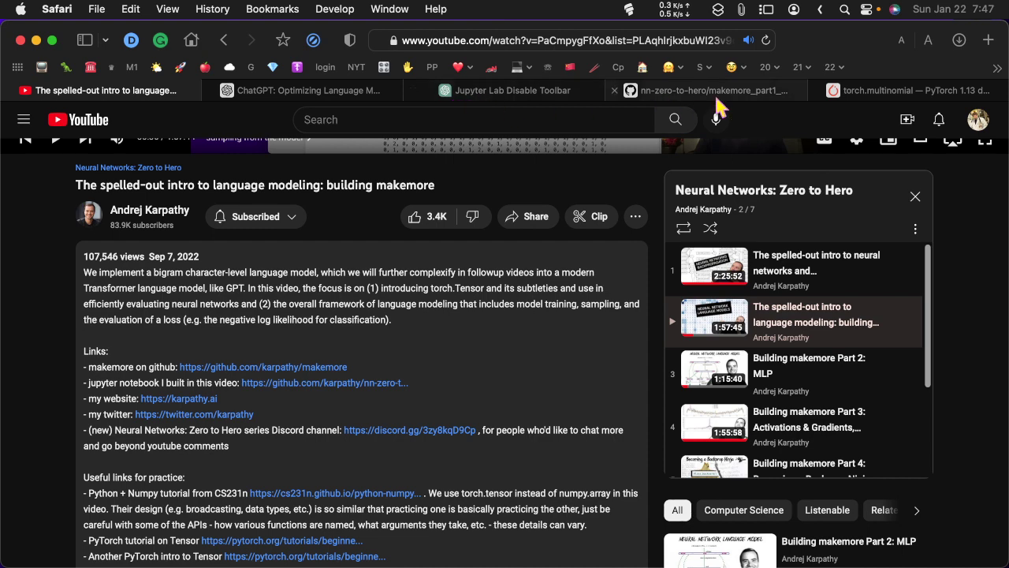
Switch to the nn-zero-to-hero GitHub tab showing the makemore_part1 notebook.
{"action": "left_click", "coordinate": [710, 90]}
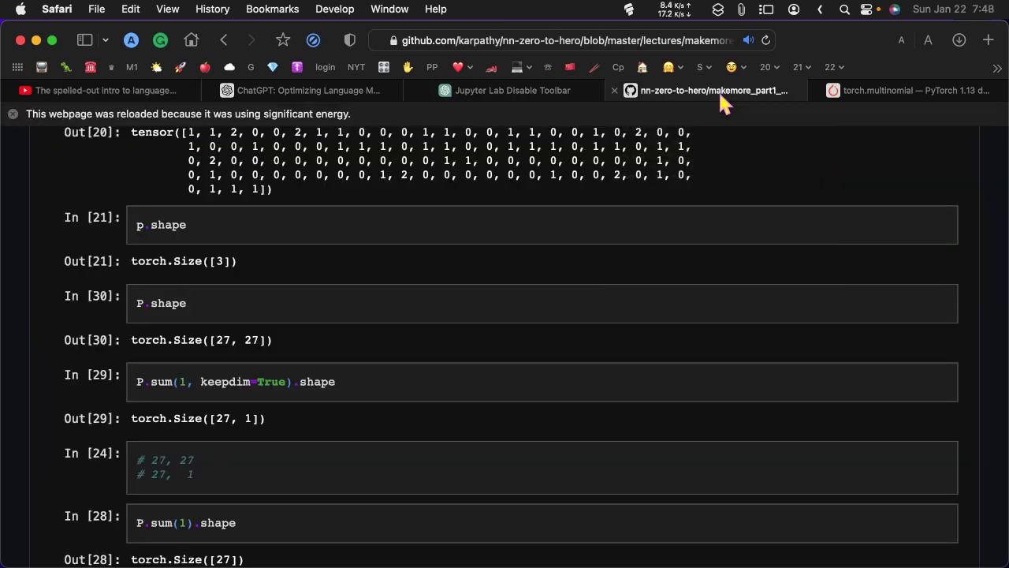
{"action": "mouse_move", "coordinate": [552, 196]}
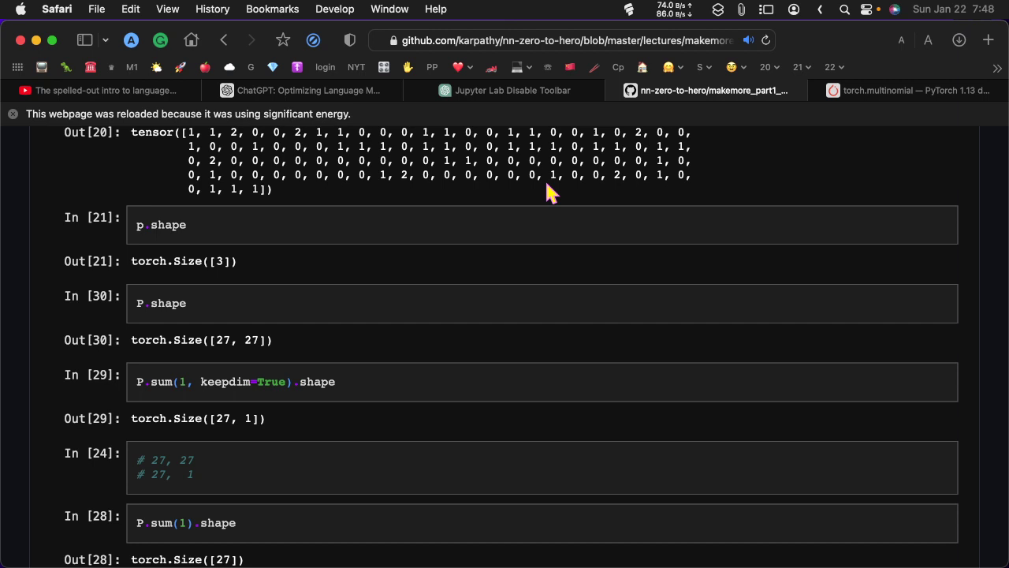
{"action": "mouse_move", "coordinate": [512, 9]}
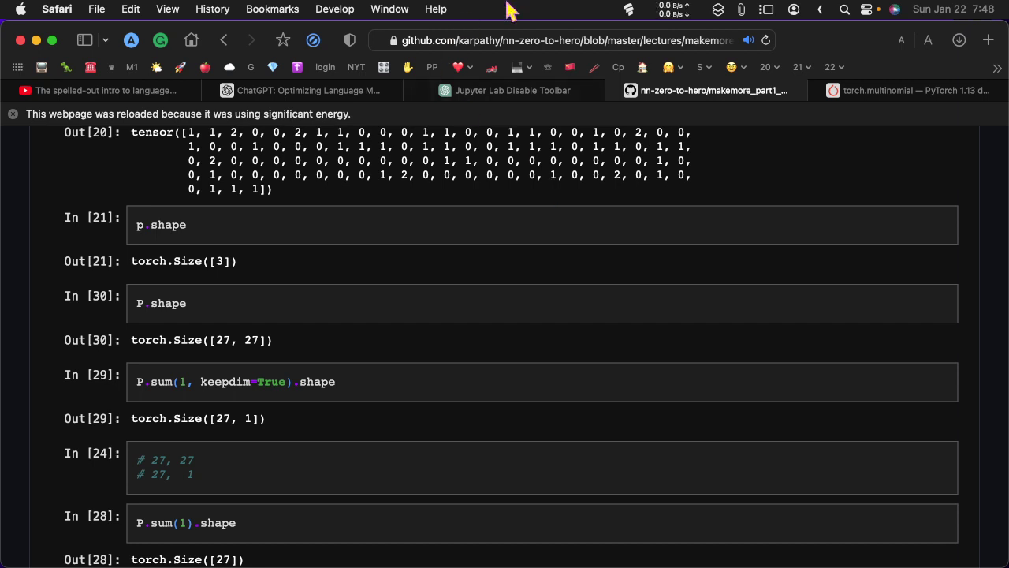
{"action": "mouse_move", "coordinate": [833, 35]}
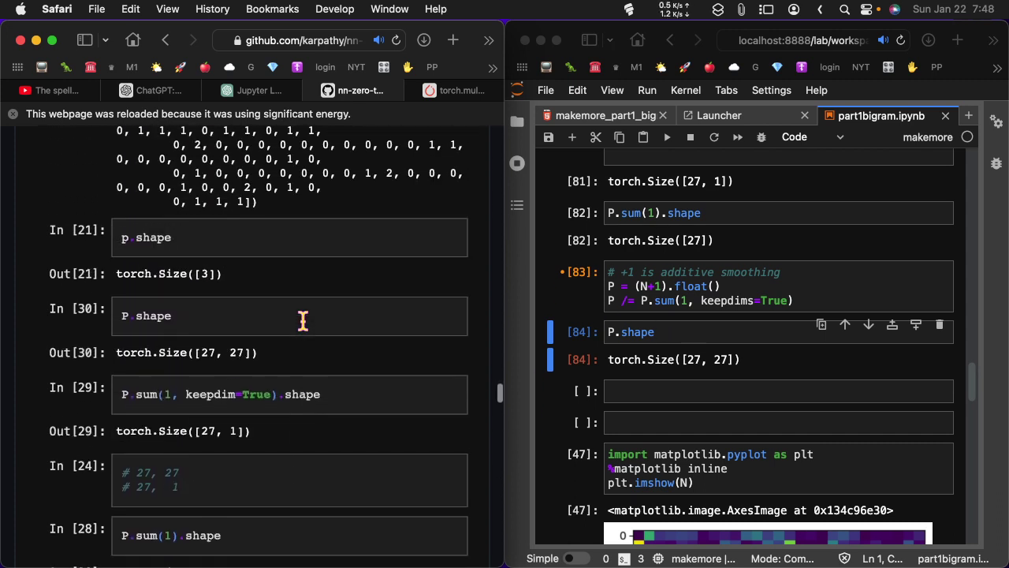
{"action": "scroll", "scroll_direction": "down", "scroll_amount": 3}
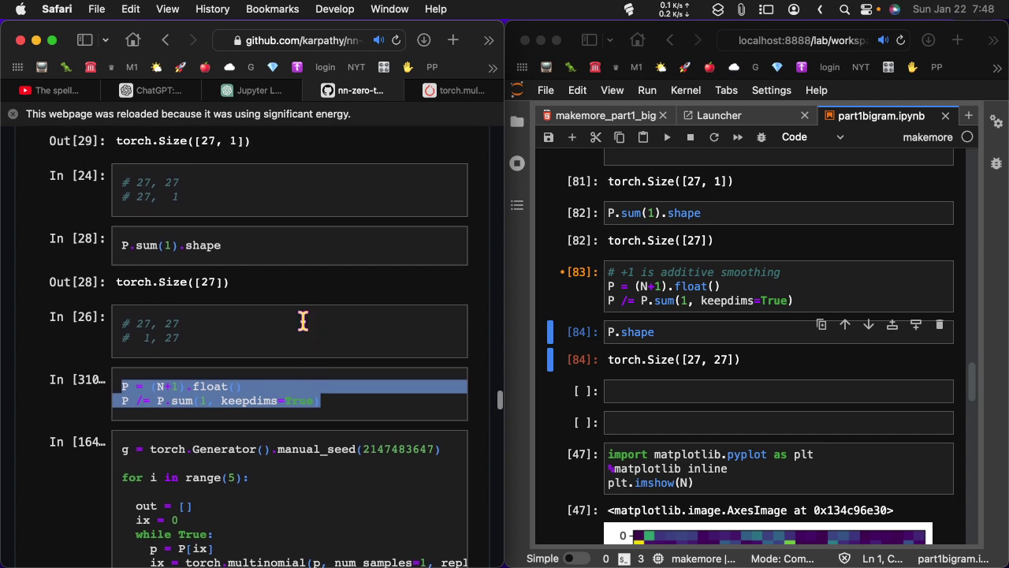
{"action": "mouse_move", "coordinate": [401, 378]}
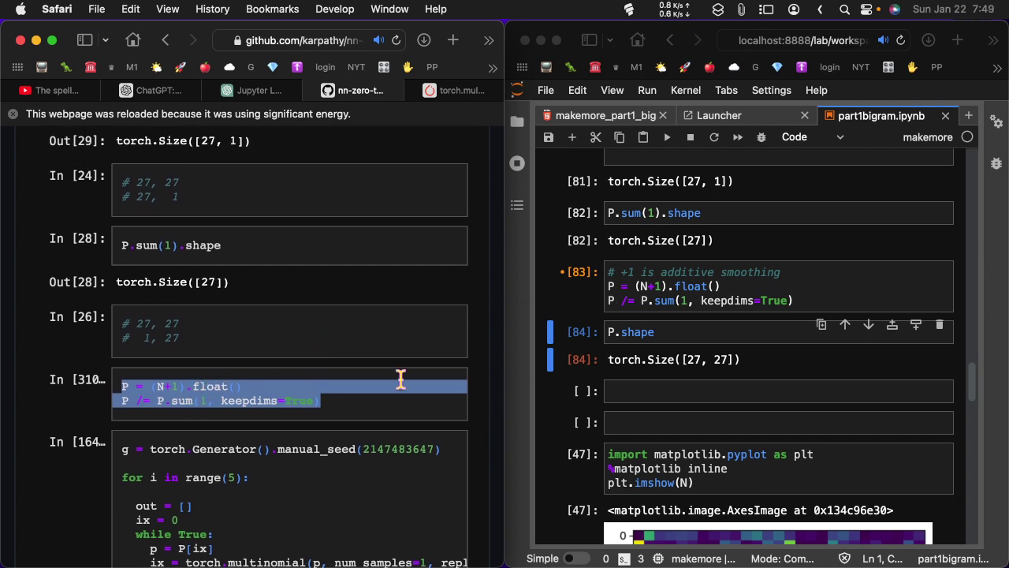
{"action": "mouse_move", "coordinate": [748, 312]}
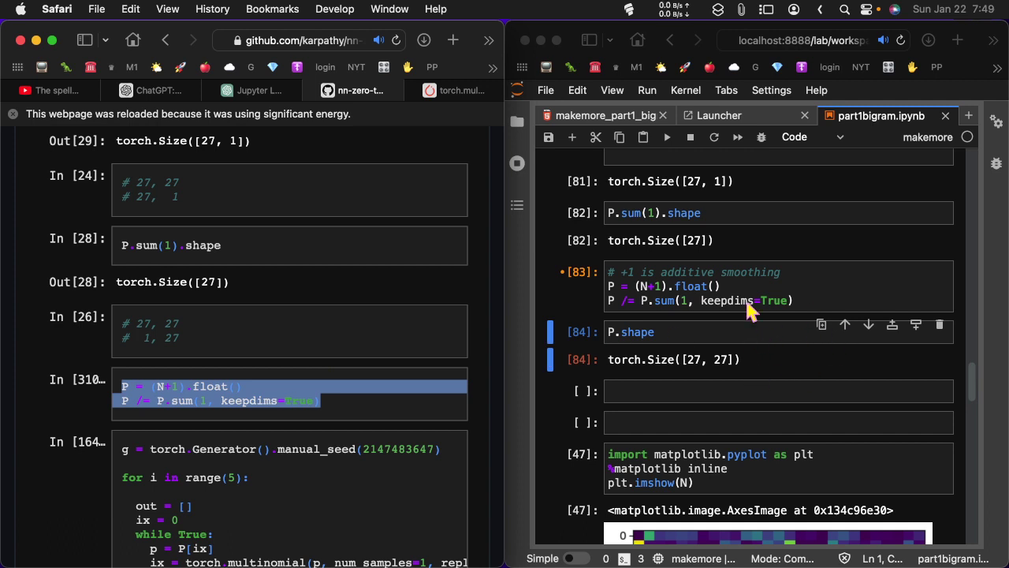
{"action": "mouse_move", "coordinate": [649, 272]}
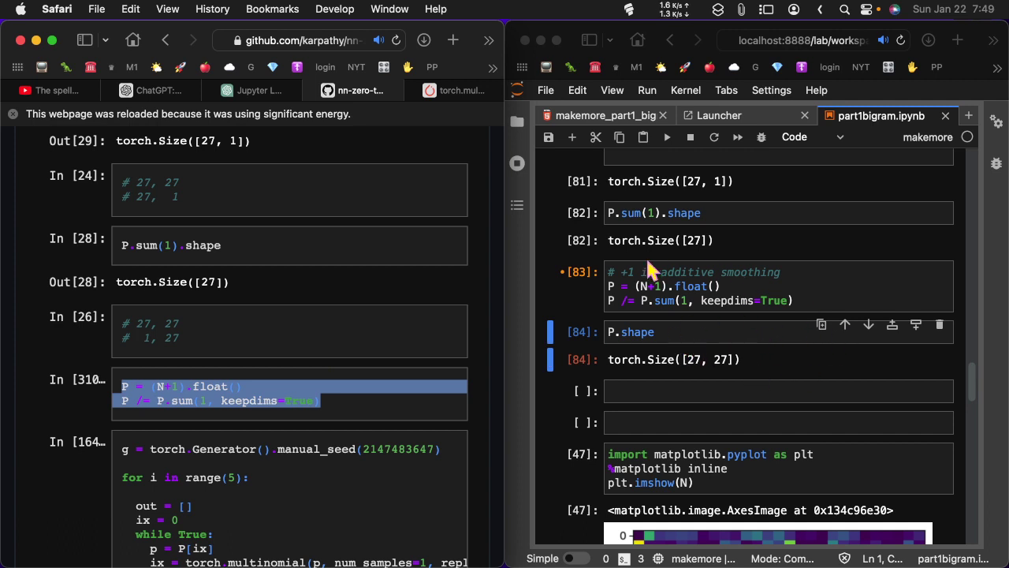
{"action": "mouse_move", "coordinate": [812, 249]}
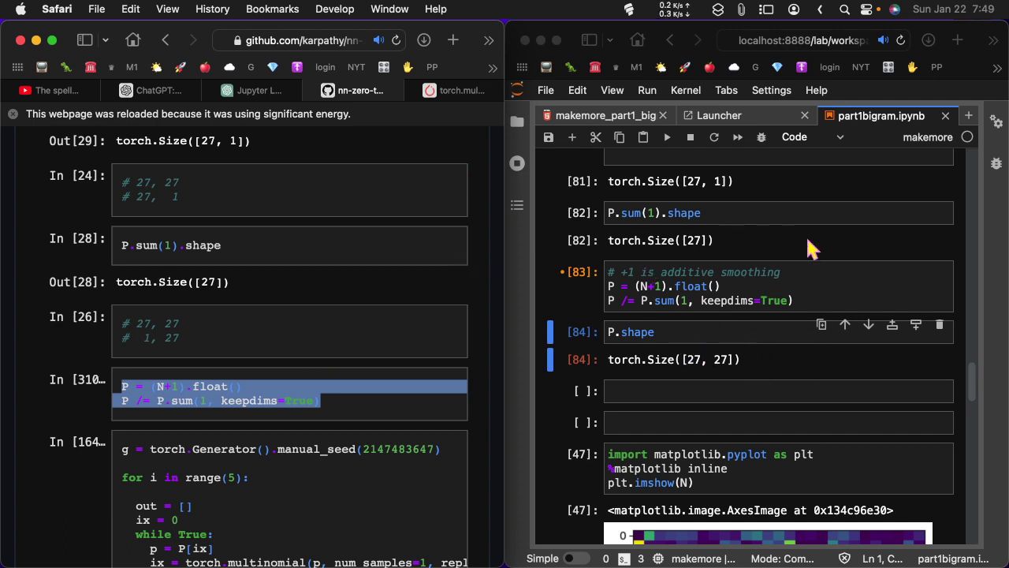
{"action": "mouse_move", "coordinate": [675, 284]}
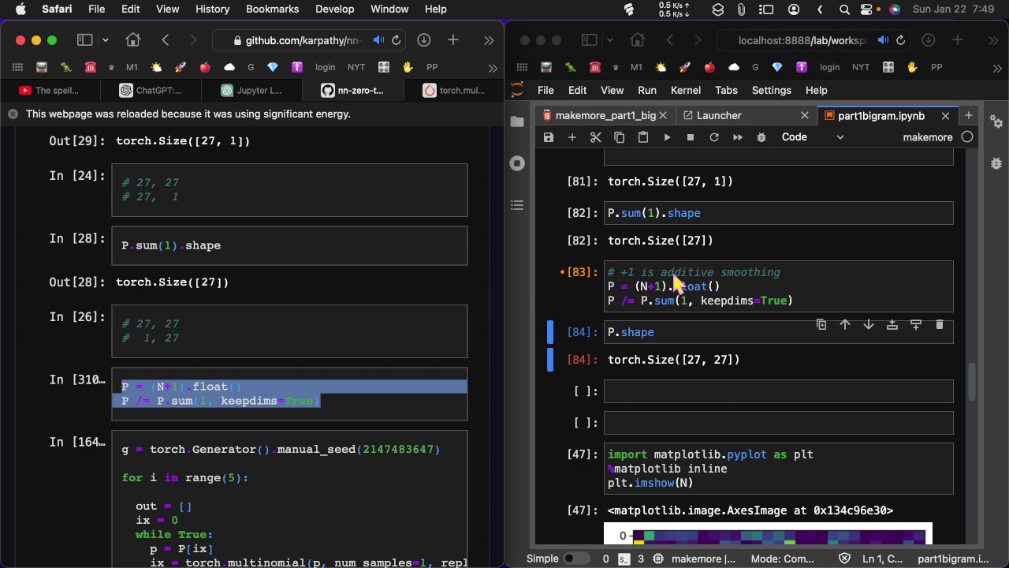
{"action": "mouse_move", "coordinate": [749, 280]}
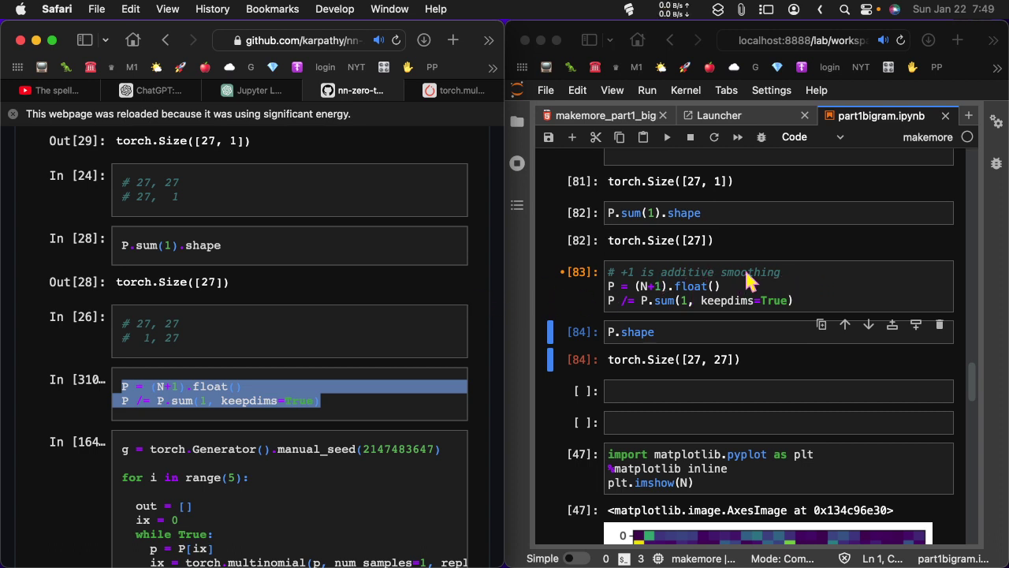
{"action": "mouse_move", "coordinate": [615, 297]}
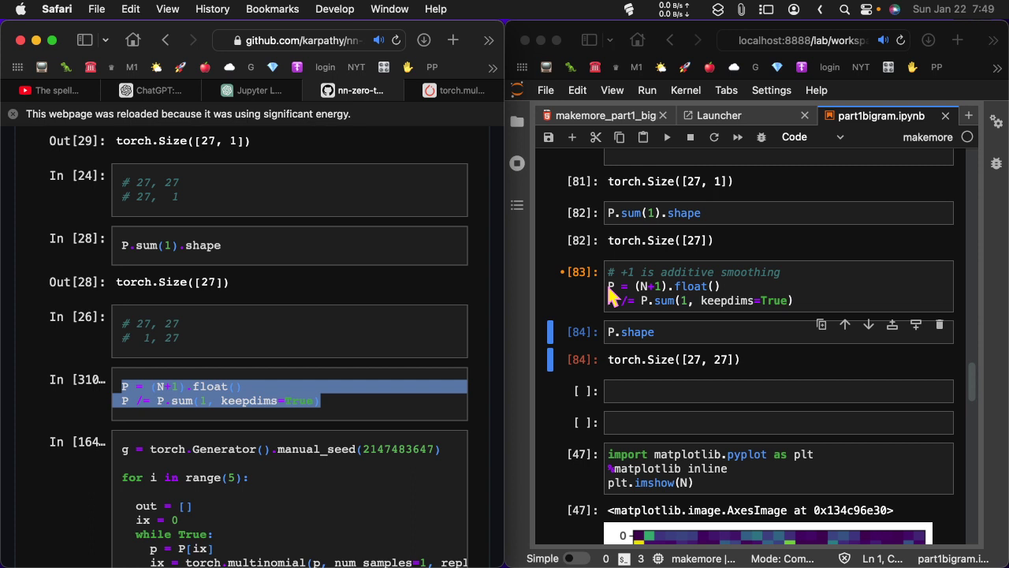
{"action": "mouse_move", "coordinate": [741, 307]}
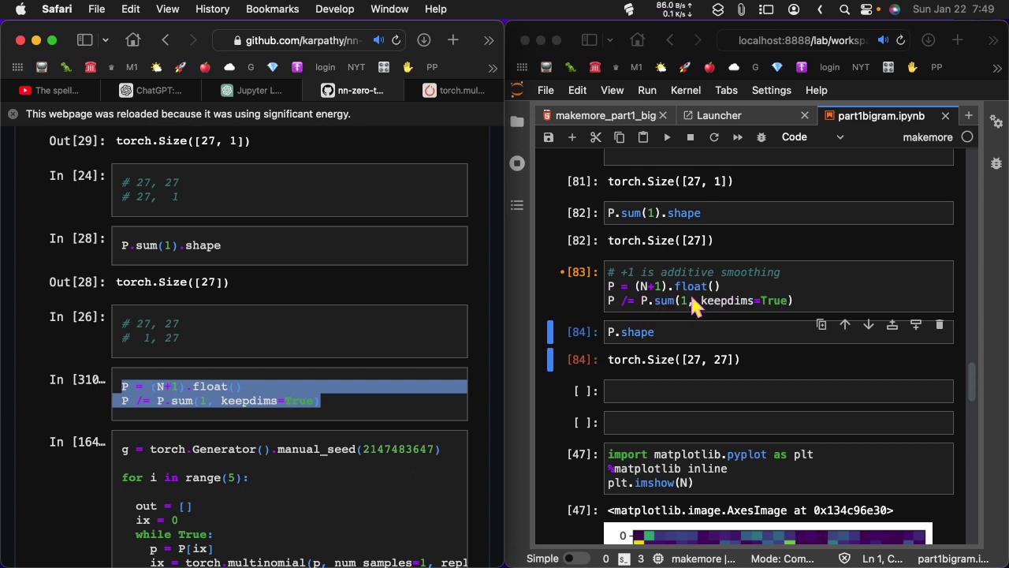
{"action": "mouse_move", "coordinate": [252, 90]}
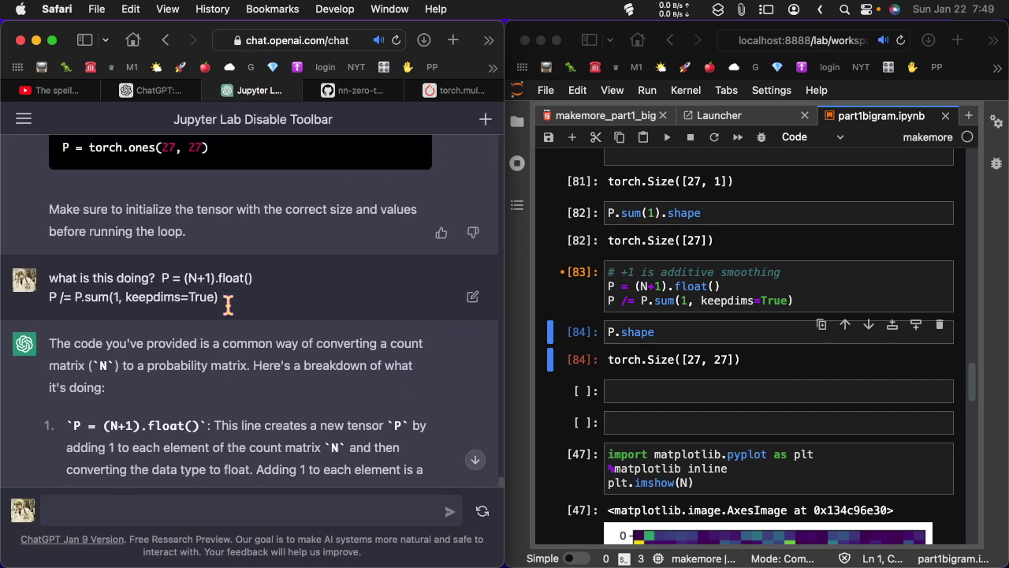
{"action": "mouse_move", "coordinate": [296, 287]}
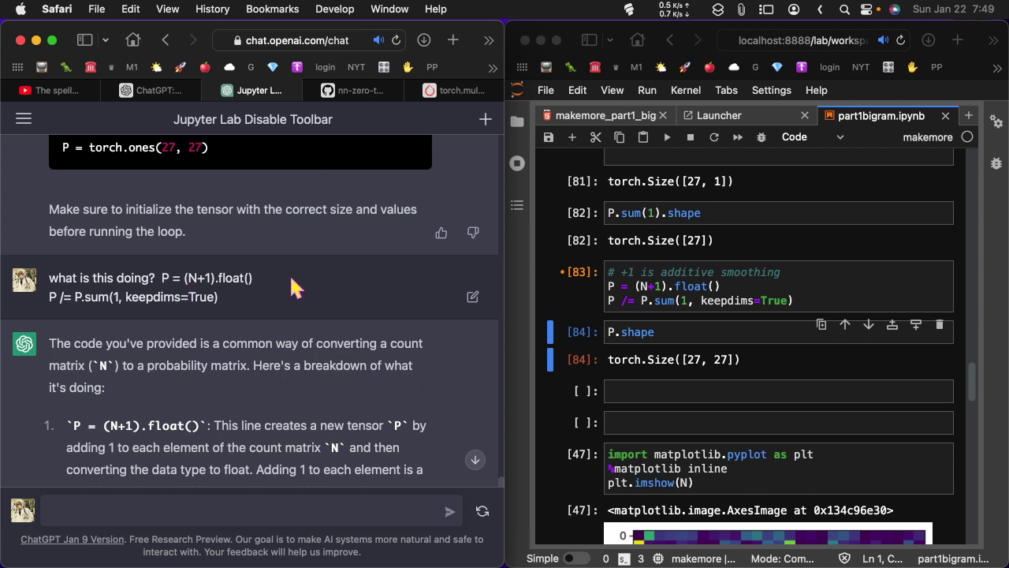
{"action": "mouse_move", "coordinate": [113, 280]}
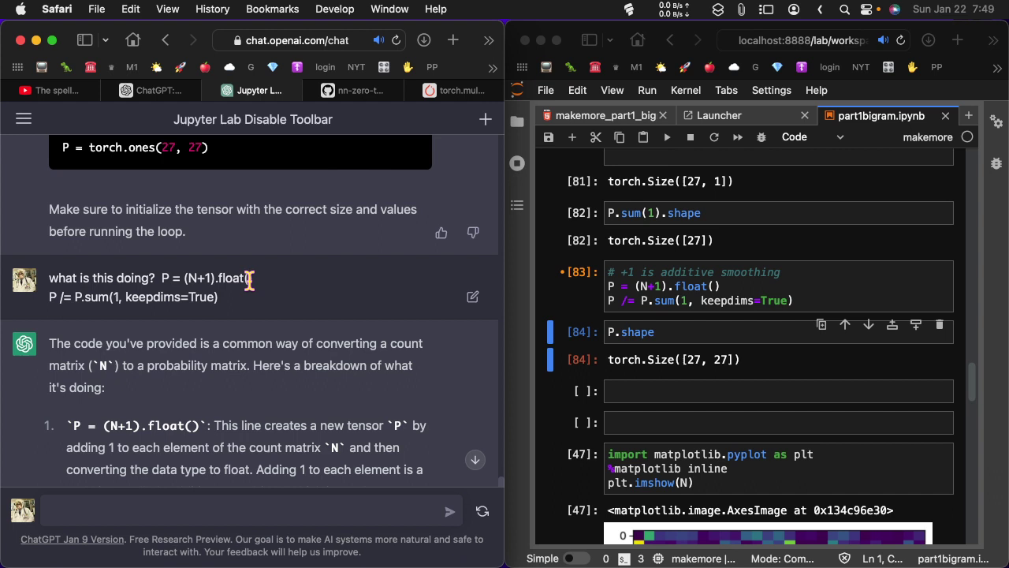
Scroll through ChatGPT's explanation of the smoothing code and its IndexError reply.
{"action": "scroll", "scroll_direction": "down", "scroll_amount": 3}
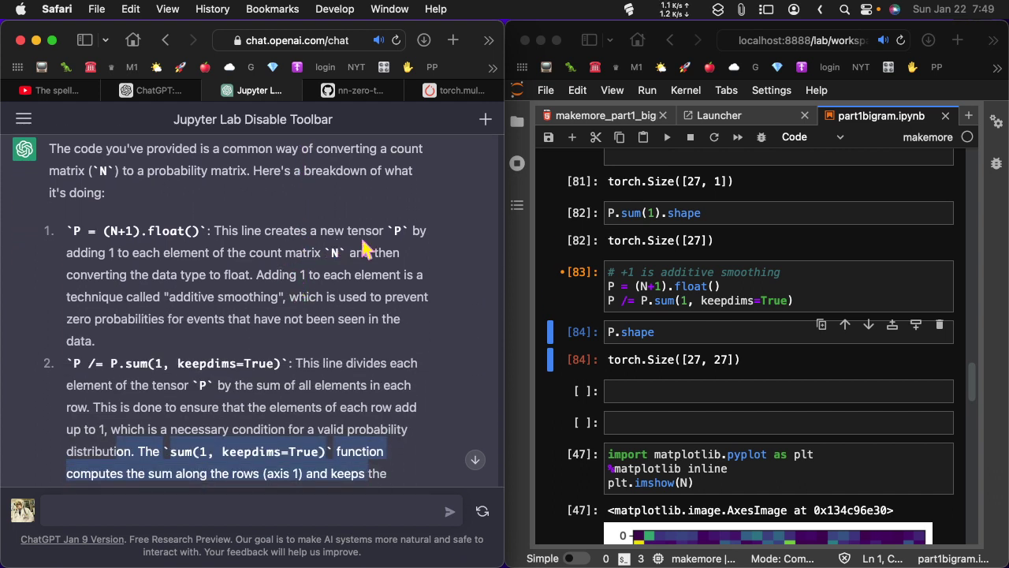
{"action": "mouse_move", "coordinate": [296, 296]}
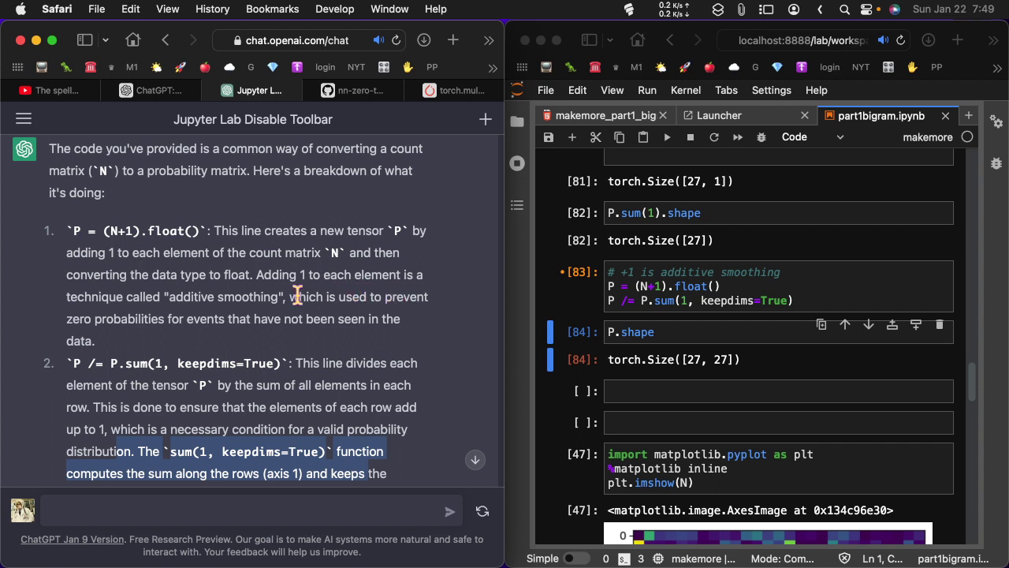
{"action": "mouse_move", "coordinate": [357, 302]}
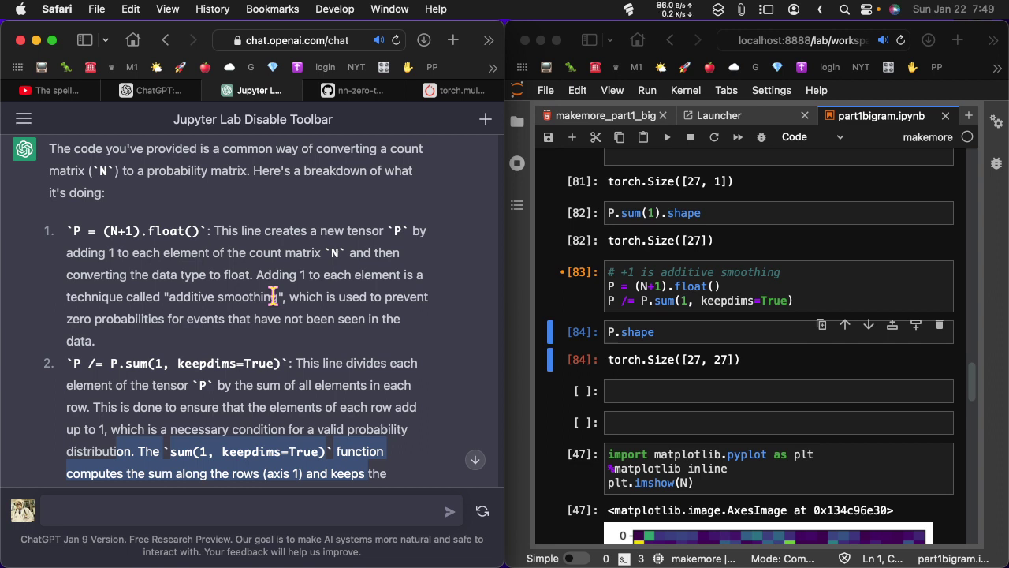
{"action": "scroll", "scroll_direction": "up", "scroll_amount": 3}
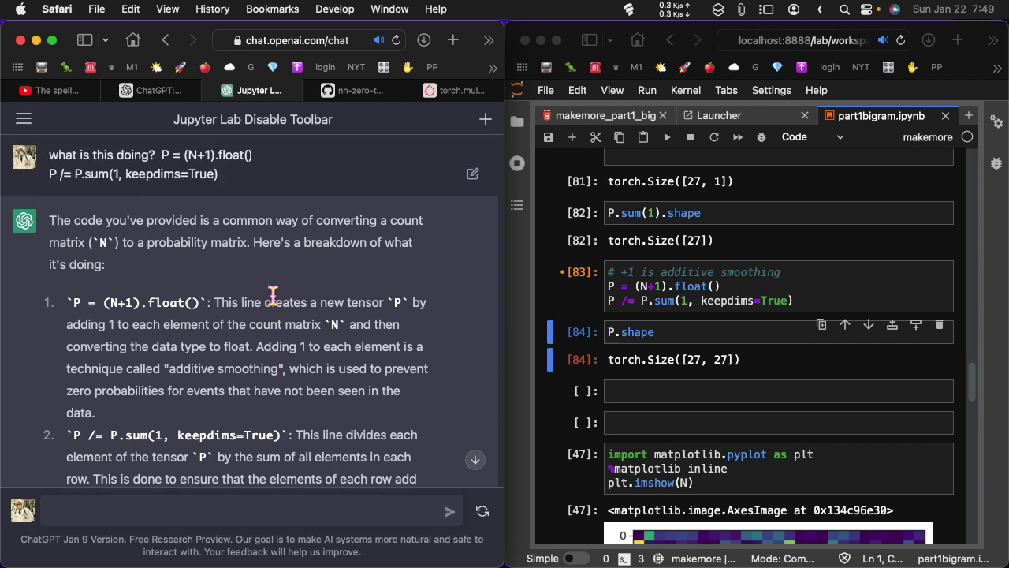
{"action": "scroll", "scroll_direction": "down", "scroll_amount": 3}
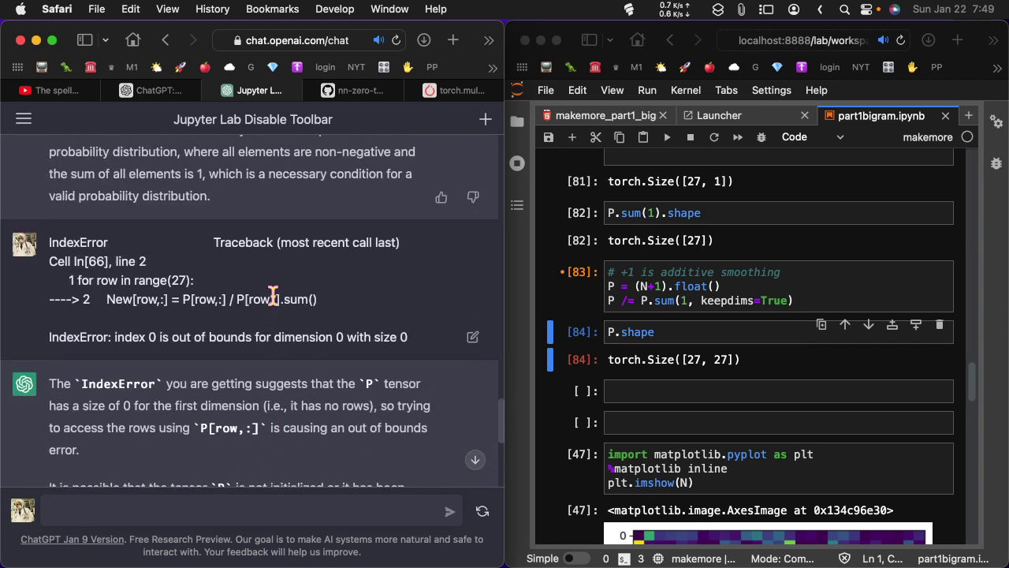
{"action": "scroll", "scroll_direction": "down", "scroll_amount": 3}
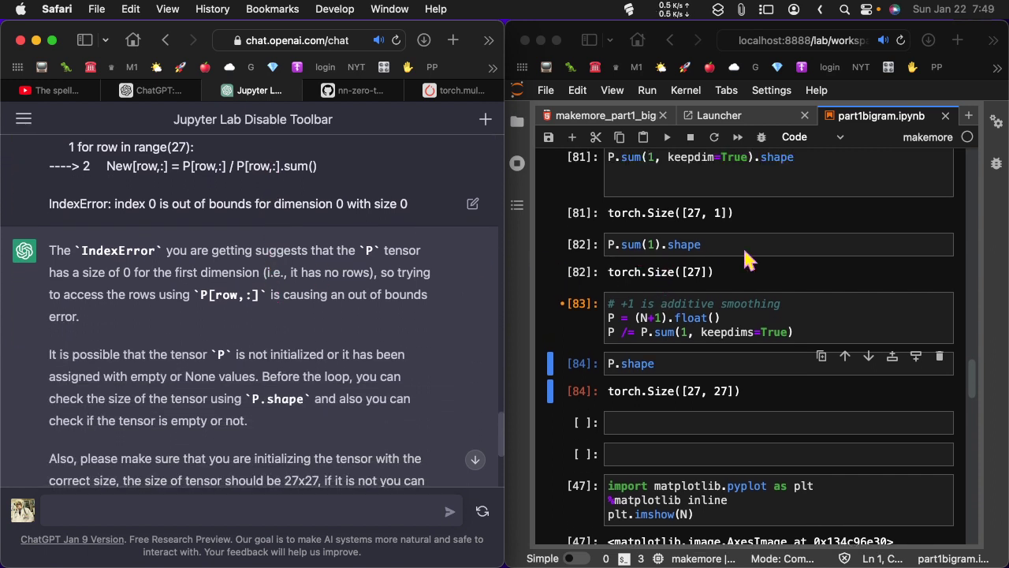
{"action": "scroll", "scroll_direction": "up", "scroll_amount": 3}
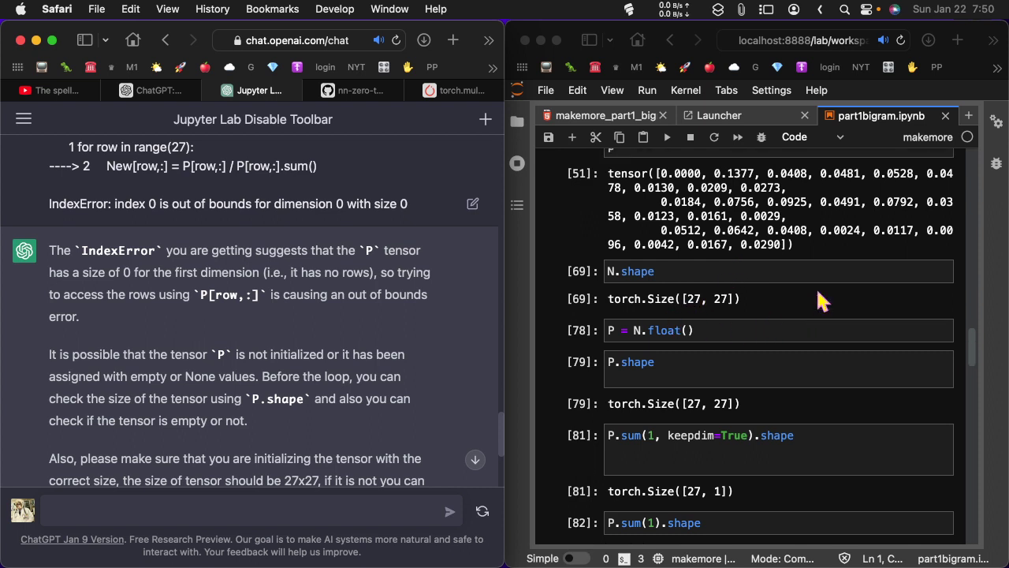
{"action": "scroll", "scroll_direction": "up", "scroll_amount": 3}
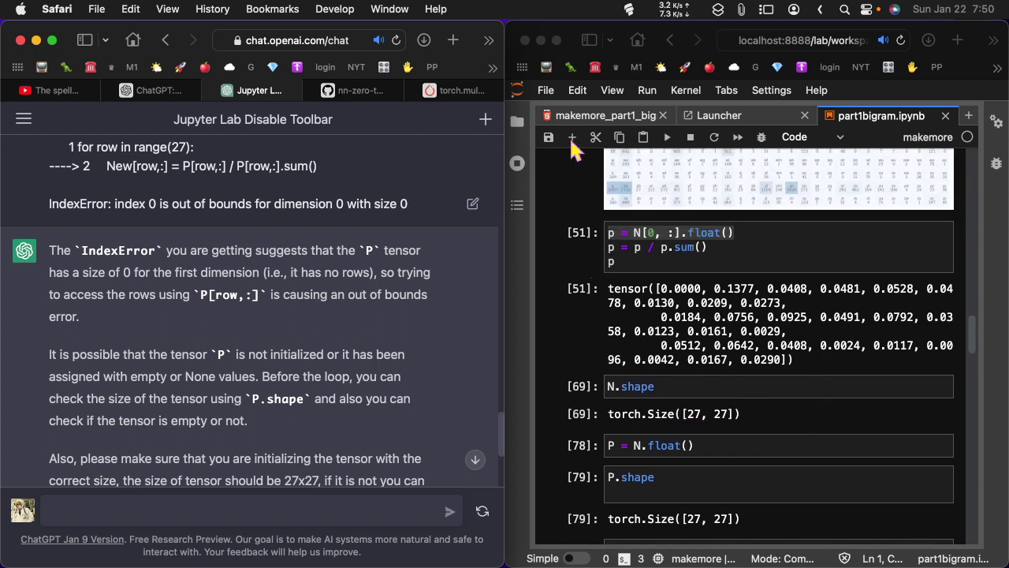
{"action": "mouse_move", "coordinate": [363, 102]}
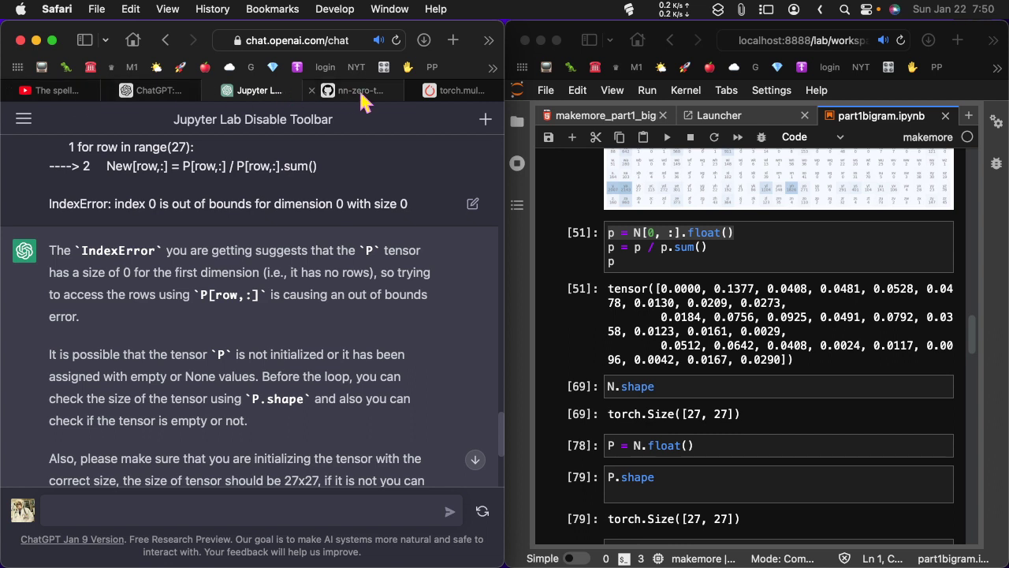
Return to the GitHub reference notebook and scroll to its p.shape and P.shape cells.
{"action": "left_click", "coordinate": [355, 90]}
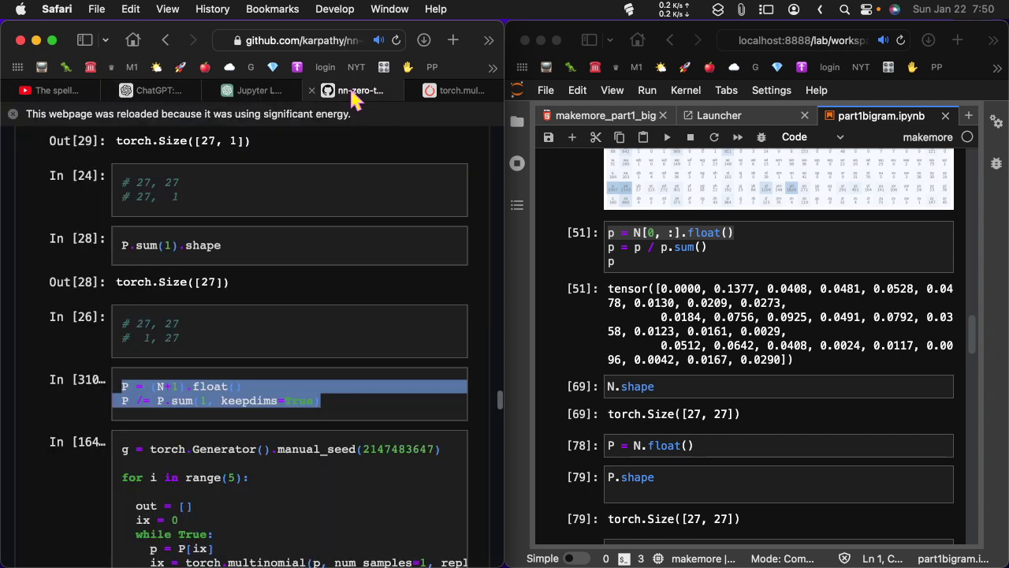
{"action": "scroll", "scroll_direction": "up", "scroll_amount": 3}
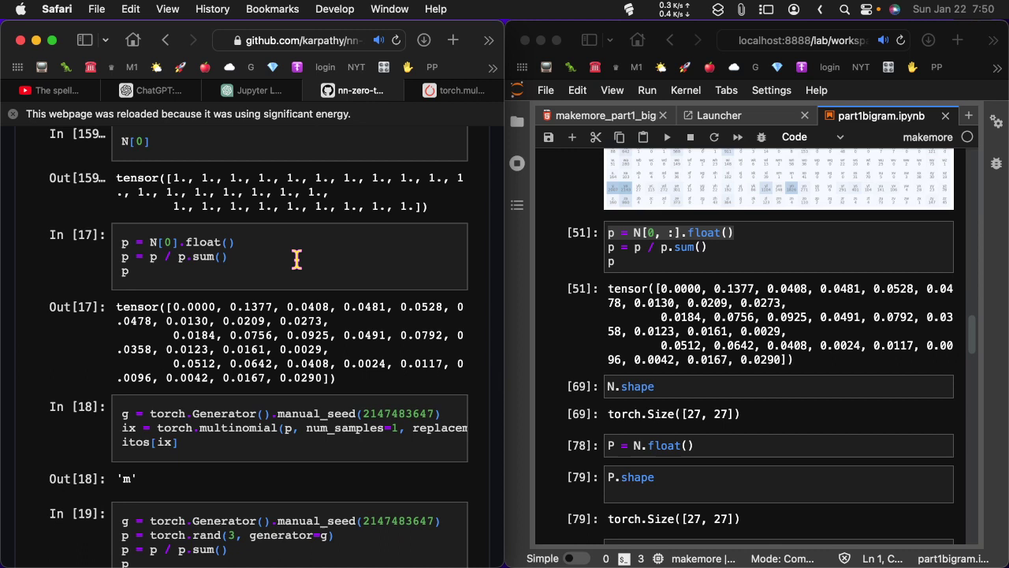
{"action": "scroll", "scroll_direction": "down", "scroll_amount": 3}
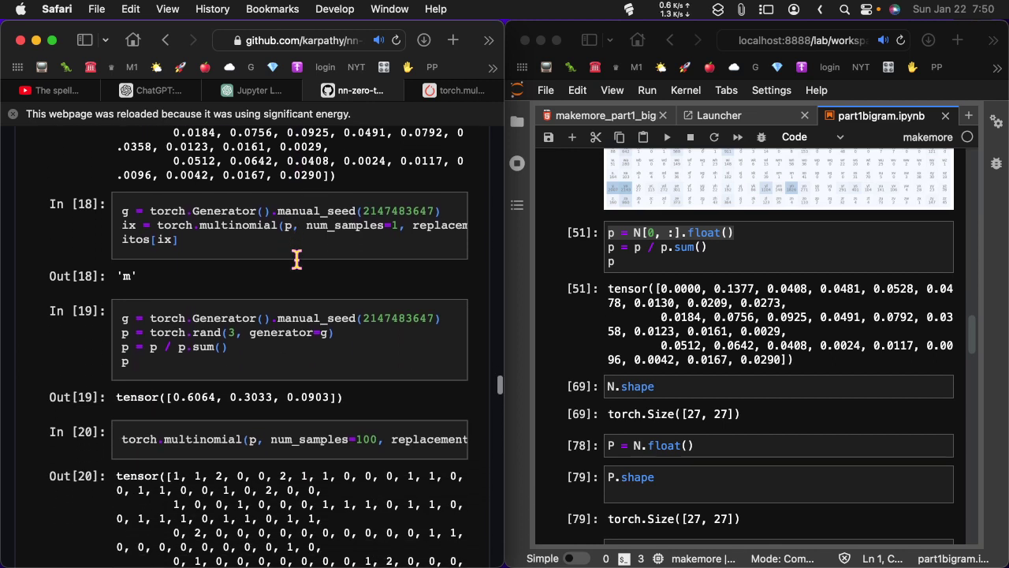
{"action": "scroll", "scroll_direction": "down", "scroll_amount": 3}
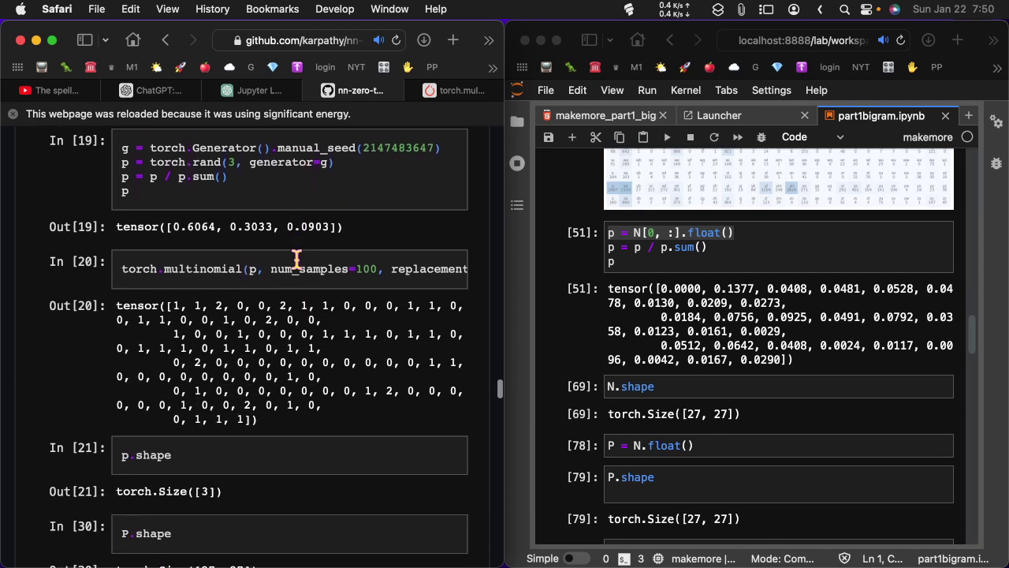
{"action": "scroll", "scroll_direction": "down", "scroll_amount": 3}
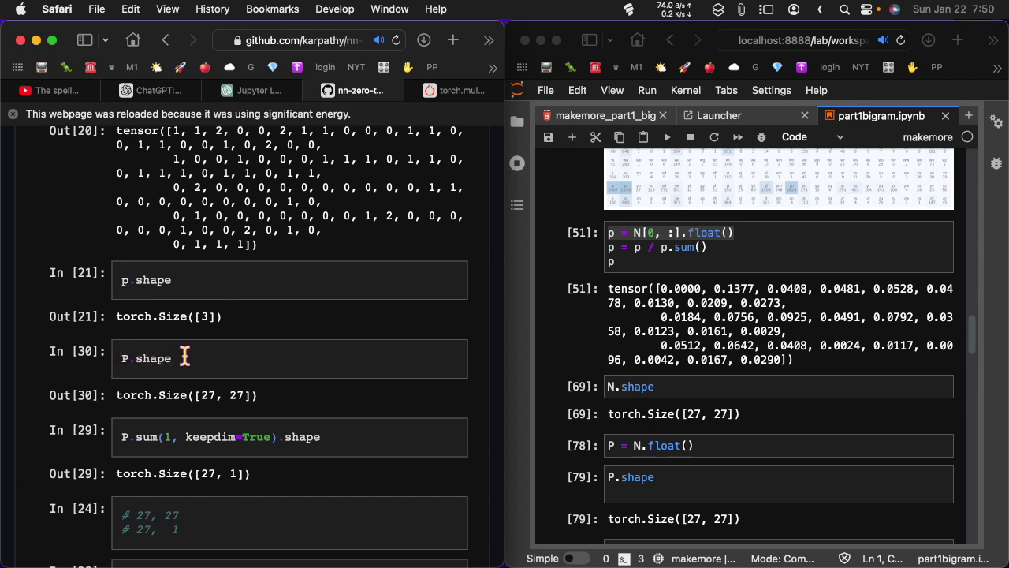
{"action": "mouse_move", "coordinate": [230, 358]}
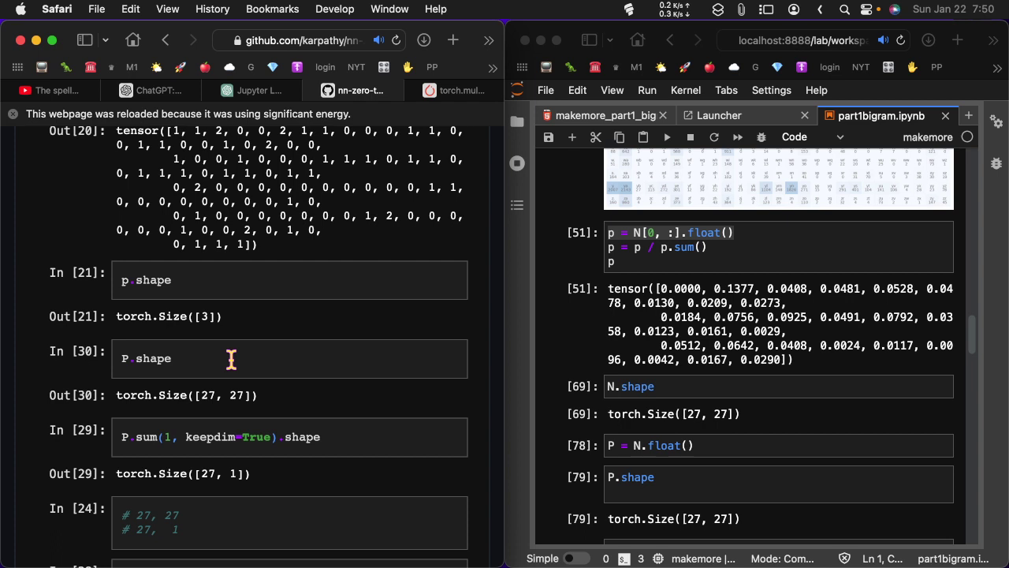
{"action": "mouse_move", "coordinate": [224, 367]}
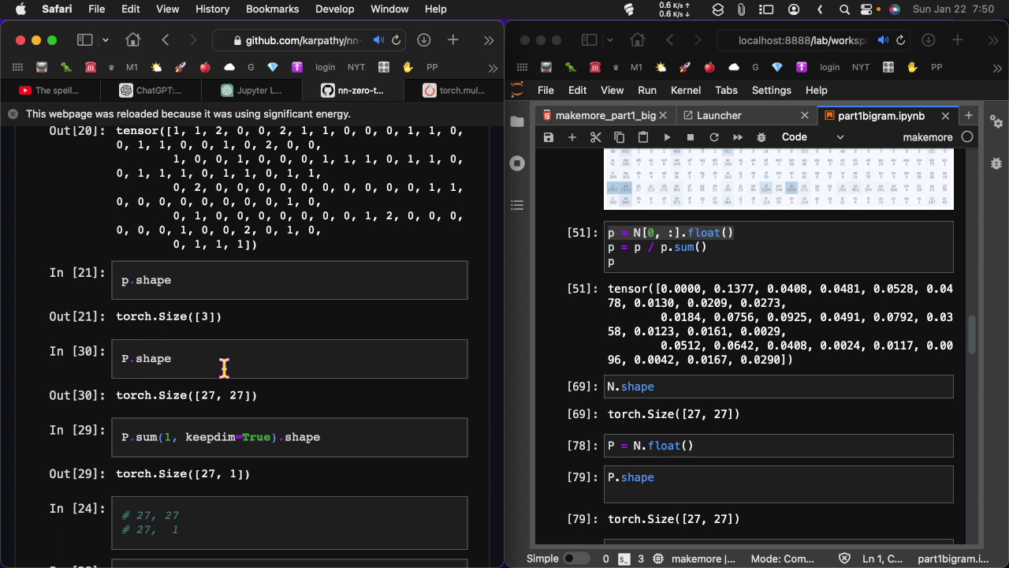
{"action": "mouse_move", "coordinate": [189, 411]}
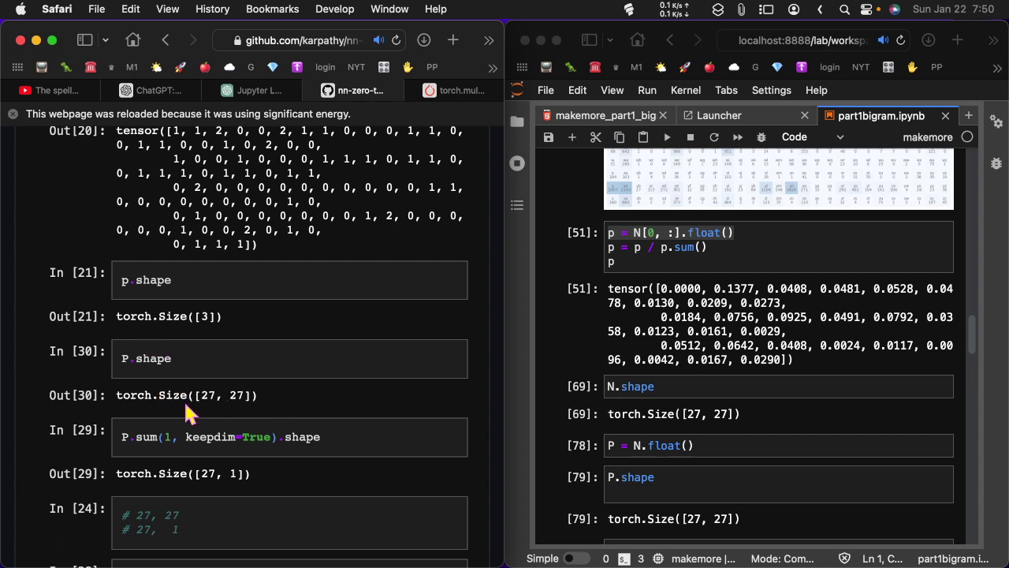
{"action": "mouse_move", "coordinate": [724, 354]}
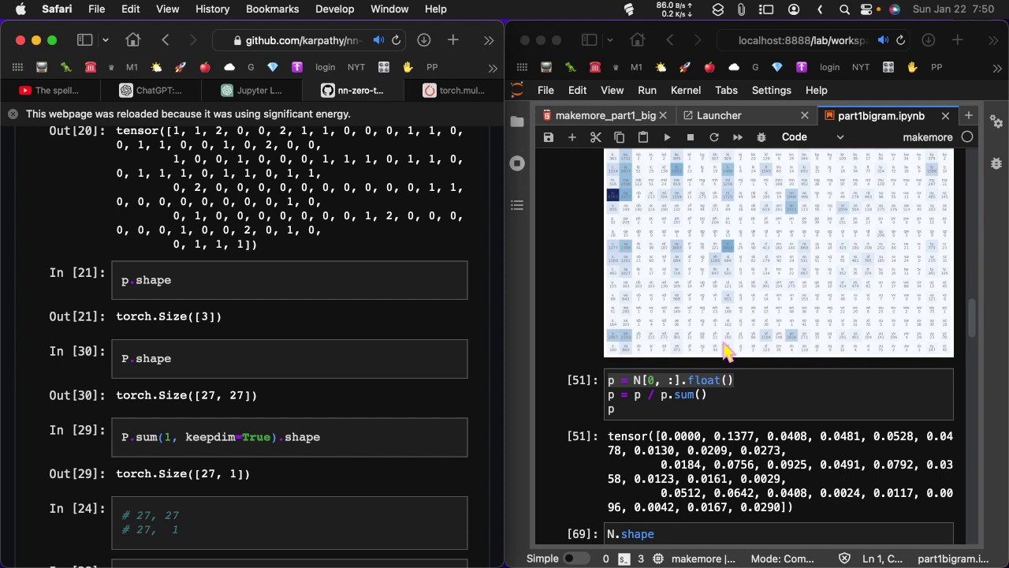
{"action": "scroll", "scroll_direction": "up", "scroll_amount": 3}
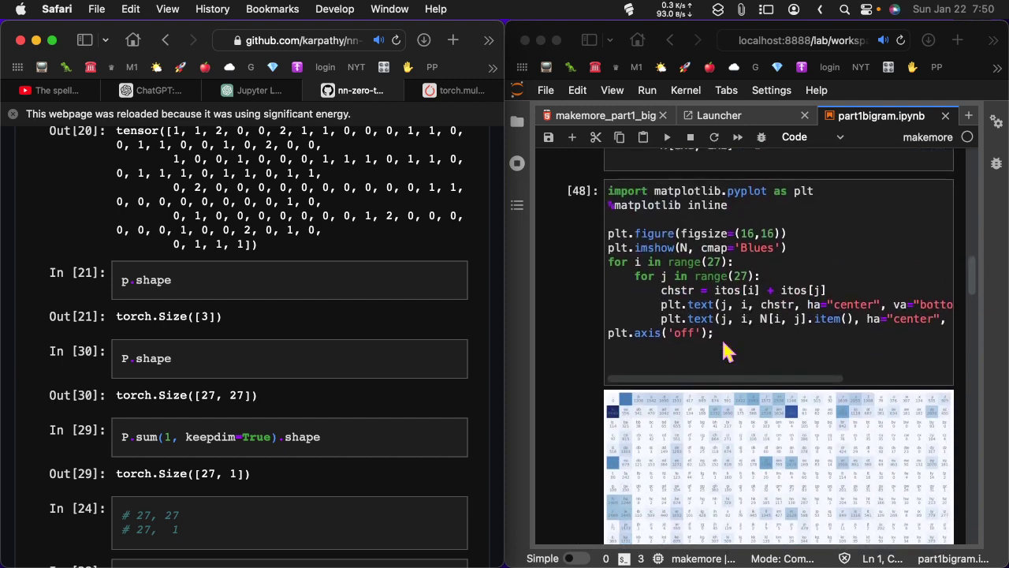
{"action": "scroll", "scroll_direction": "down", "scroll_amount": 3}
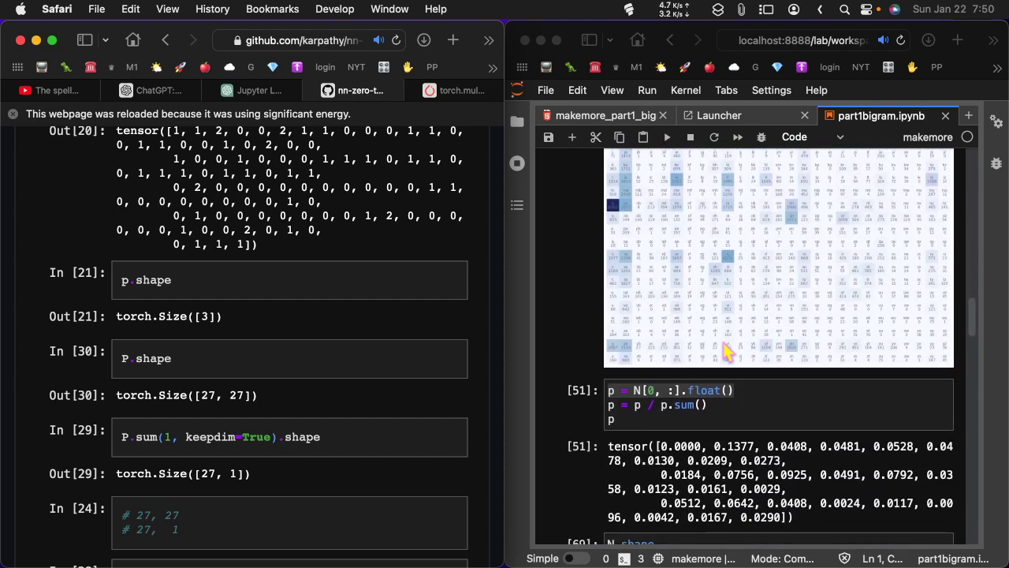
{"action": "mouse_move", "coordinate": [618, 402]}
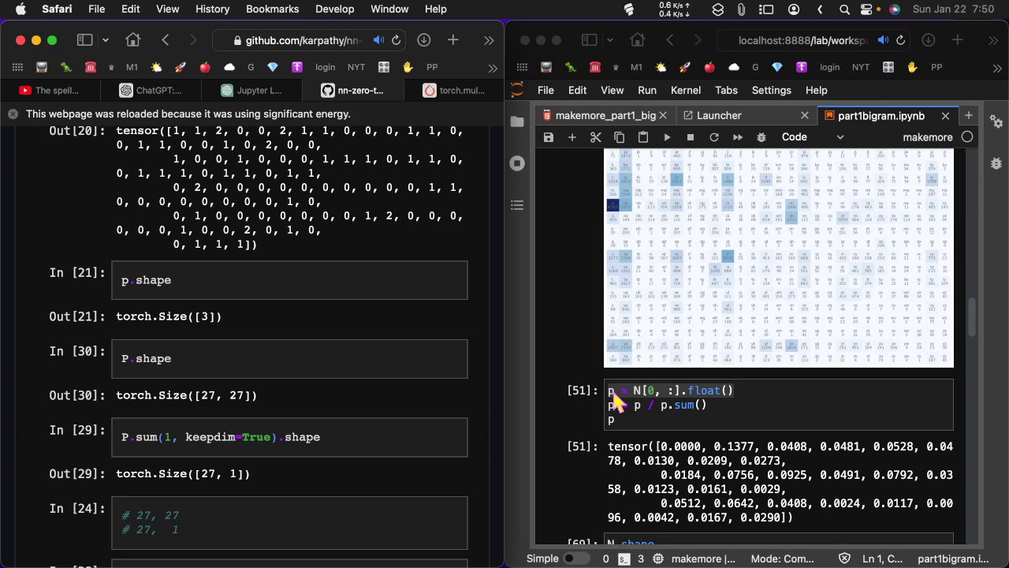
{"action": "mouse_move", "coordinate": [753, 404]}
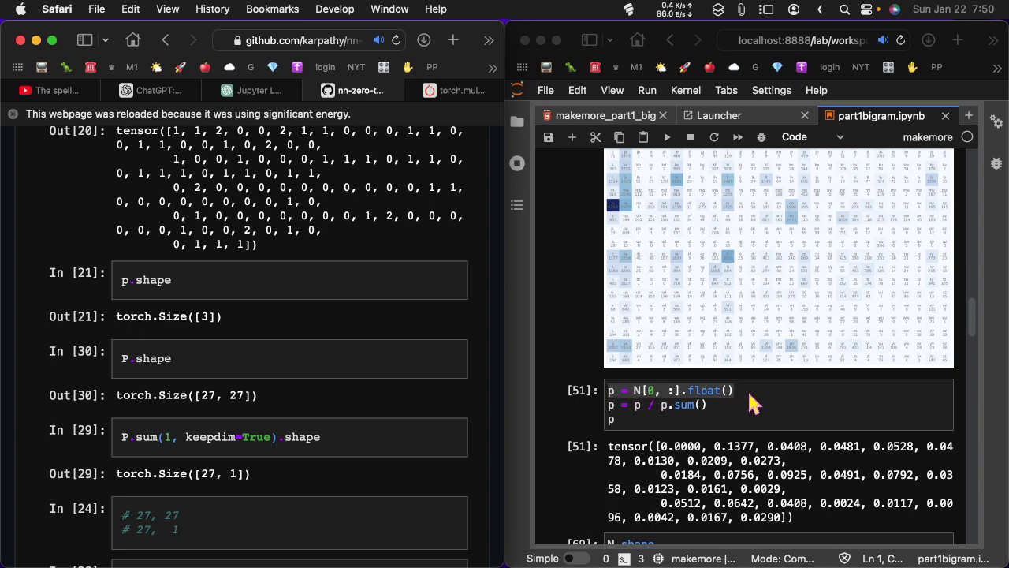
{"action": "scroll", "scroll_direction": "down", "scroll_amount": 3}
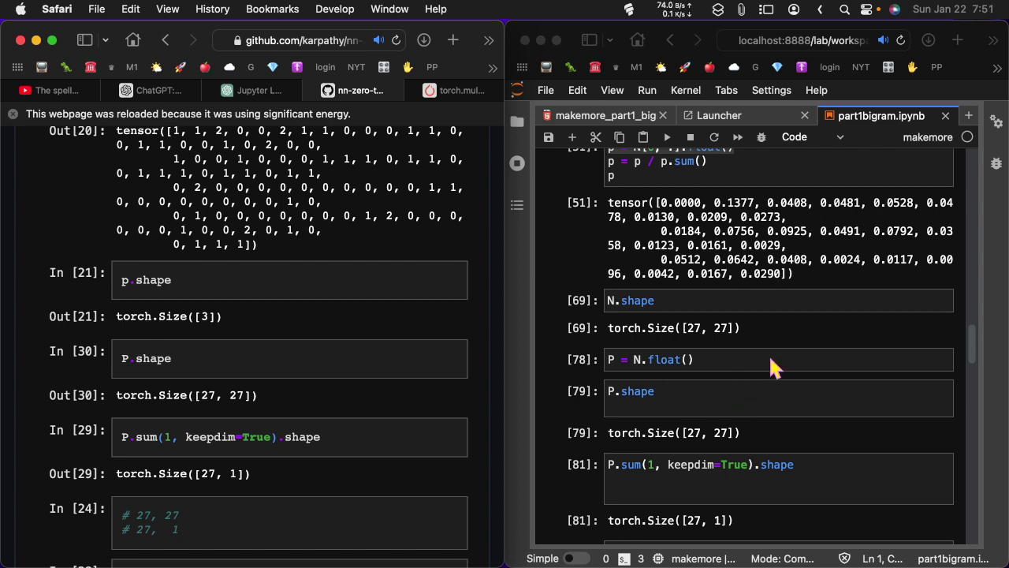
{"action": "mouse_move", "coordinate": [614, 370]}
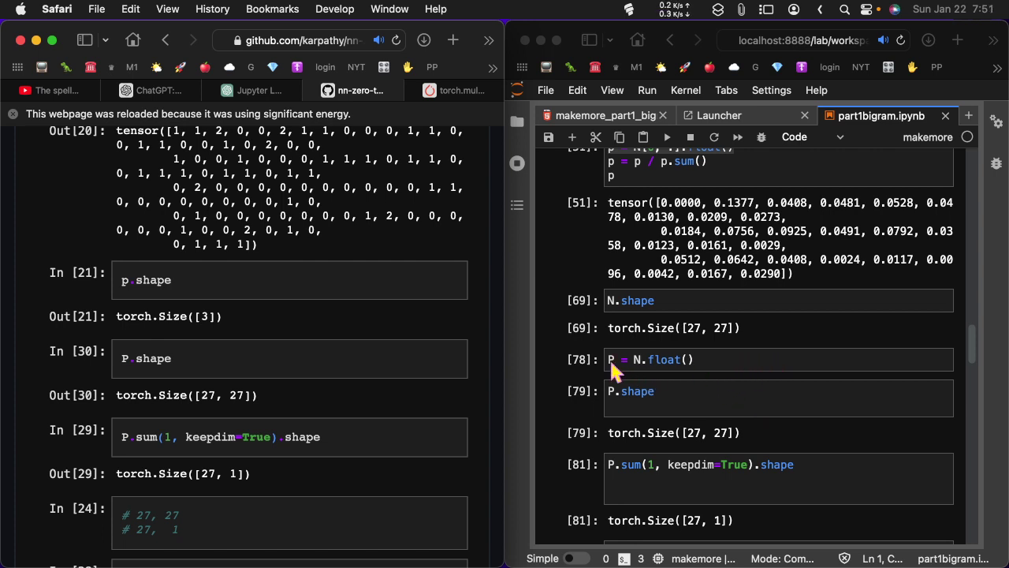
{"action": "mouse_move", "coordinate": [701, 369]}
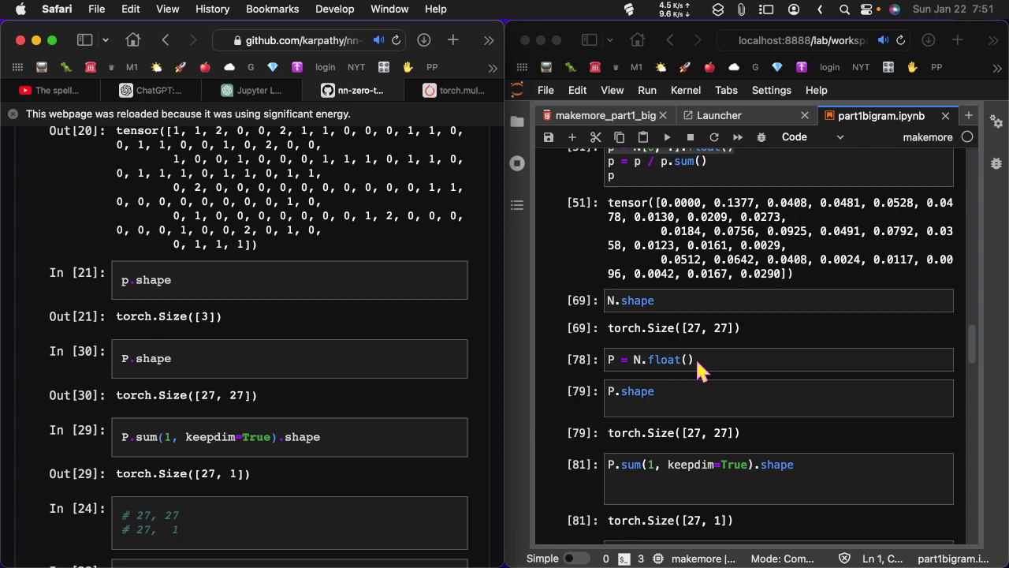
{"action": "scroll", "scroll_direction": "up", "scroll_amount": 3}
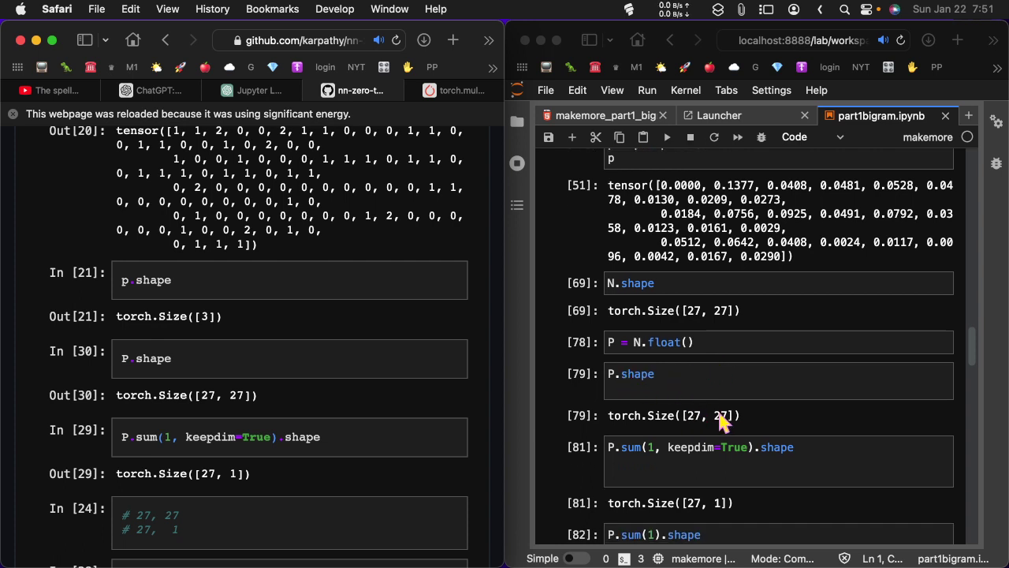
{"action": "mouse_move", "coordinate": [738, 419]}
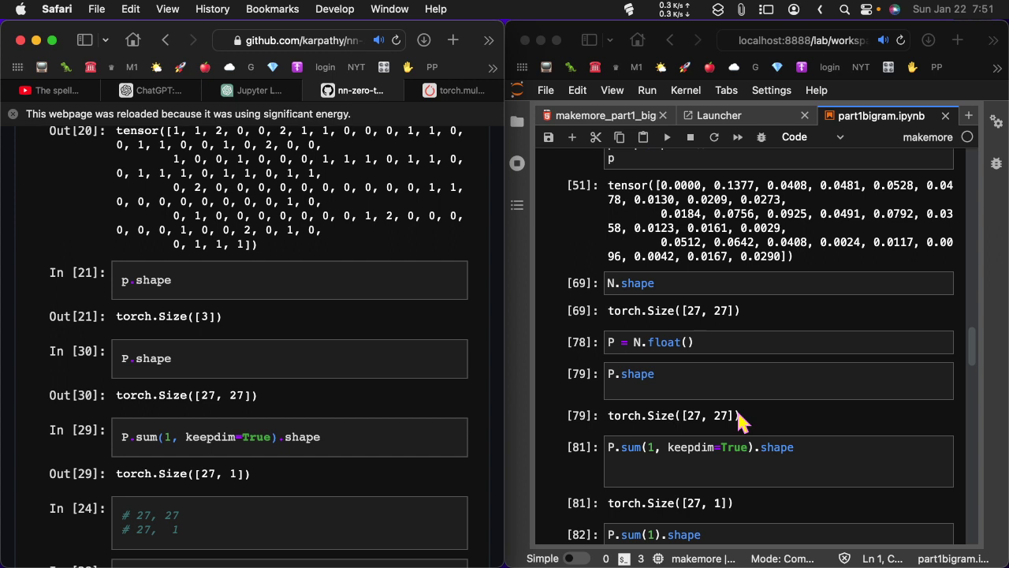
{"action": "mouse_move", "coordinate": [247, 120]}
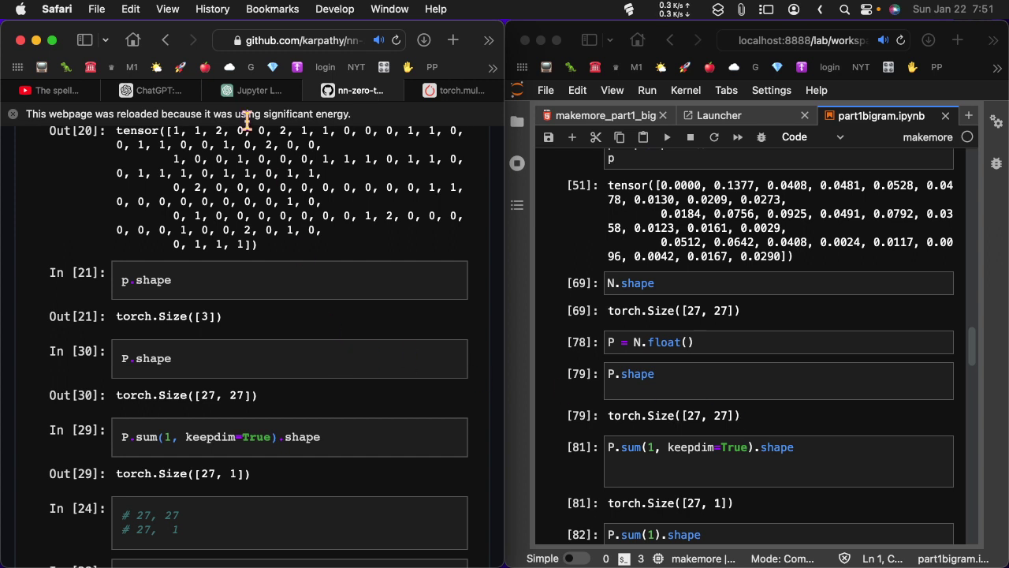
Switch the left Safari window from the GitHub notebook to the ChatGPT page.
{"action": "left_click", "coordinate": [150, 89]}
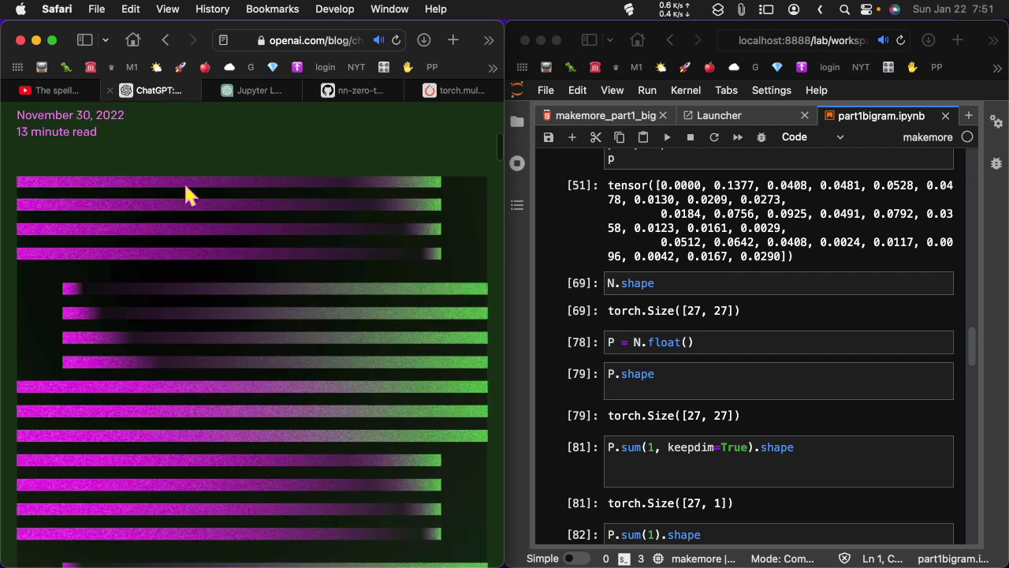
{"action": "mouse_move", "coordinate": [355, 90]}
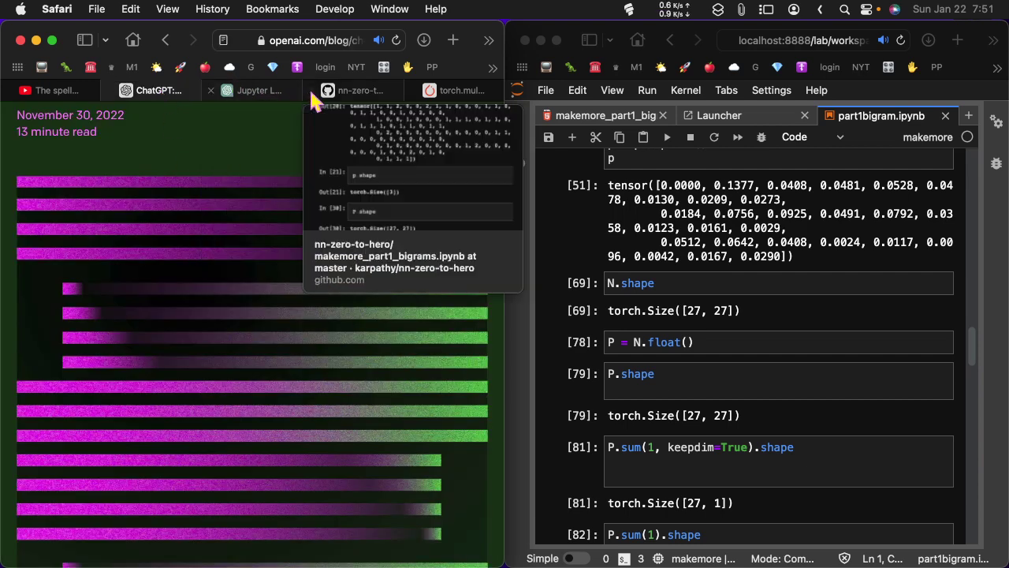
{"action": "mouse_move", "coordinate": [252, 90]}
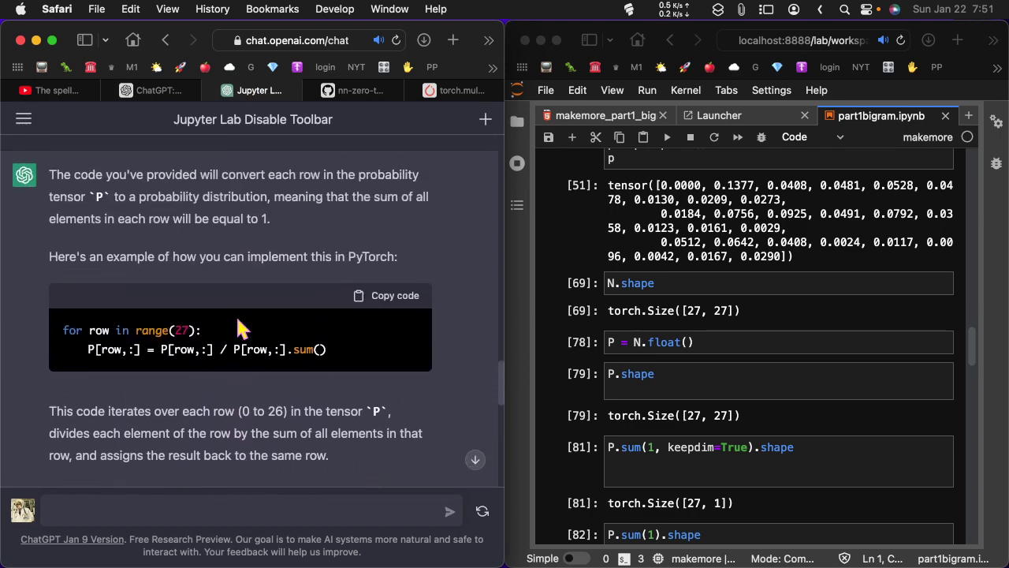
{"action": "scroll", "scroll_direction": "up", "scroll_amount": 3}
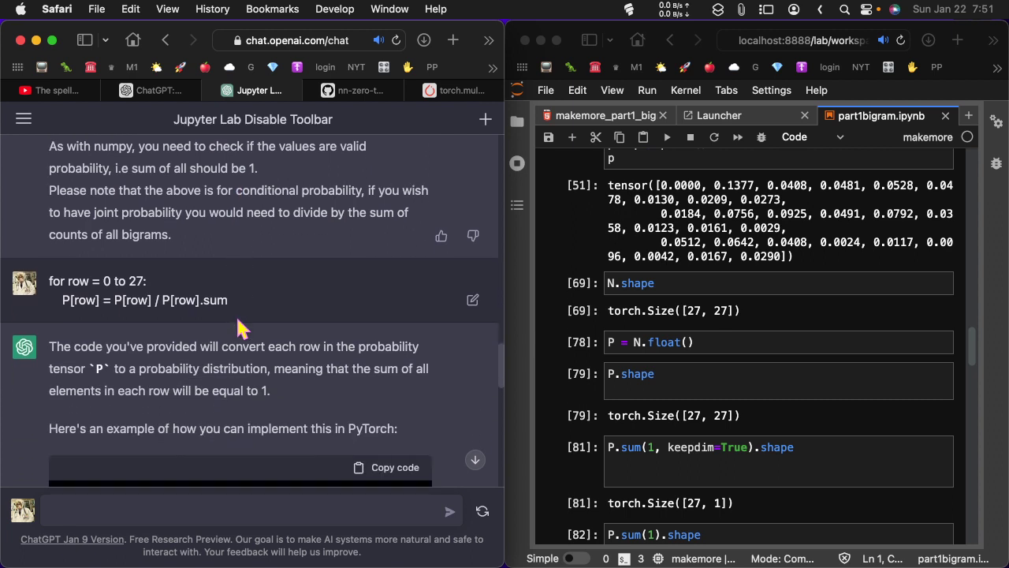
{"action": "scroll", "scroll_direction": "down", "scroll_amount": 3}
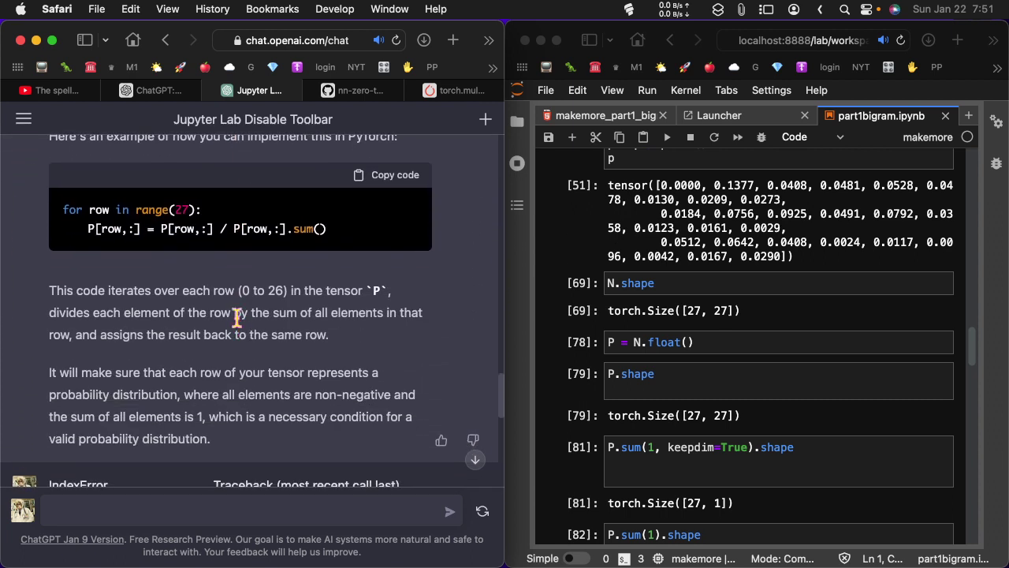
{"action": "mouse_move", "coordinate": [166, 230]}
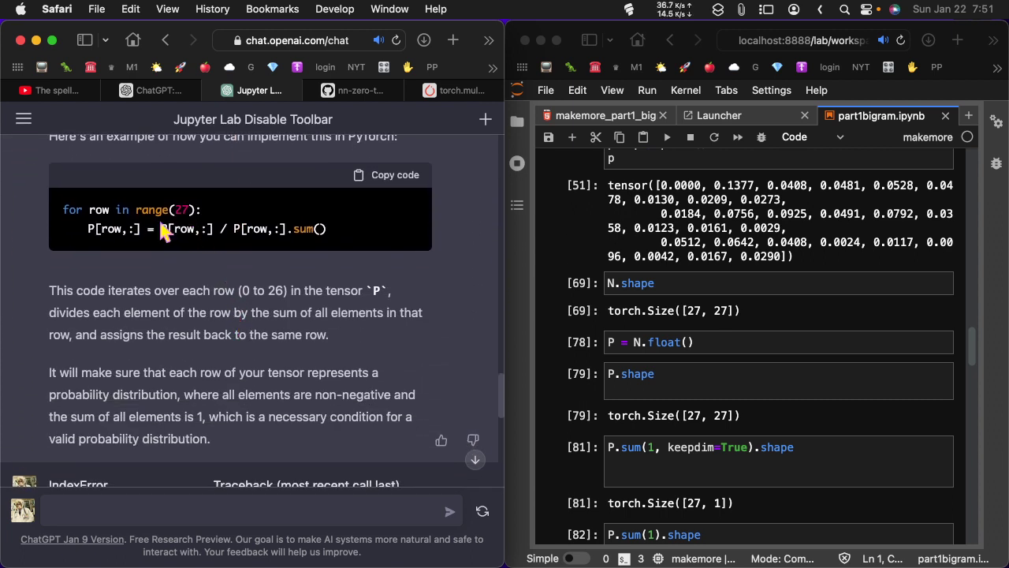
{"action": "mouse_move", "coordinate": [576, 211]}
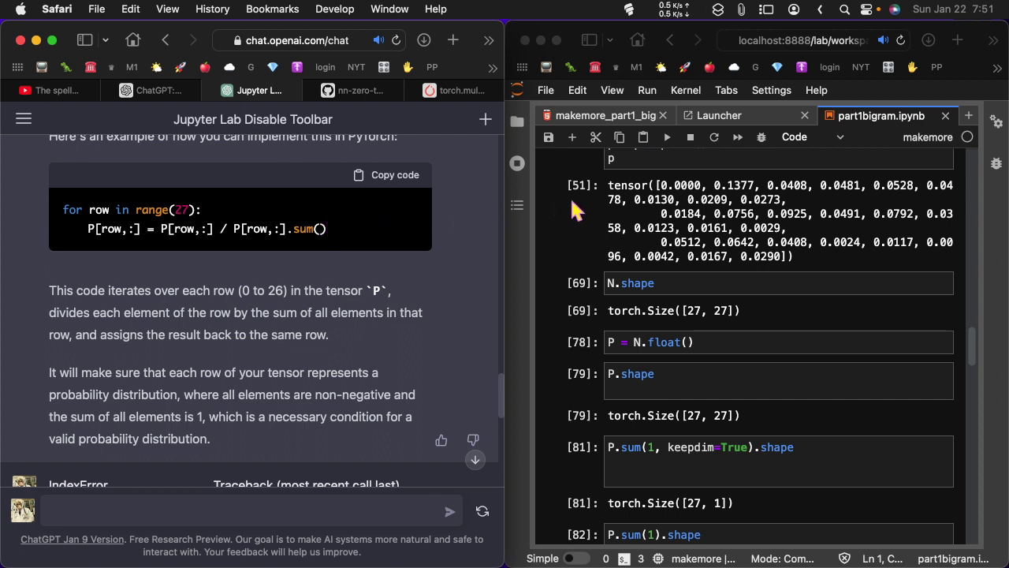
{"action": "scroll", "scroll_direction": "down", "scroll_amount": 3}
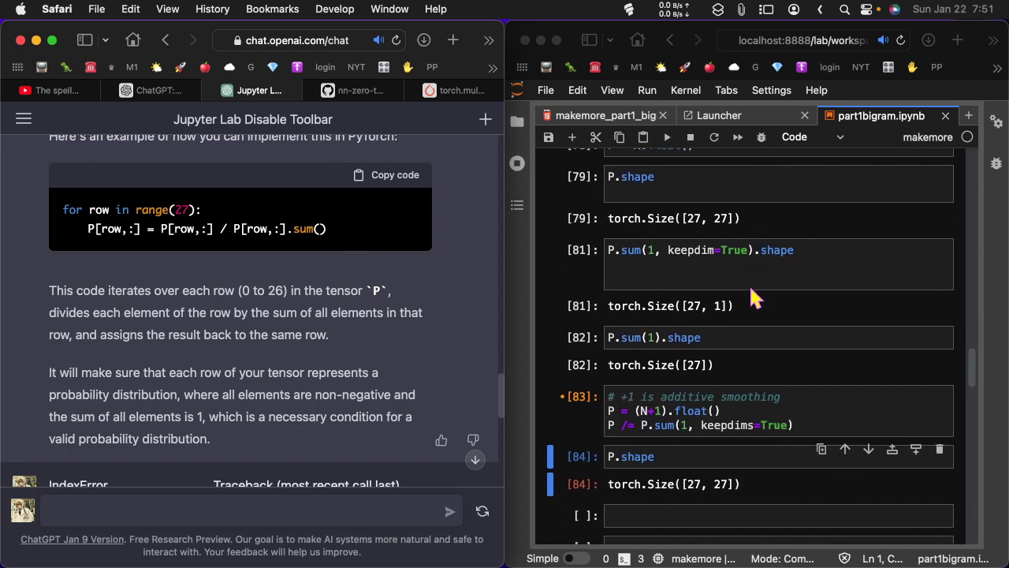
{"action": "scroll", "scroll_direction": "down", "scroll_amount": 3}
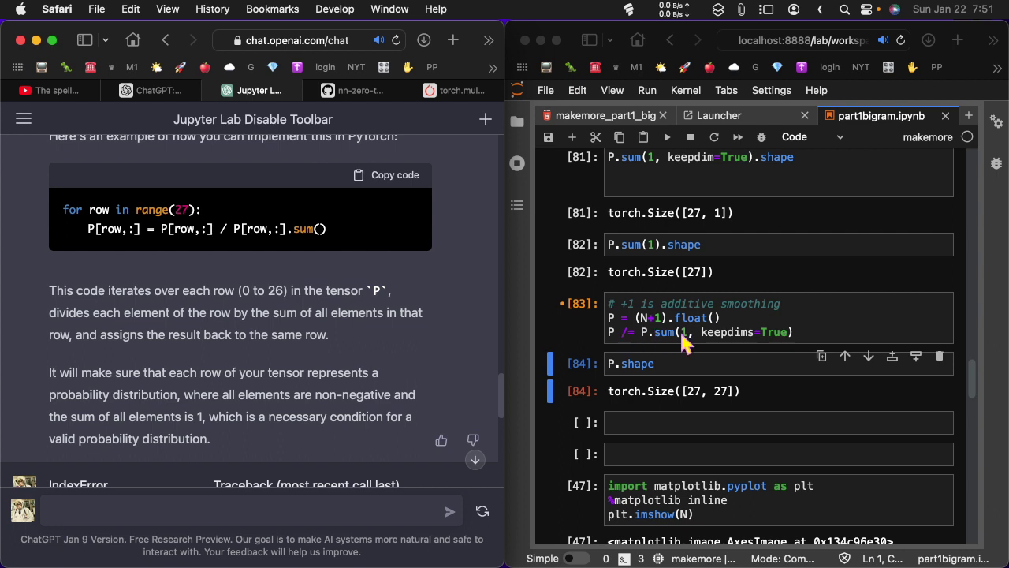
{"action": "mouse_move", "coordinate": [441, 350]}
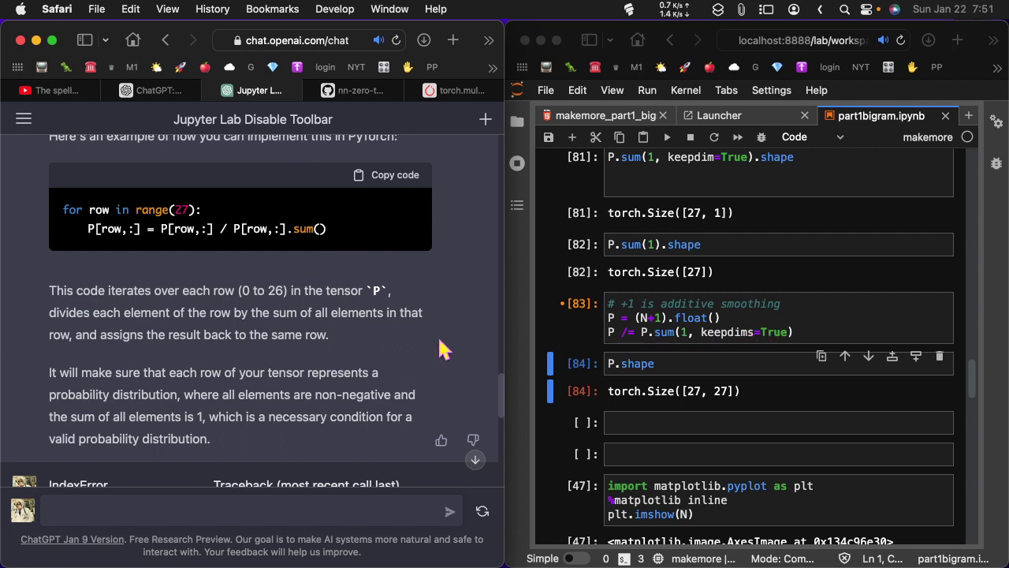
{"action": "scroll", "scroll_direction": "down", "scroll_amount": 3}
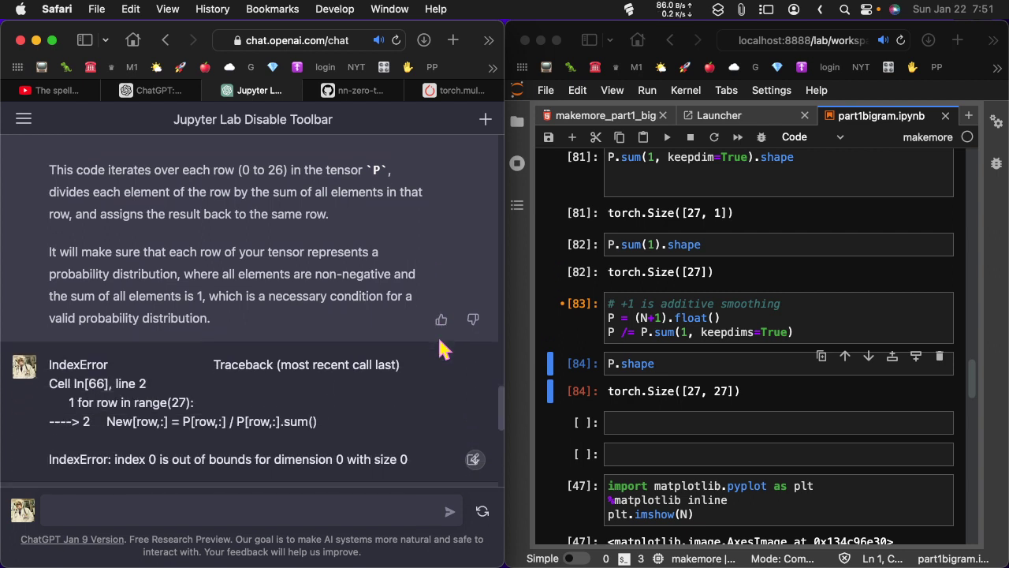
{"action": "scroll", "scroll_direction": "up", "scroll_amount": 3}
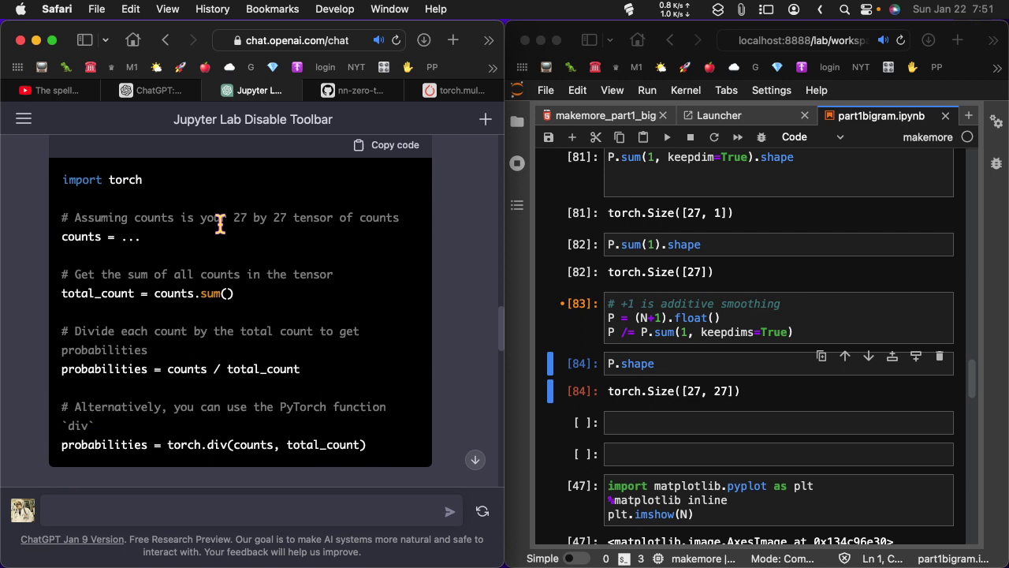
{"action": "scroll", "scroll_direction": "down", "scroll_amount": 3}
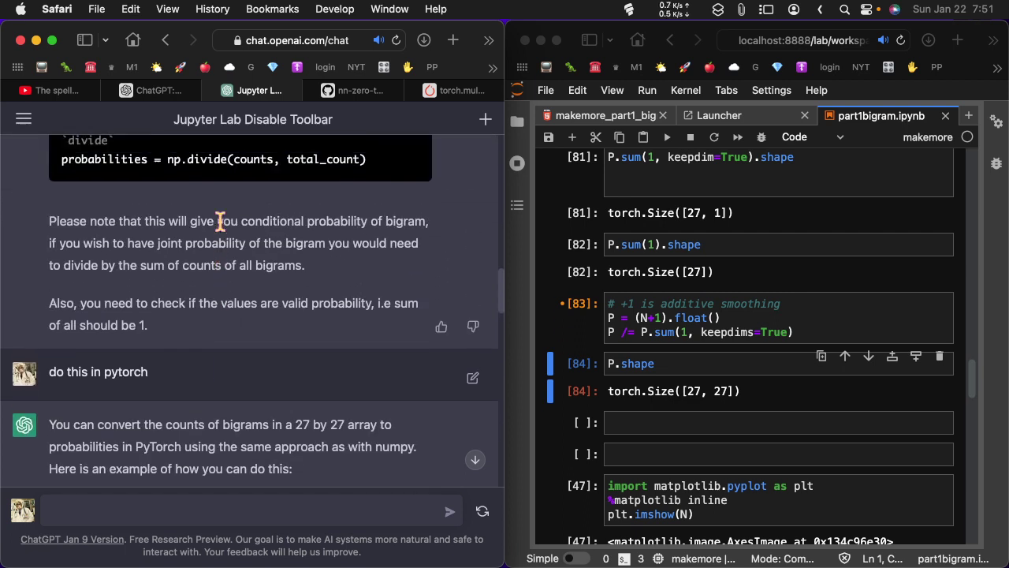
{"action": "scroll", "scroll_direction": "up", "scroll_amount": 3}
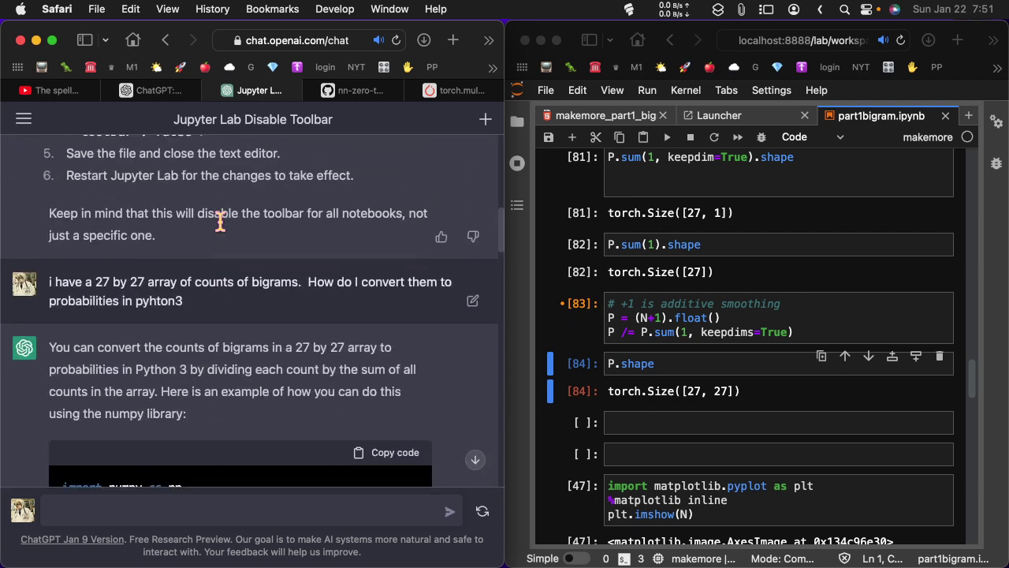
{"action": "scroll", "scroll_direction": "up", "scroll_amount": 3}
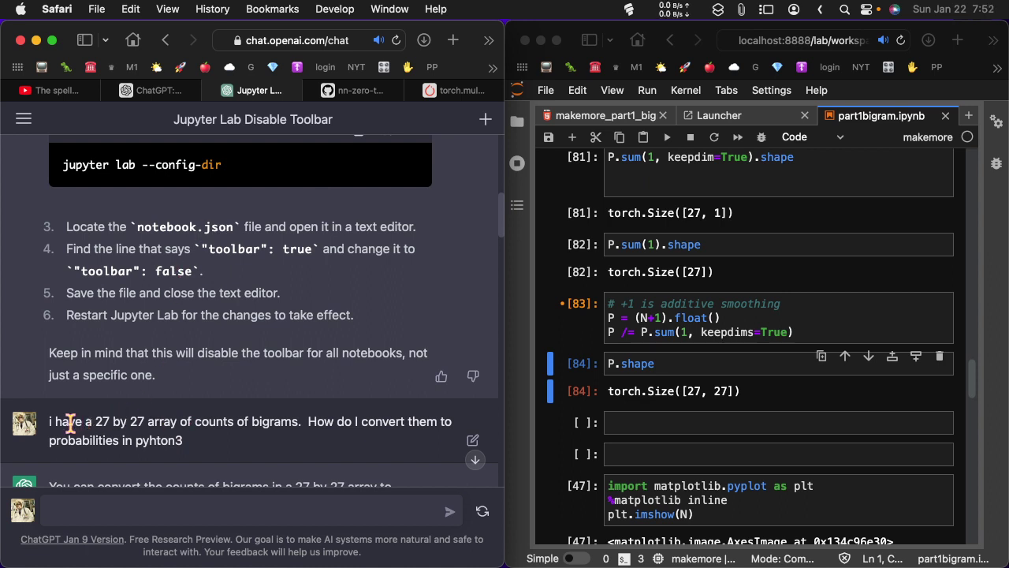
{"action": "mouse_move", "coordinate": [360, 440]}
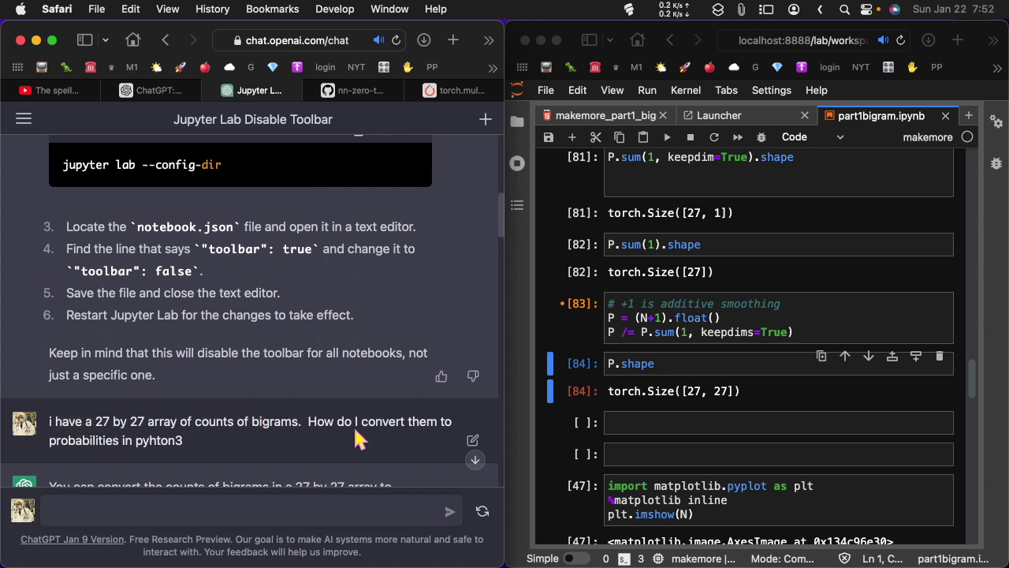
{"action": "mouse_move", "coordinate": [218, 445]}
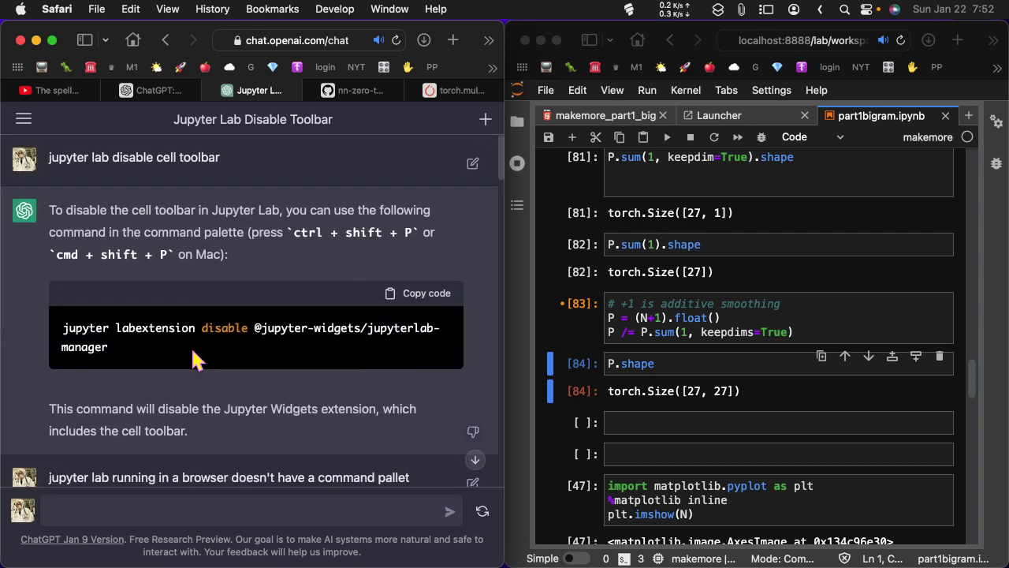
{"action": "scroll", "scroll_direction": "up", "scroll_amount": 3}
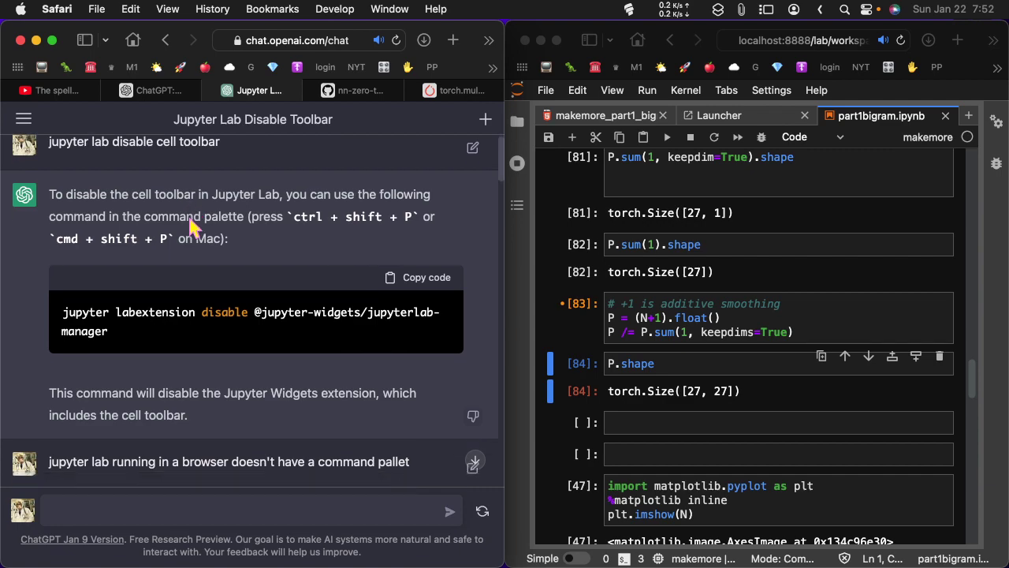
{"action": "scroll", "scroll_direction": "up", "scroll_amount": 3}
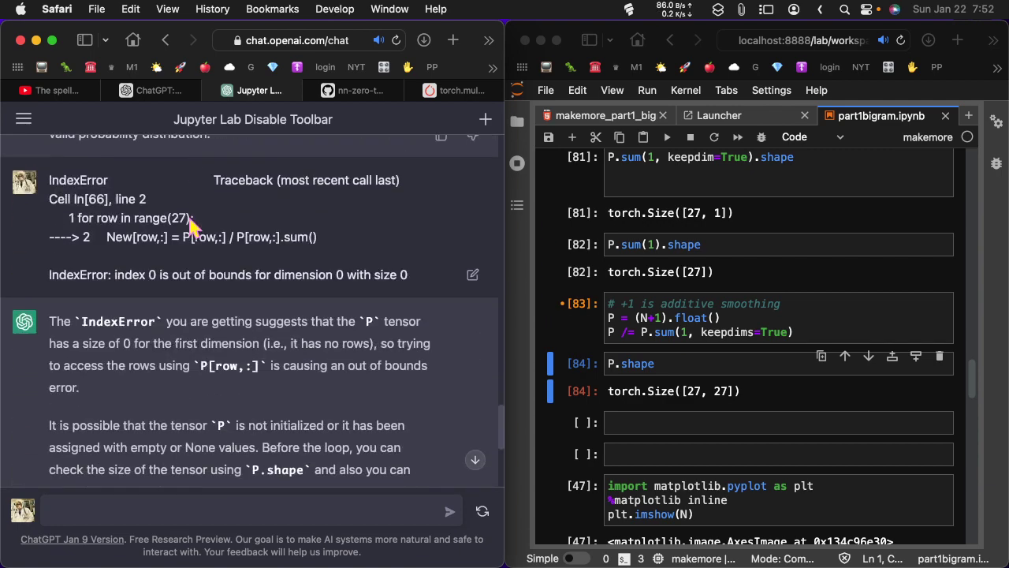
{"action": "scroll", "scroll_direction": "down", "scroll_amount": 3}
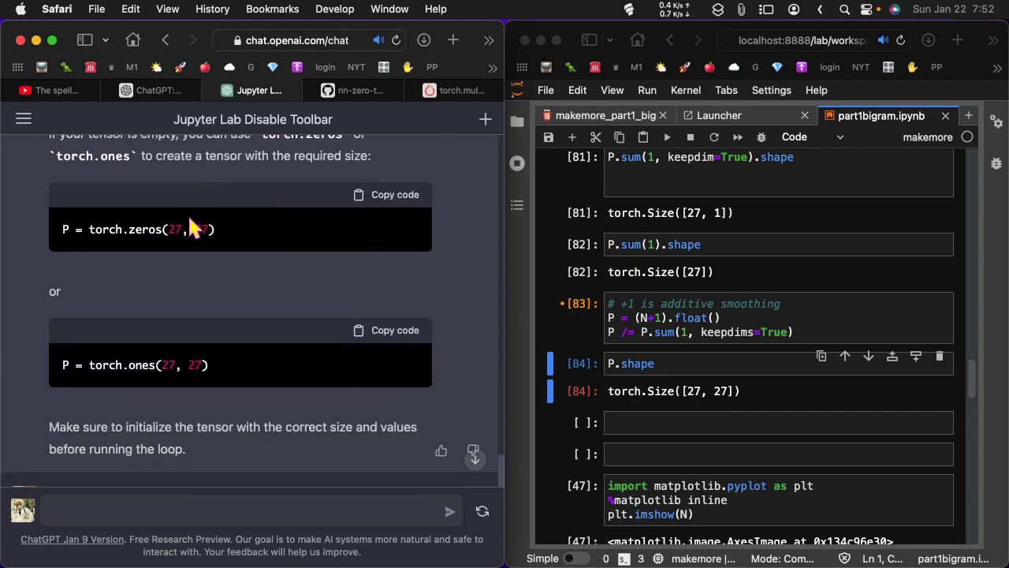
{"action": "scroll", "scroll_direction": "down", "scroll_amount": 3}
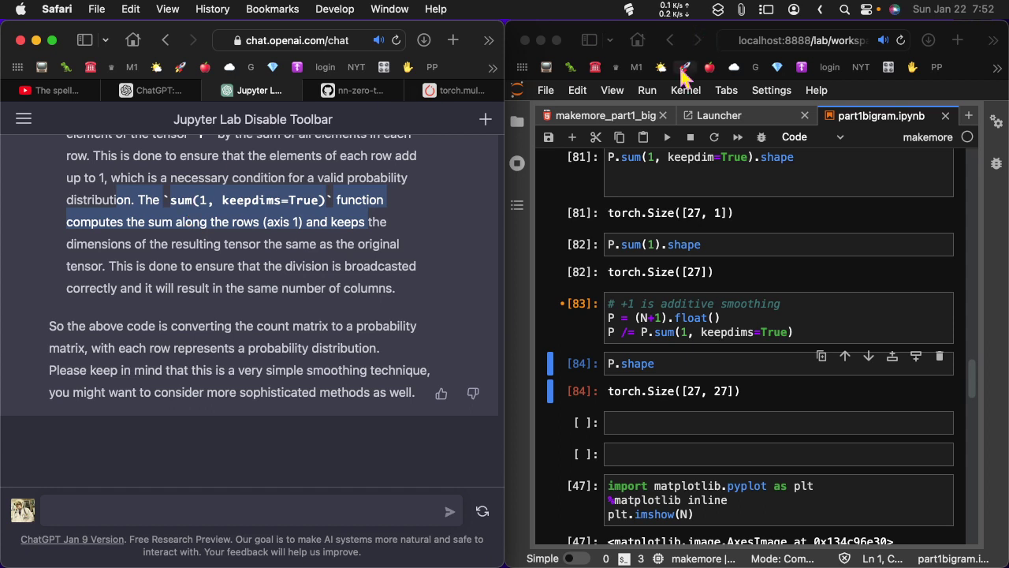
{"action": "mouse_move", "coordinate": [613, 251]}
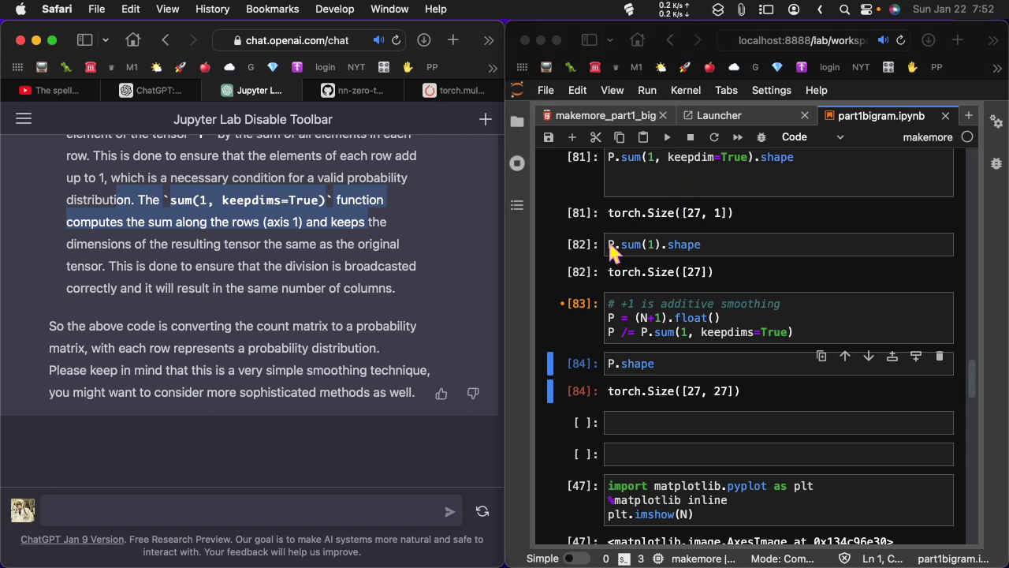
Send ChatGPT 'what is this? Give a short answer P.sum(1).shape' copied from the notebook.
{"action": "left_click", "coordinate": [686, 242]}
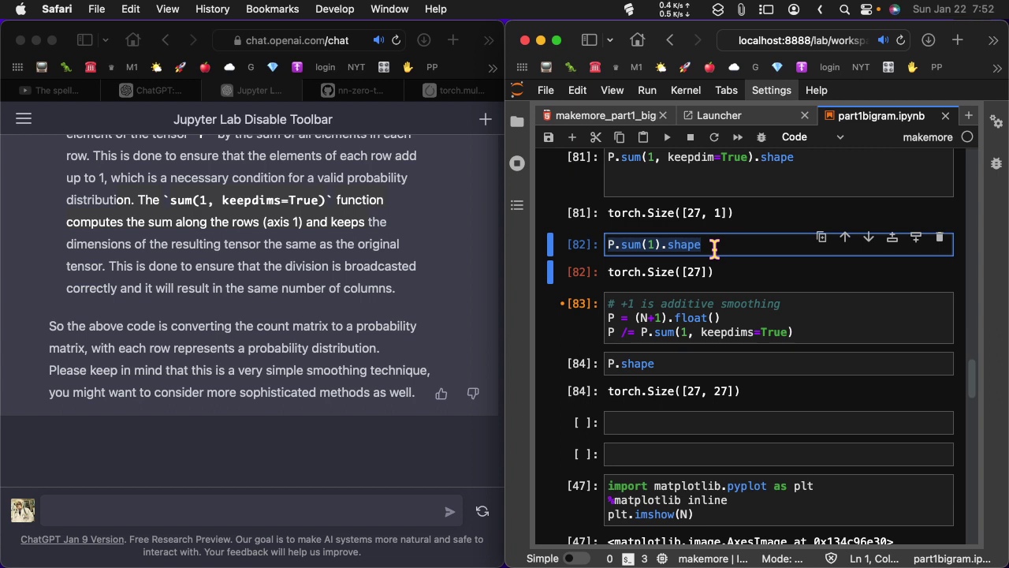
{"action": "mouse_move", "coordinate": [350, 514]}
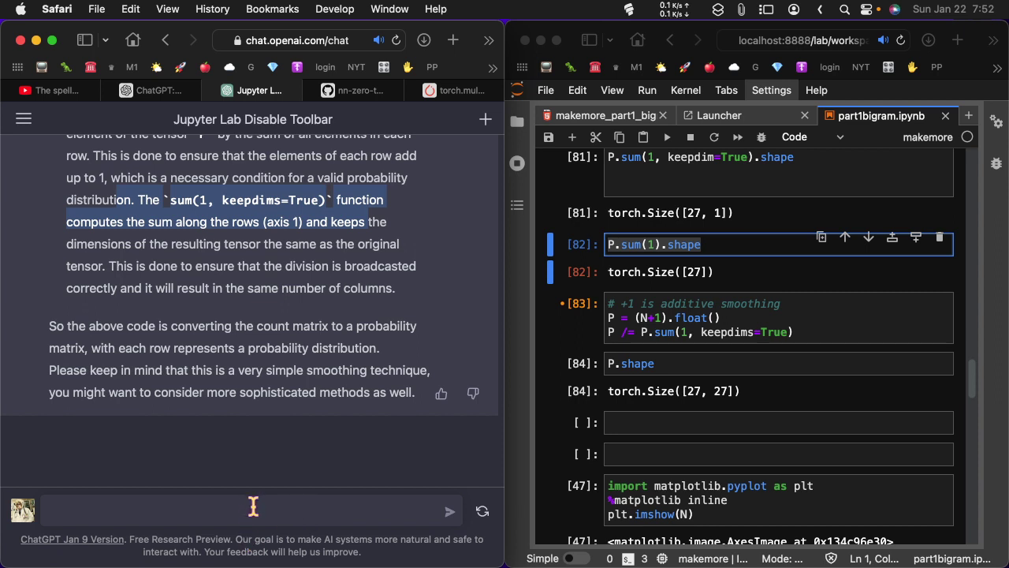
{"action": "type", "text": "what"}
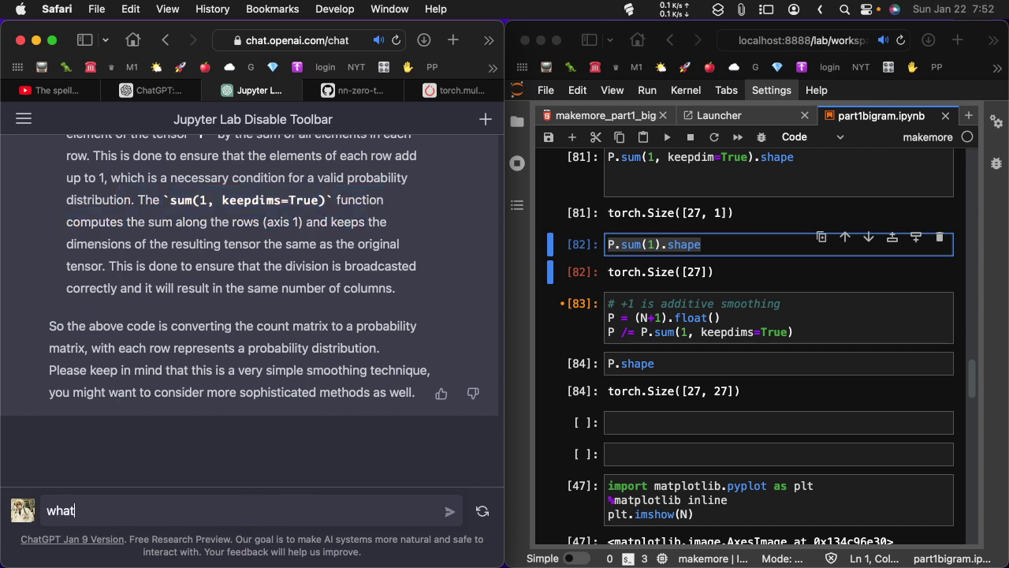
{"action": "type", "text": "is"}
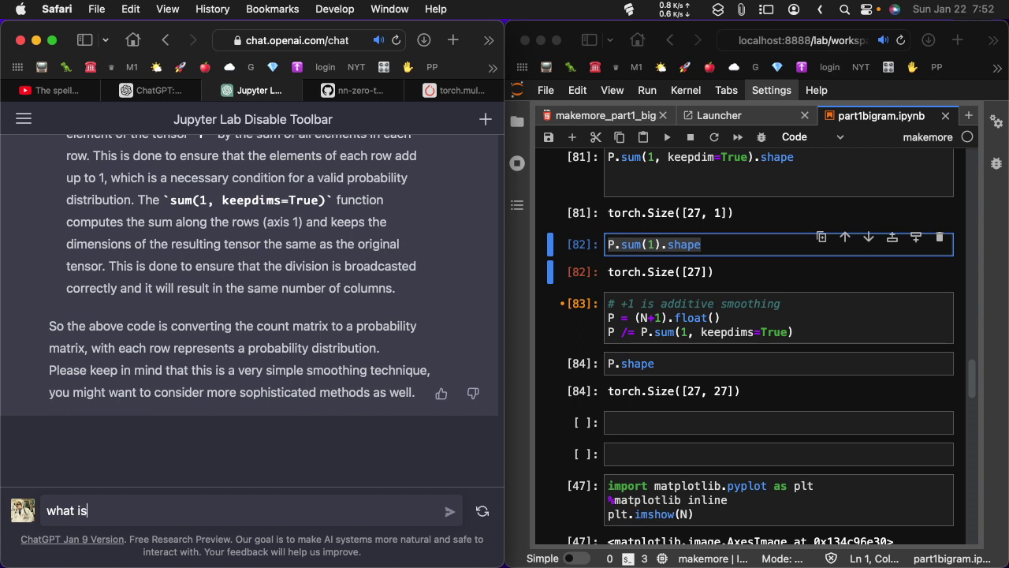
{"action": "type", "text": "this"}
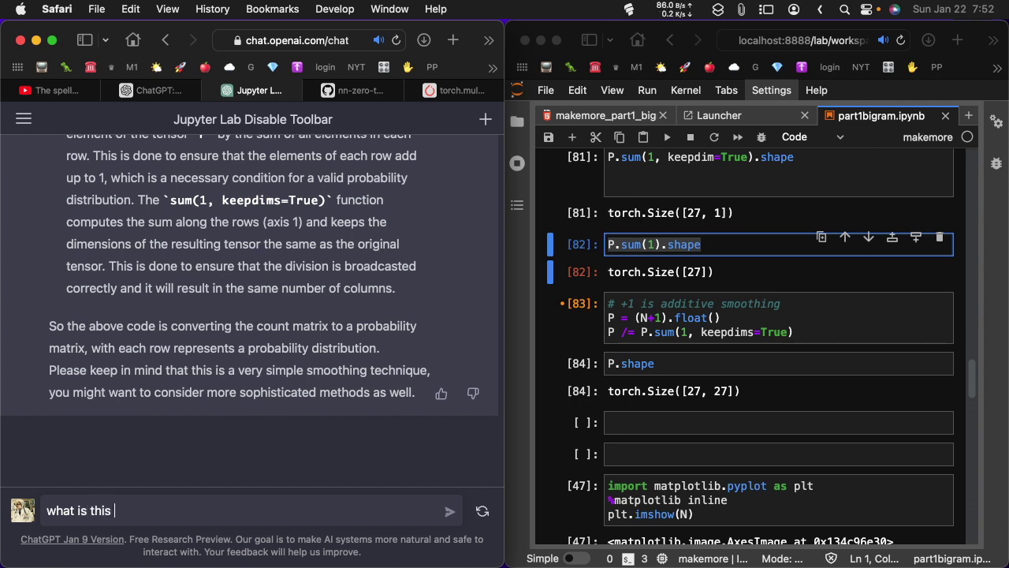
{"action": "type", "text": "P.sum(1).shape"}
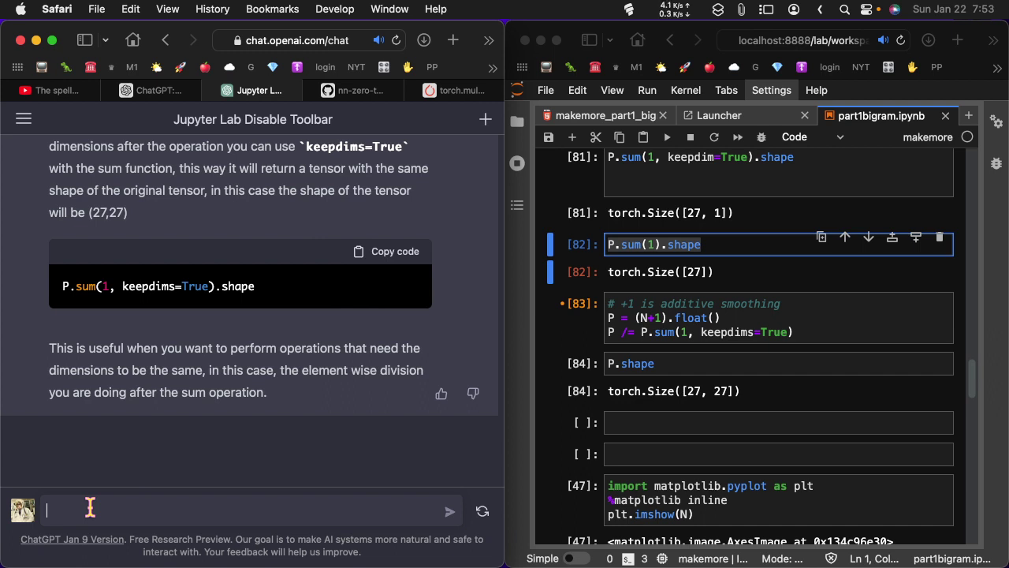
{"action": "type", "text": "P.sum(1).shape"}
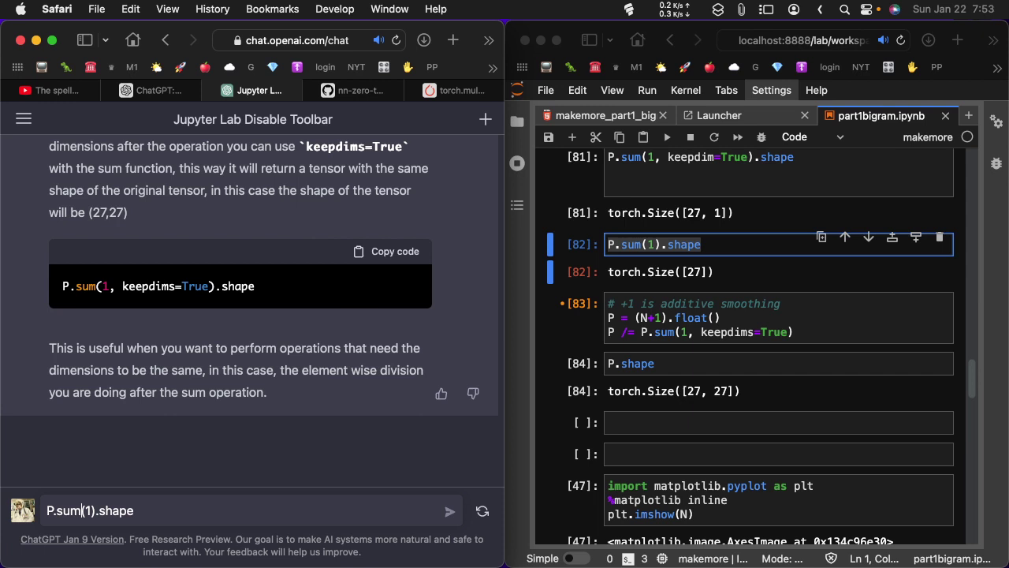
{"action": "type", "text": "what is thi"}
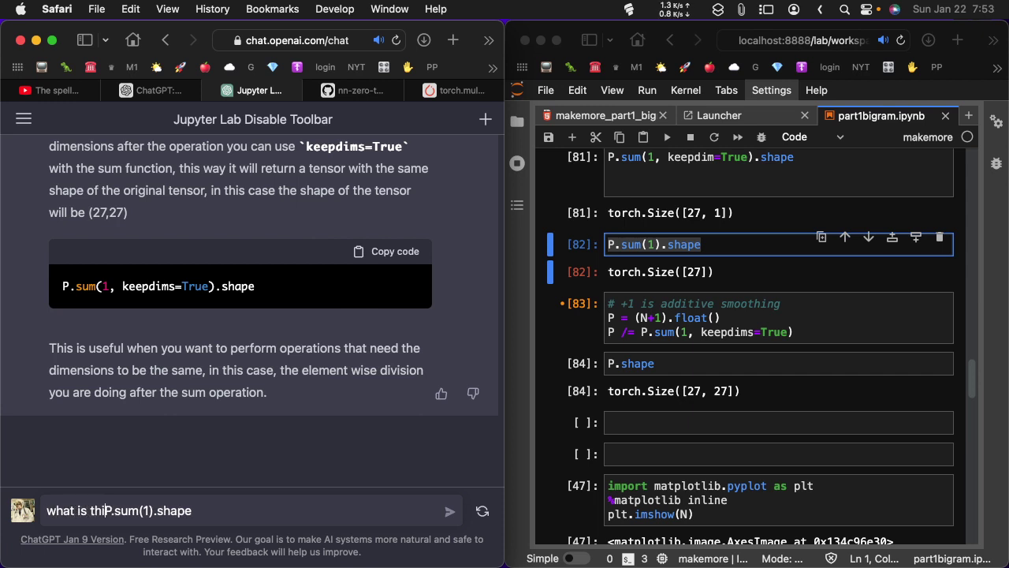
{"action": "type", "text": "s."}
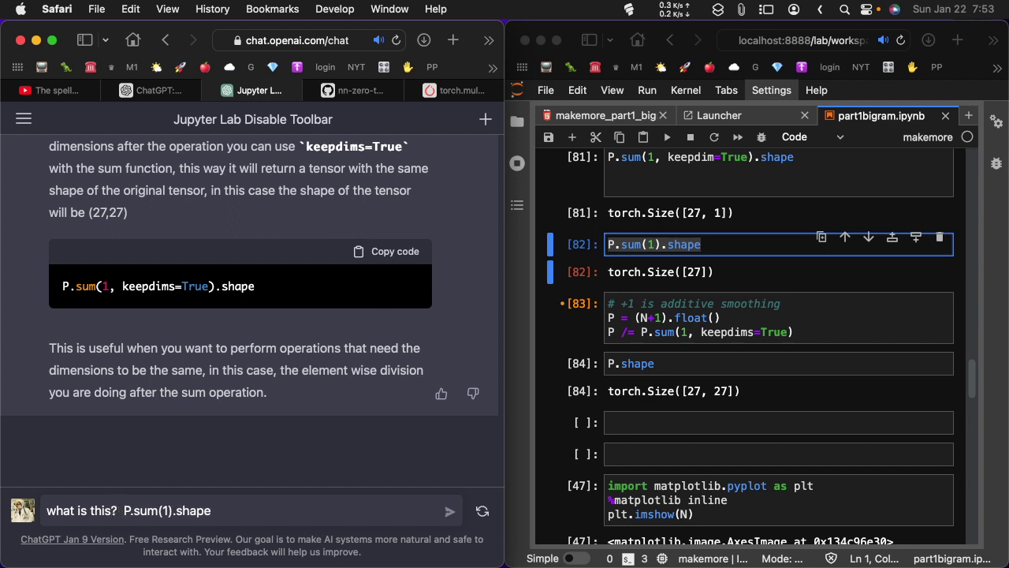
{"action": "type", "text": "Give"}
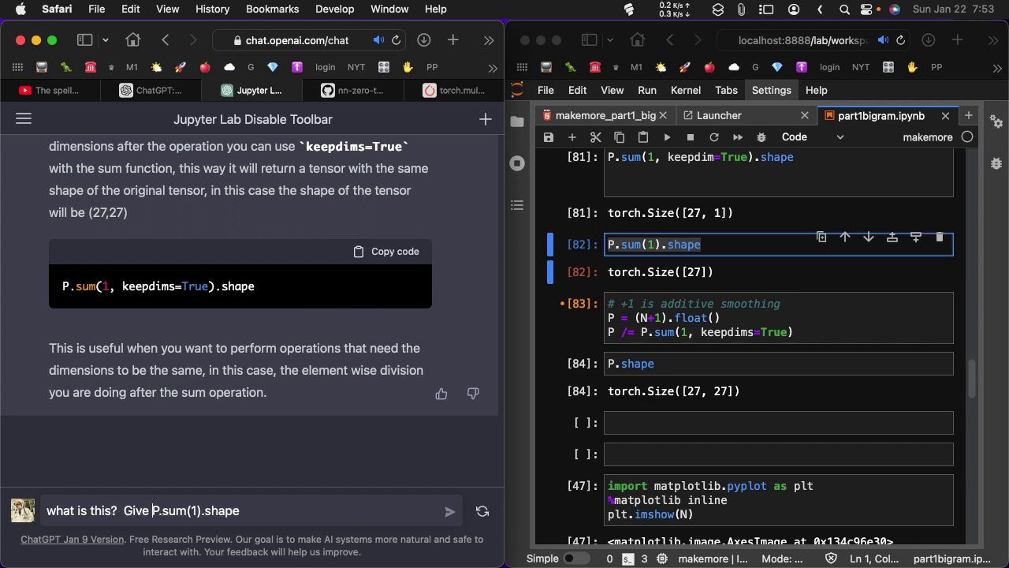
{"action": "type", "text": "a short"}
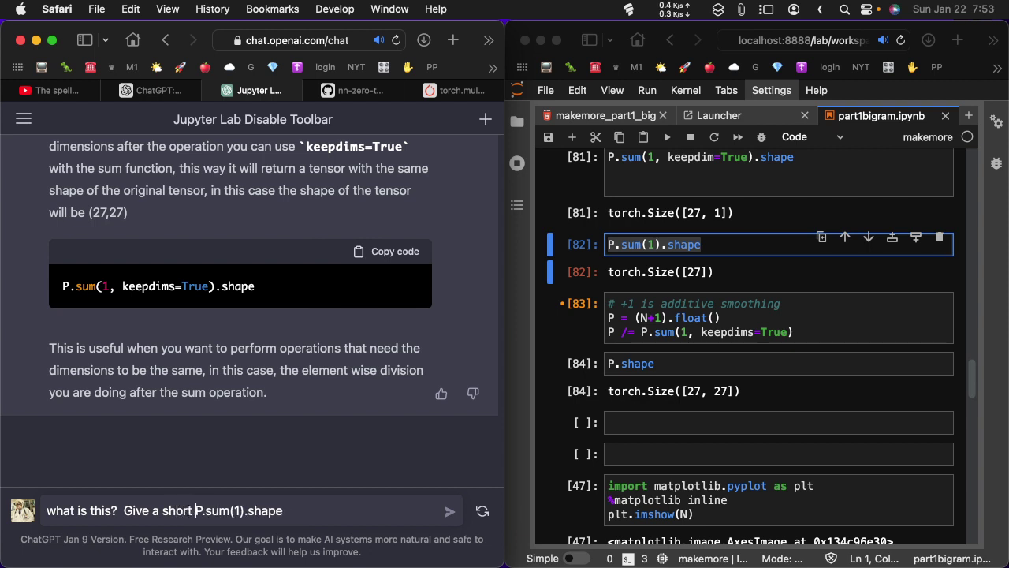
{"action": "type", "text": "answer"}
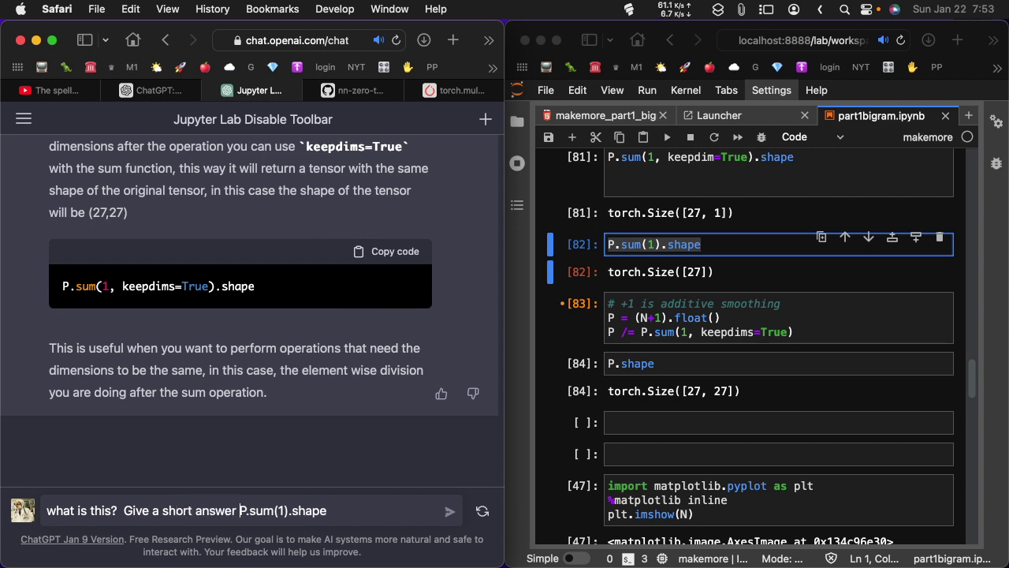
{"action": "left_click", "coordinate": [449, 510]}
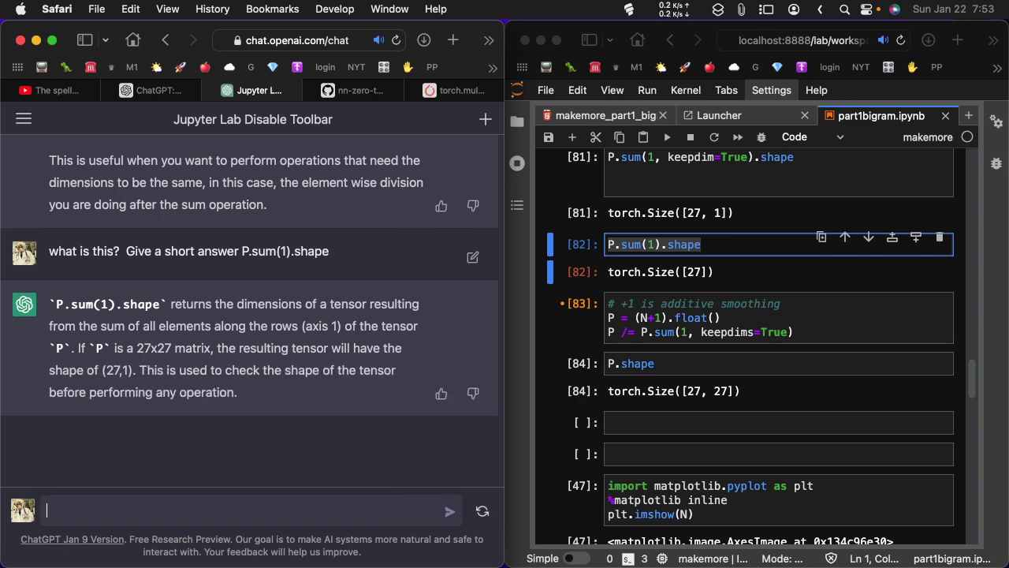
{"action": "mouse_move", "coordinate": [268, 394]}
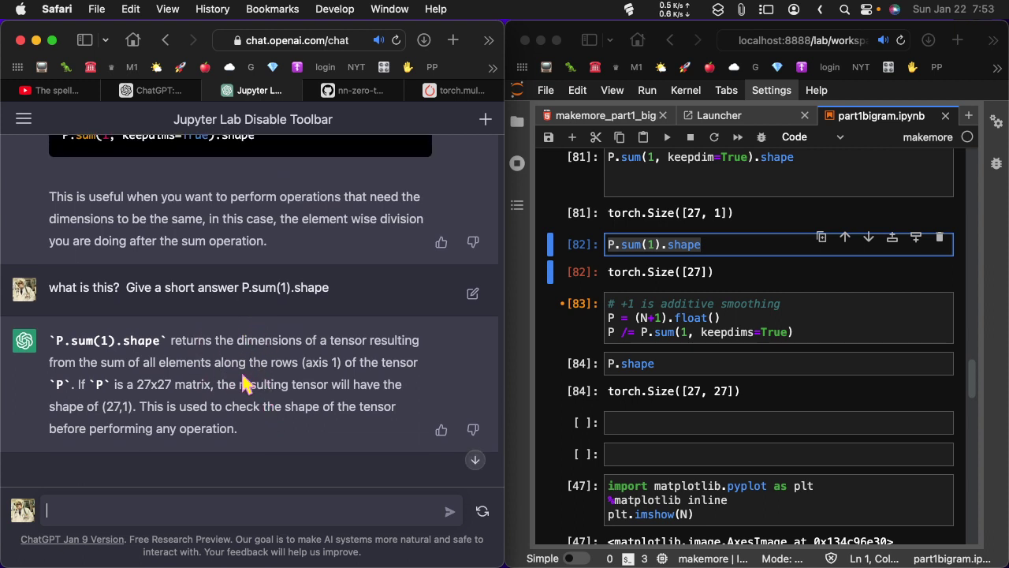
{"action": "mouse_move", "coordinate": [433, 350]}
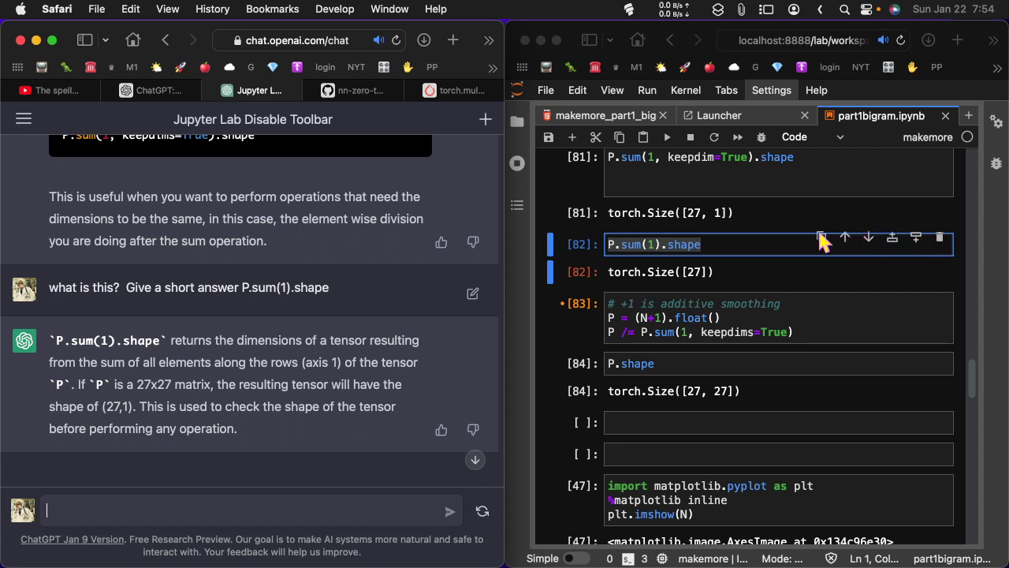
{"action": "mouse_move", "coordinate": [826, 239]}
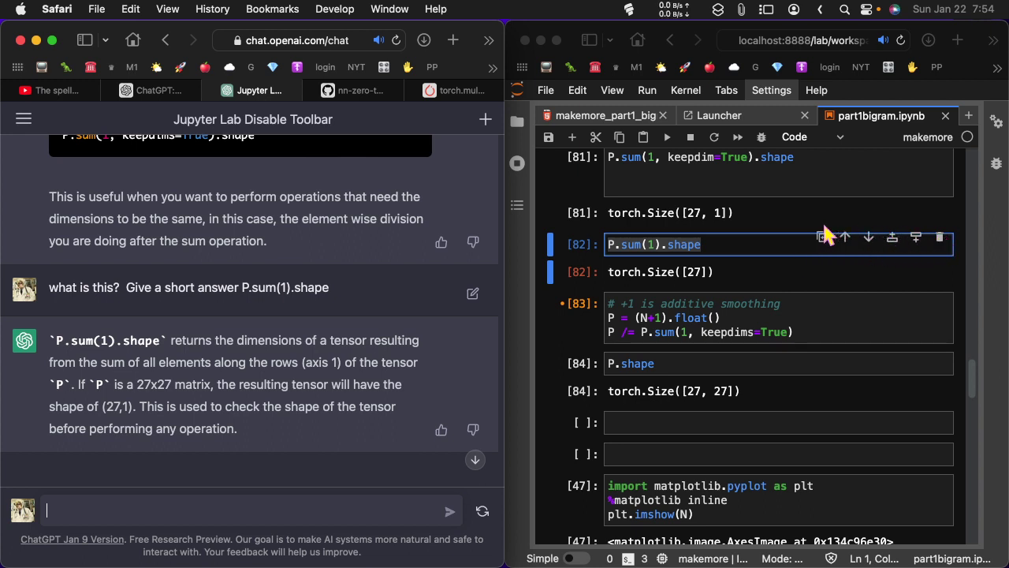
{"action": "mouse_move", "coordinate": [914, 237]}
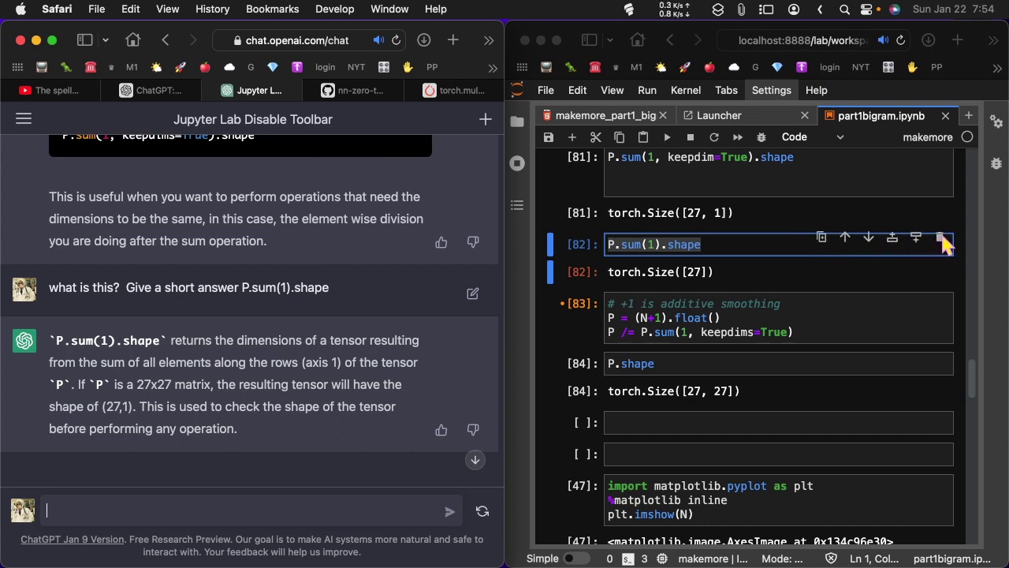
{"action": "mouse_move", "coordinate": [889, 242]}
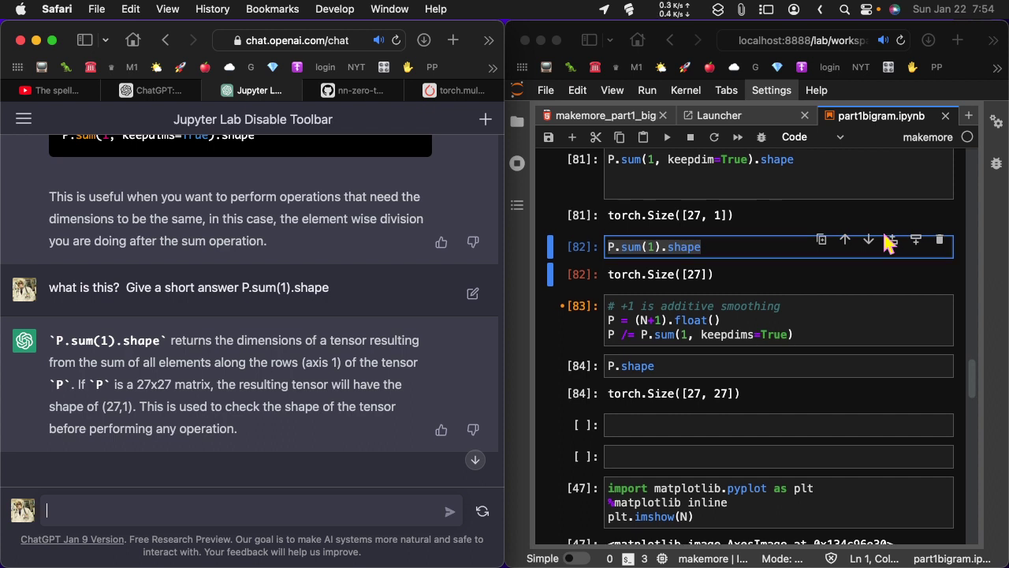
Scroll the notebook between the N heatmap and cell [51], then bring YouTube back.
{"action": "scroll", "scroll_direction": "up", "scroll_amount": 3}
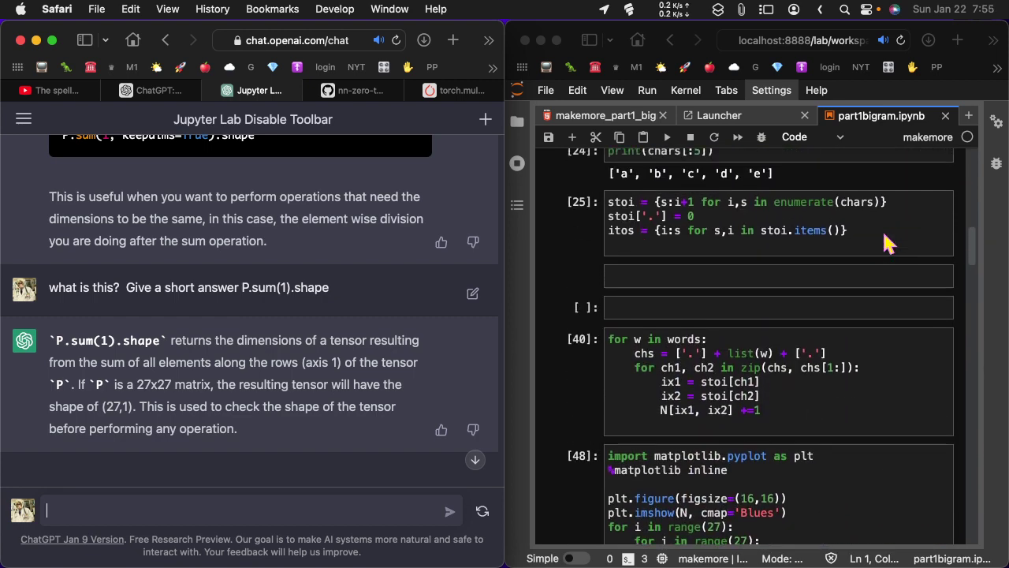
{"action": "scroll", "scroll_direction": "down", "scroll_amount": 3}
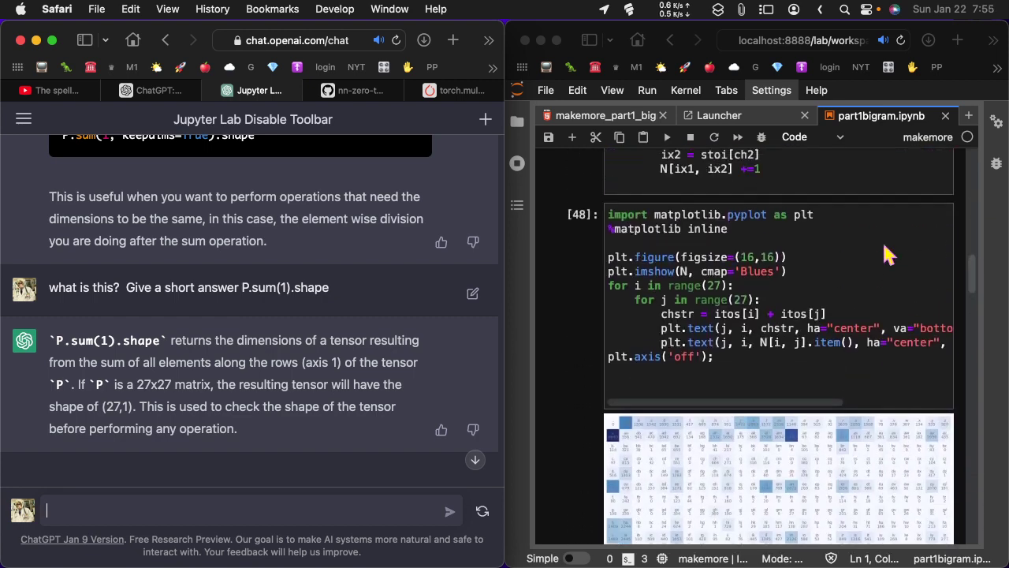
{"action": "scroll", "scroll_direction": "up", "scroll_amount": 3}
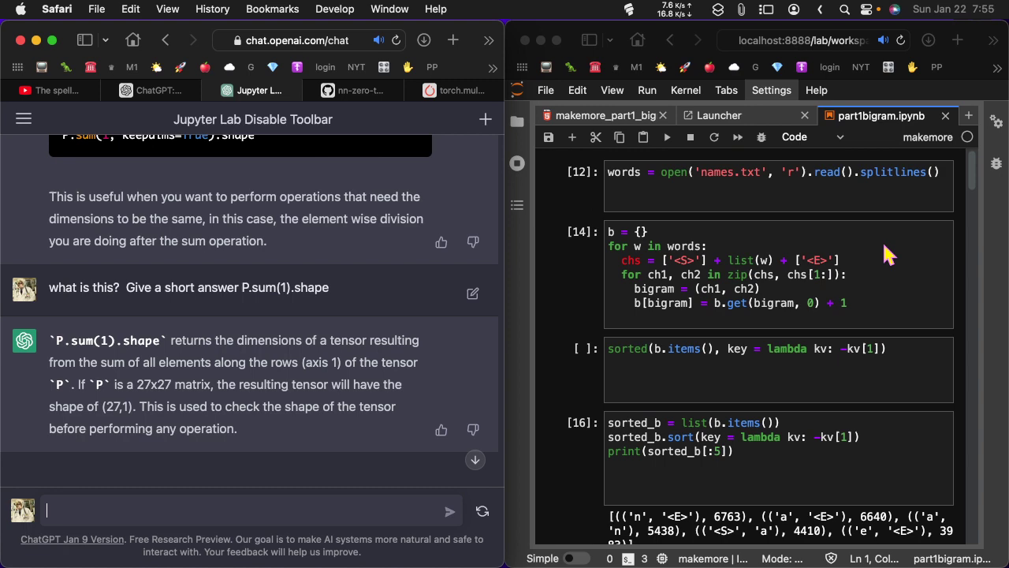
{"action": "scroll", "scroll_direction": "down", "scroll_amount": 3}
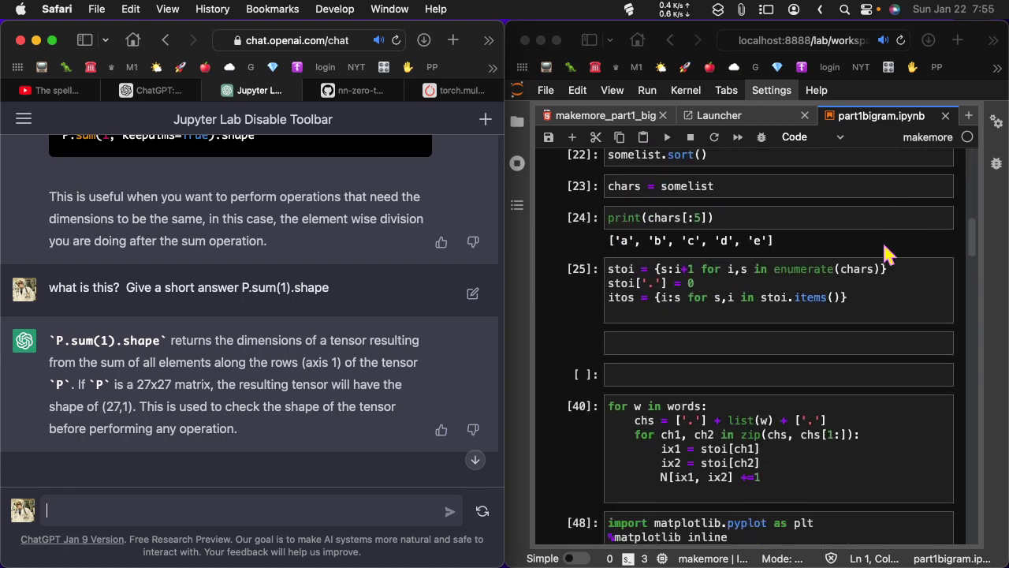
{"action": "scroll", "scroll_direction": "down", "scroll_amount": 3}
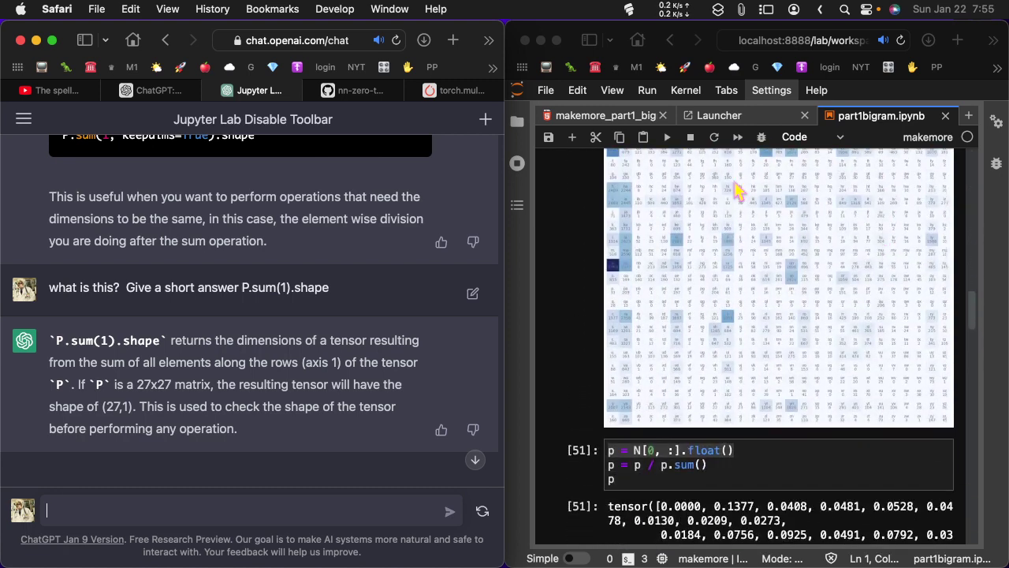
{"action": "mouse_move", "coordinate": [205, 87]}
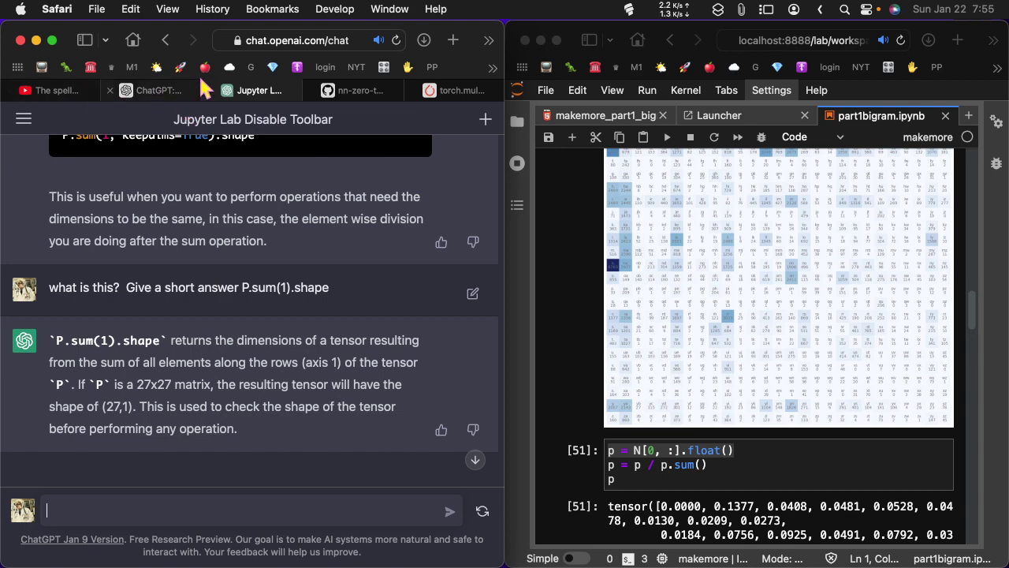
{"action": "left_click", "coordinate": [50, 90]}
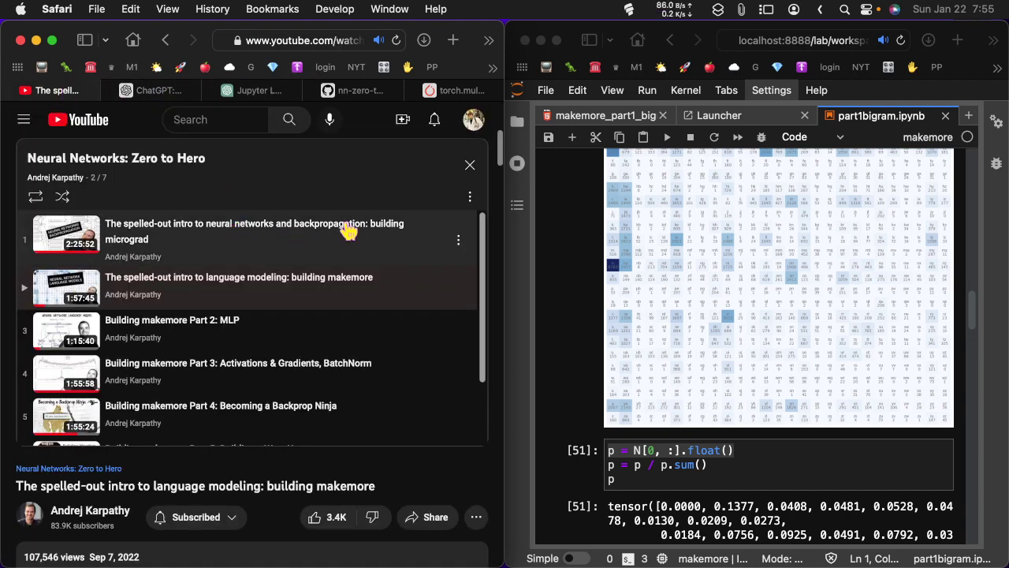
Scroll the playlist to the makemore video, then switch over to Streamlabs Desktop.
{"action": "scroll", "scroll_direction": "down", "scroll_amount": 3}
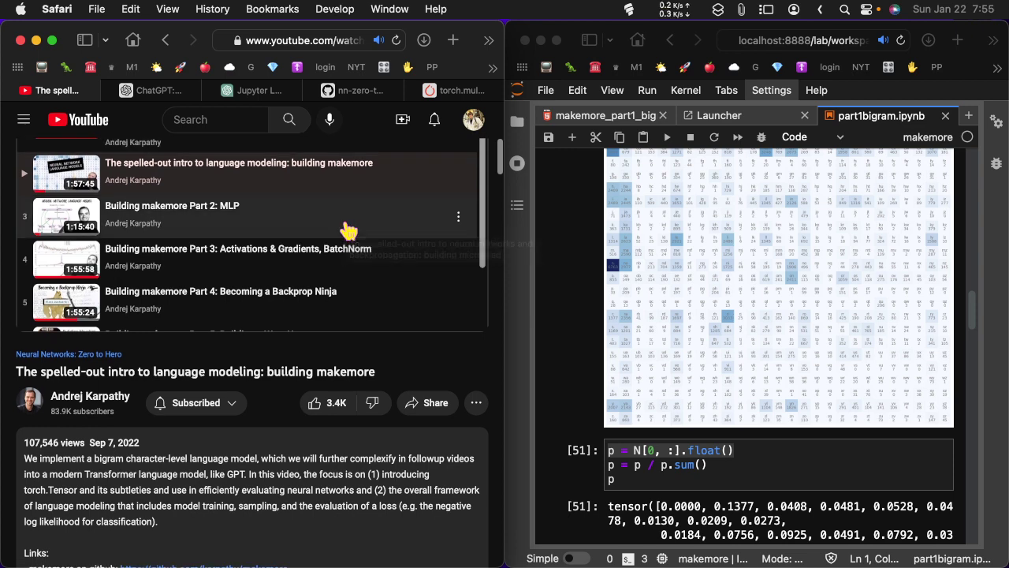
{"action": "mouse_move", "coordinate": [416, 343]}
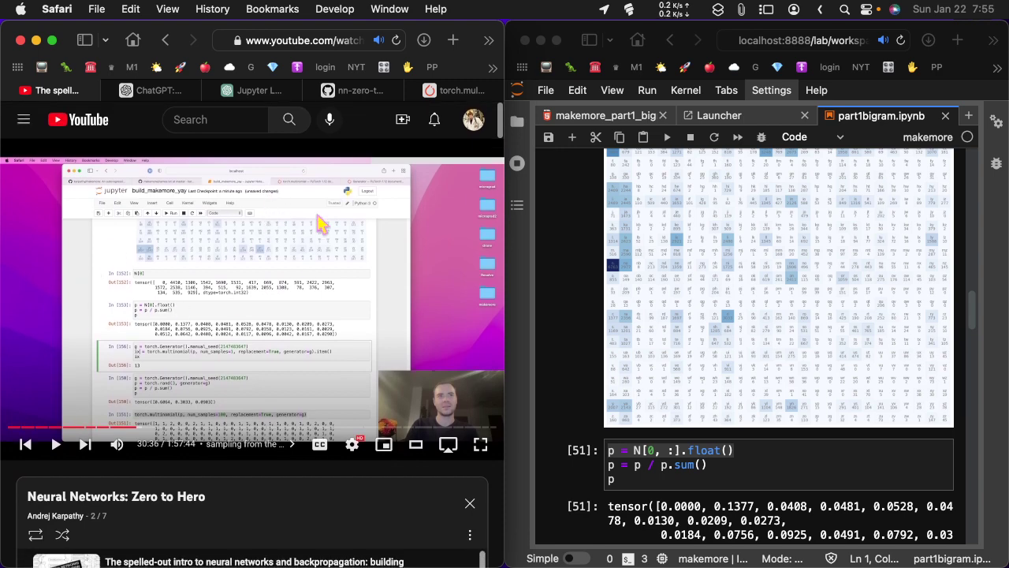
{"action": "mouse_move", "coordinate": [330, 233]}
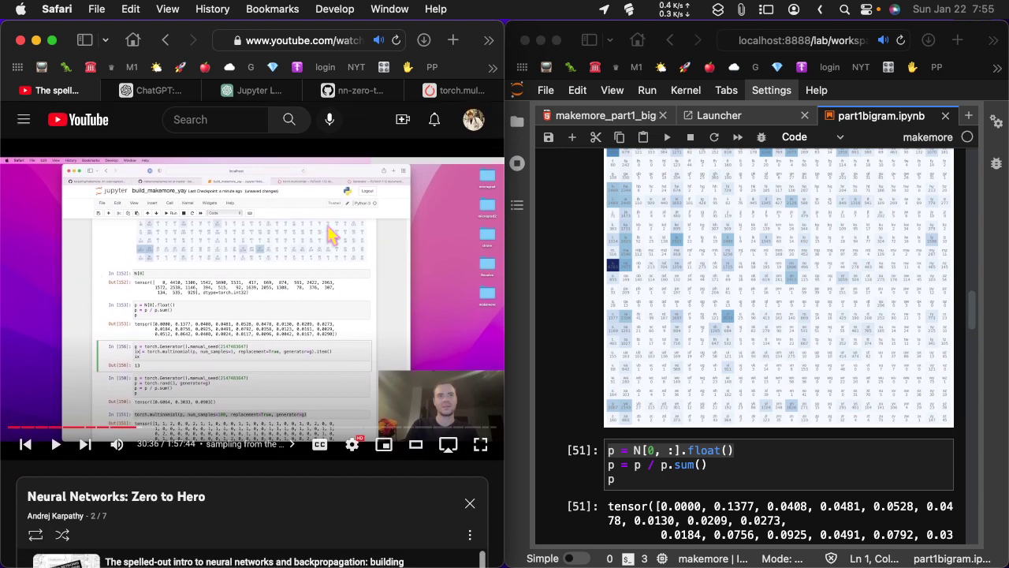
{"action": "mouse_move", "coordinate": [791, 220]}
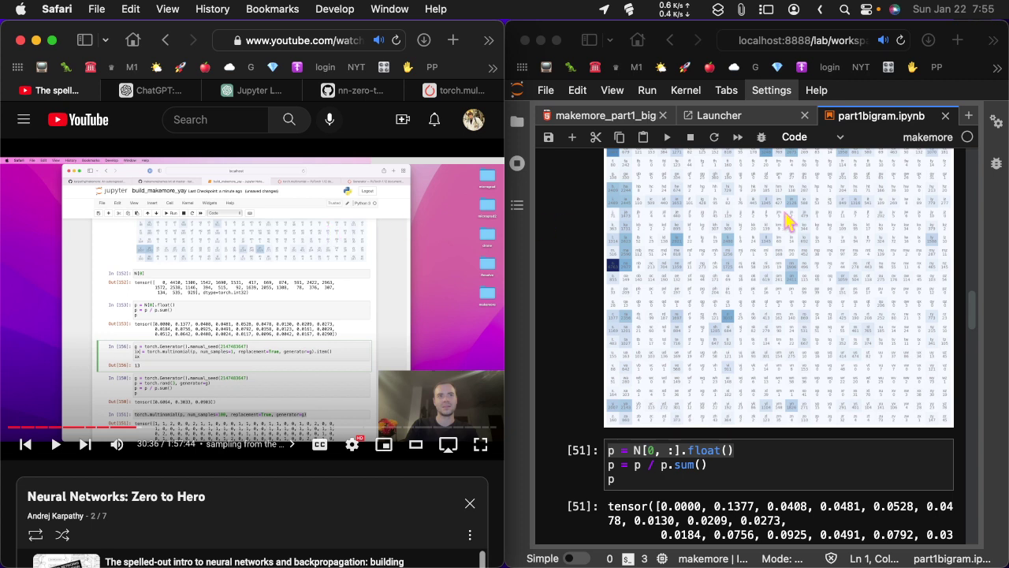
{"action": "mouse_move", "coordinate": [807, 233]}
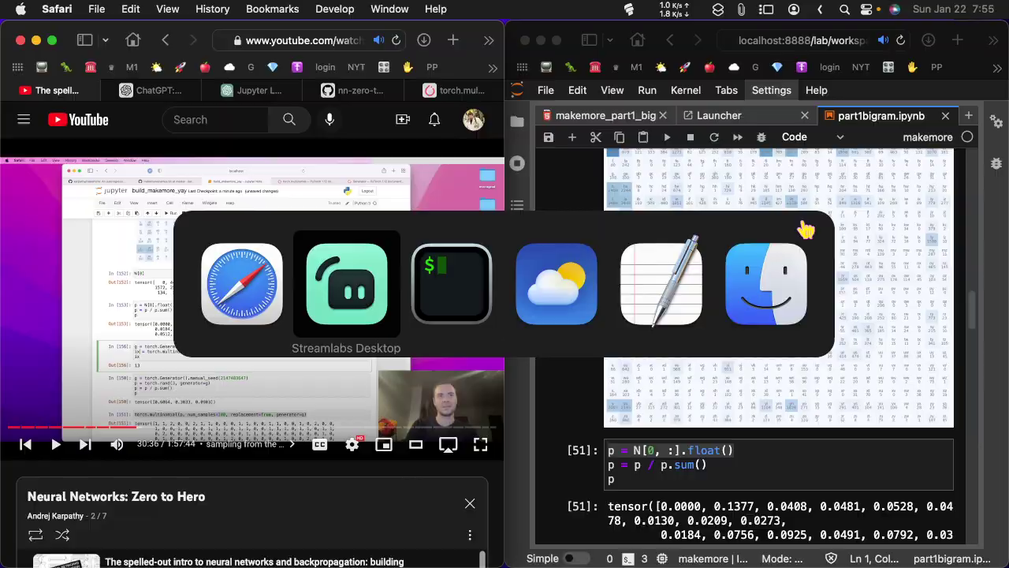
{"action": "left_click", "coordinate": [347, 284]}
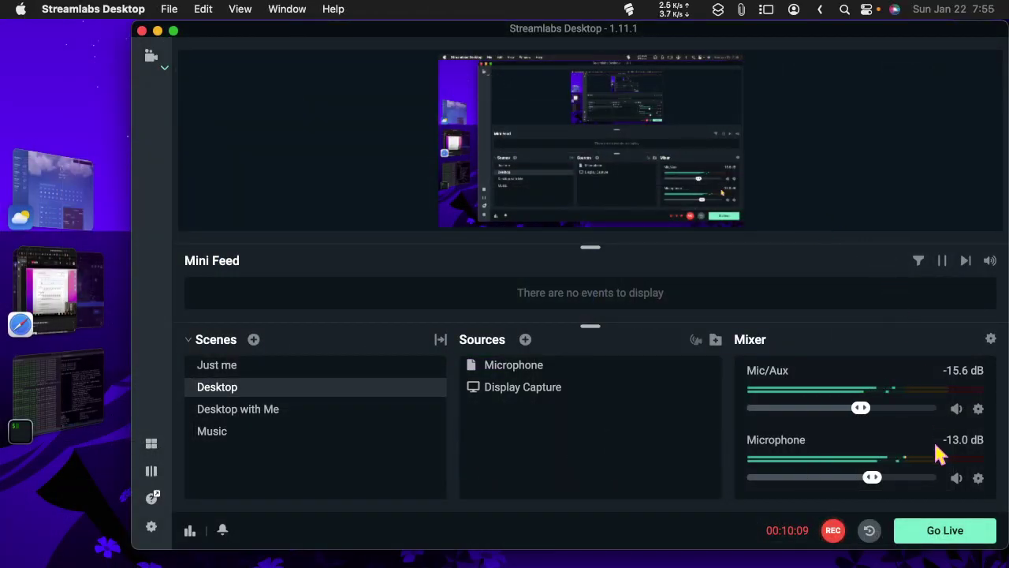